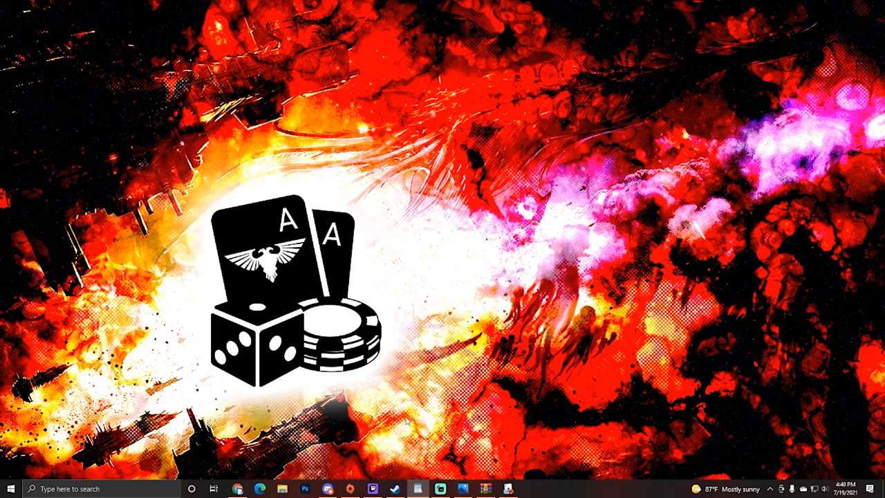
# Bring up the Steam library page for the running Tabletop Simulator from the taskbar
pyautogui.click(395, 488)
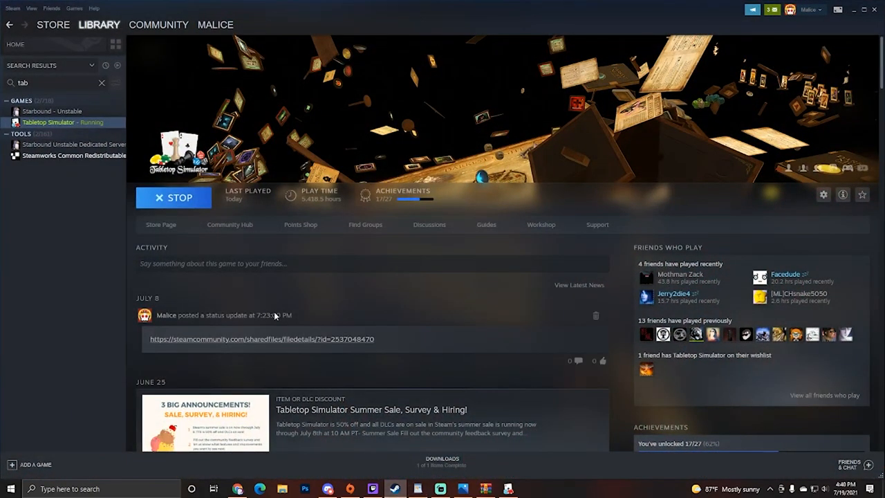
pyautogui.moveTo(88, 132)
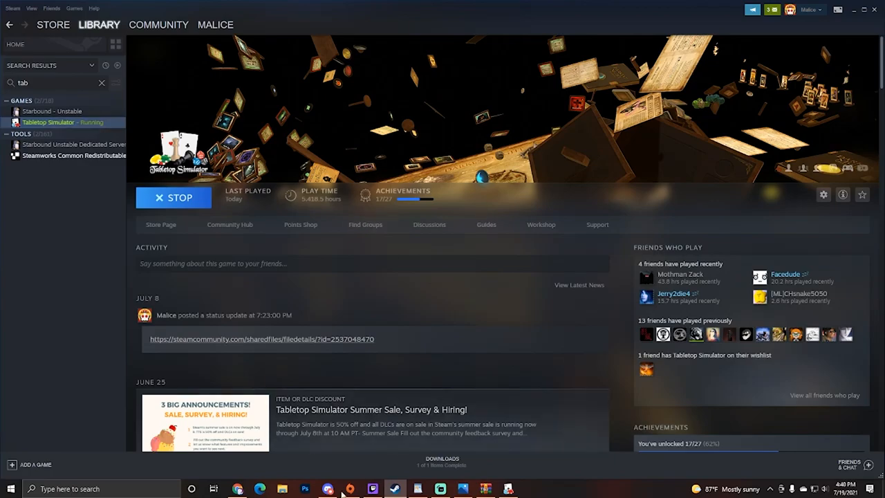
pyautogui.moveTo(96, 336)
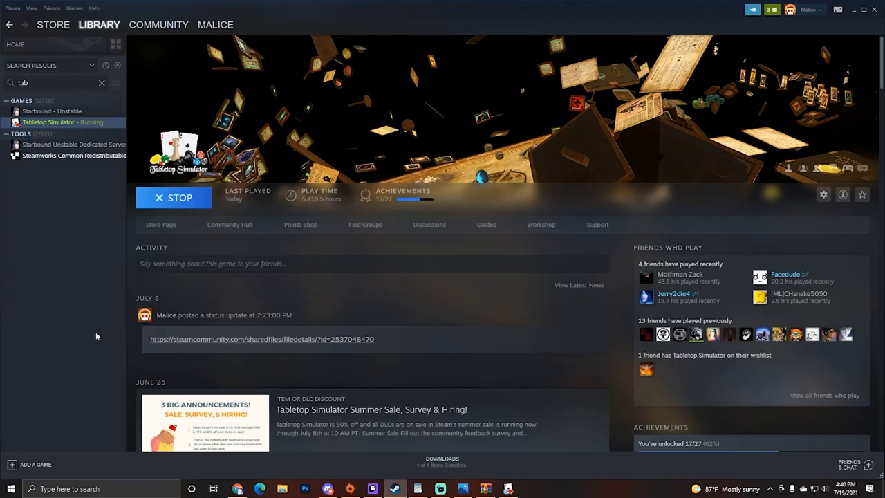
pyautogui.moveTo(91, 251)
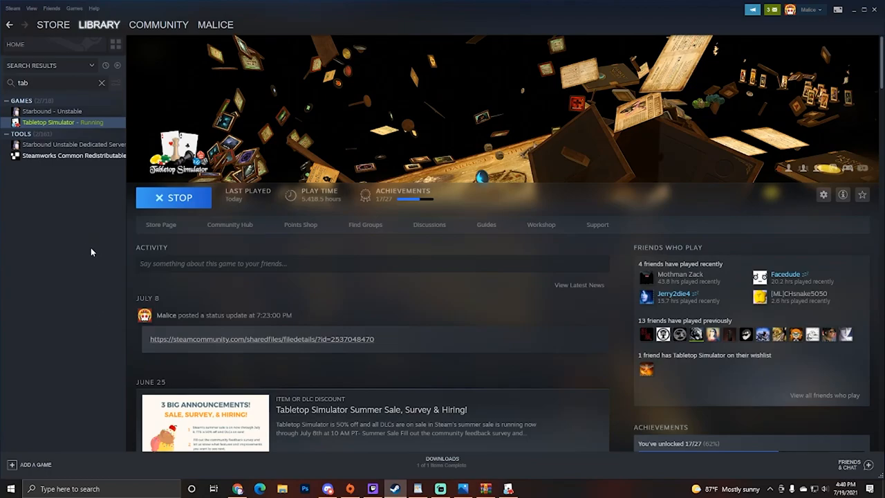
pyautogui.moveTo(112, 235)
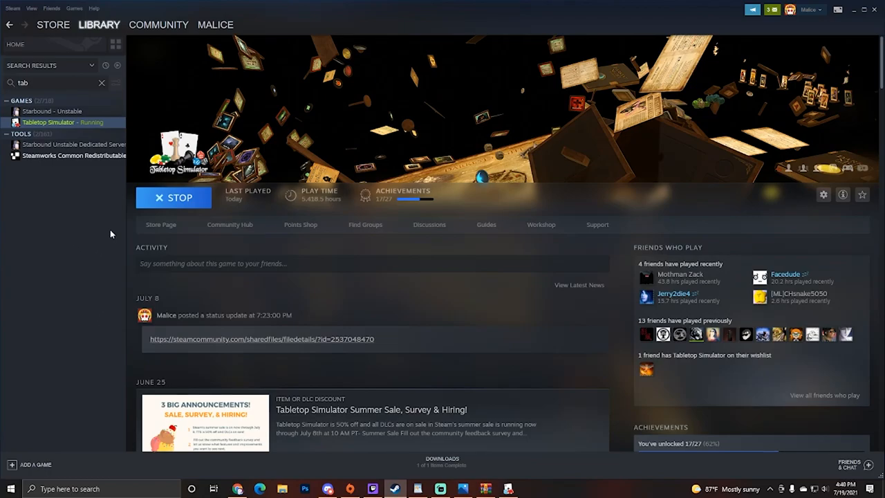
pyautogui.moveTo(508, 488)
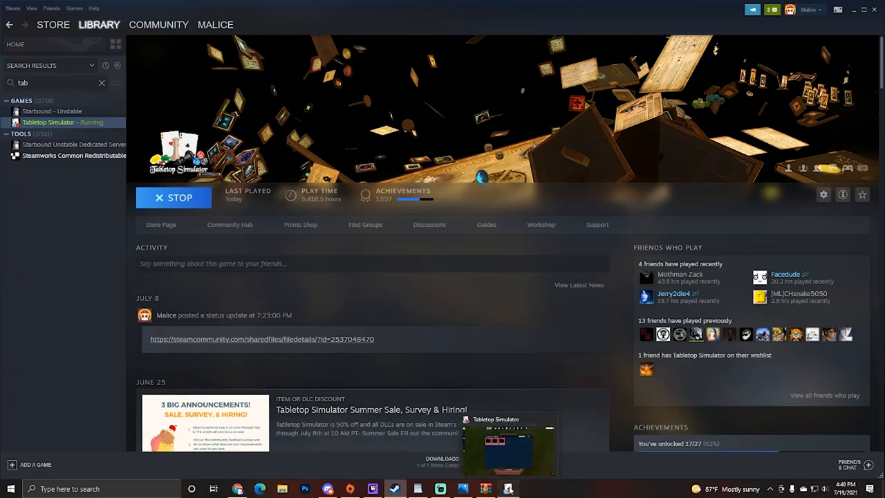
# Bring Tabletop Simulator forward, exit the table to the main menu, and quit the game
pyautogui.click(510, 442)
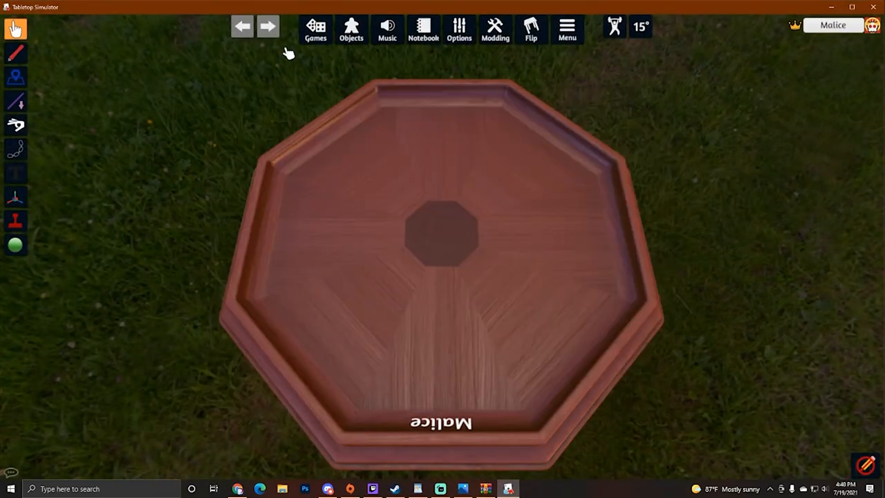
pyautogui.click(567, 29)
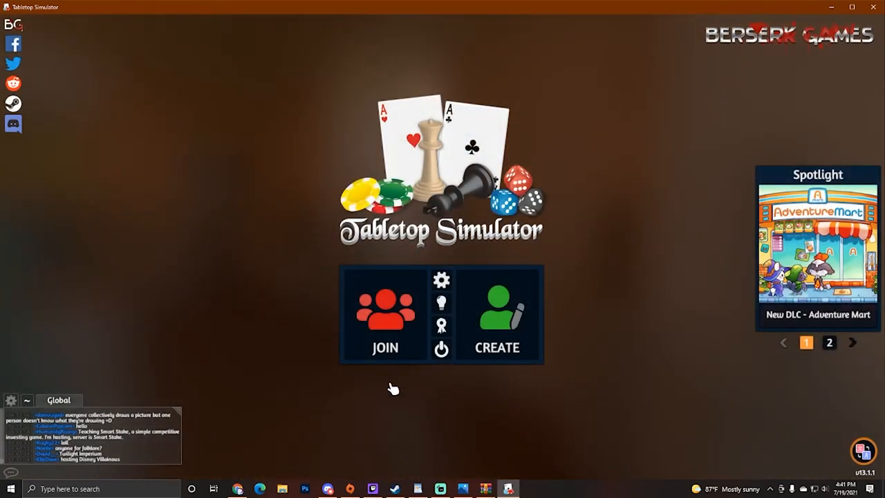
pyautogui.moveTo(576, 430)
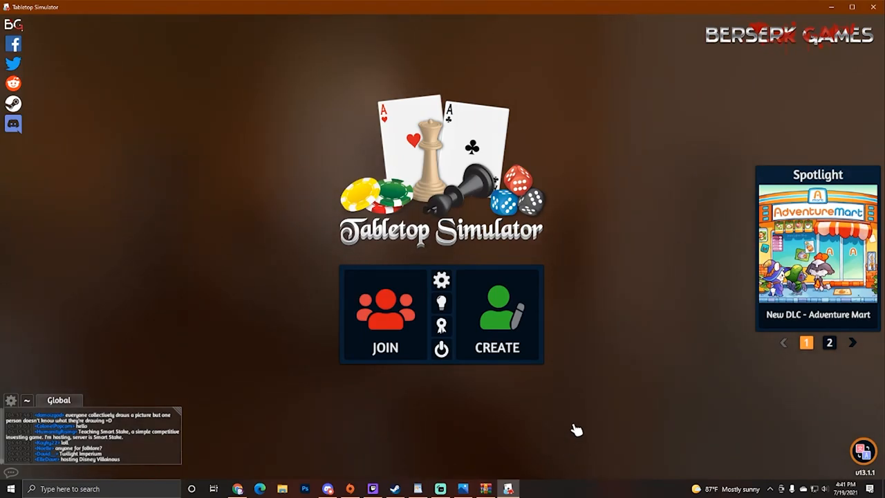
pyautogui.moveTo(588, 316)
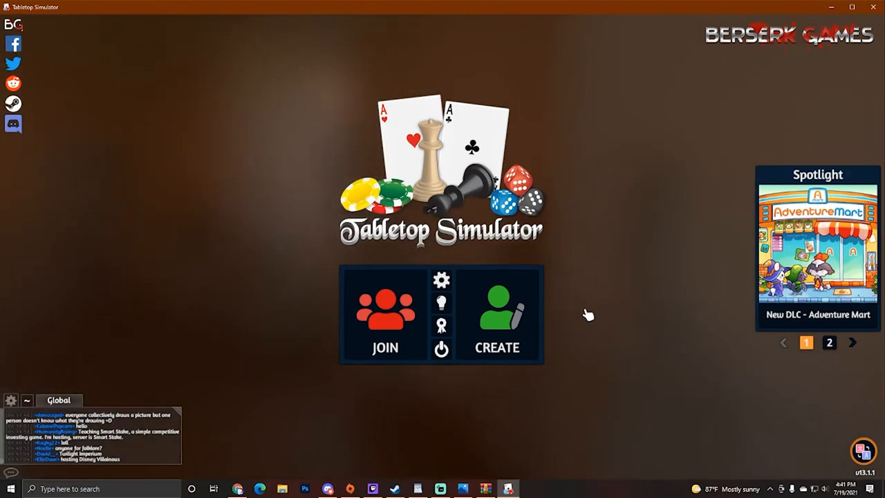
pyautogui.moveTo(508, 178)
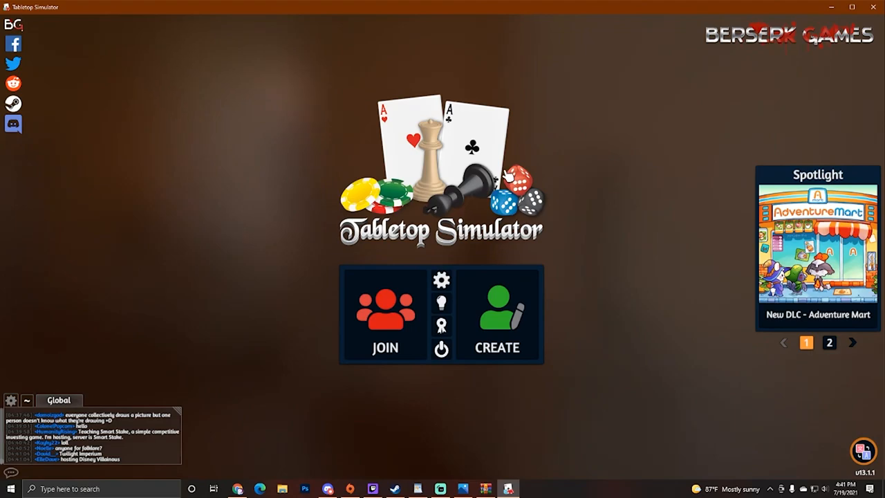
pyautogui.moveTo(636, 394)
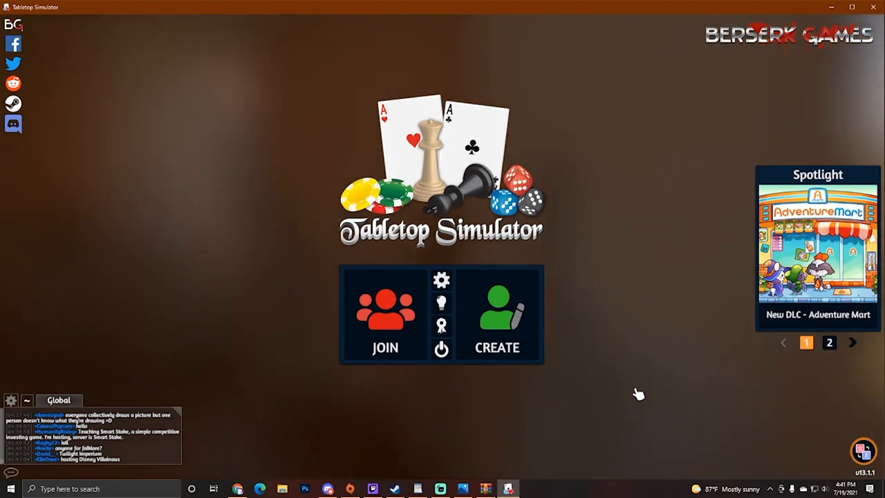
pyautogui.click(851, 342)
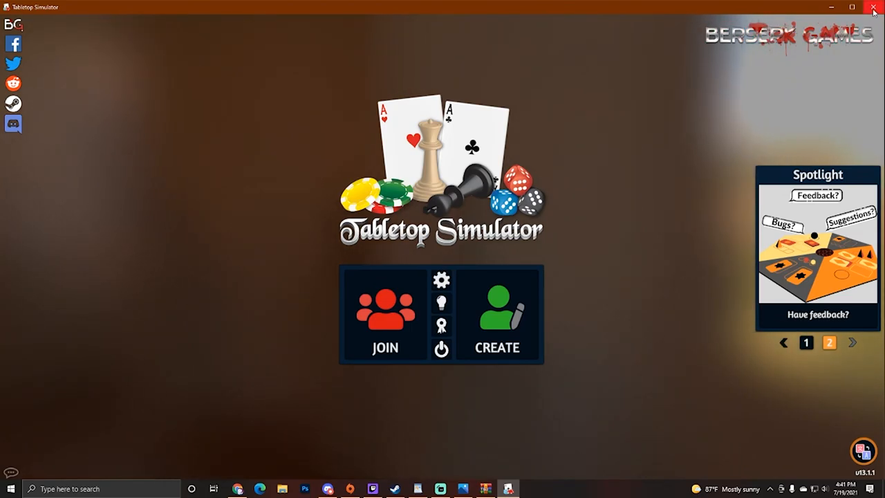
pyautogui.moveTo(403, 403)
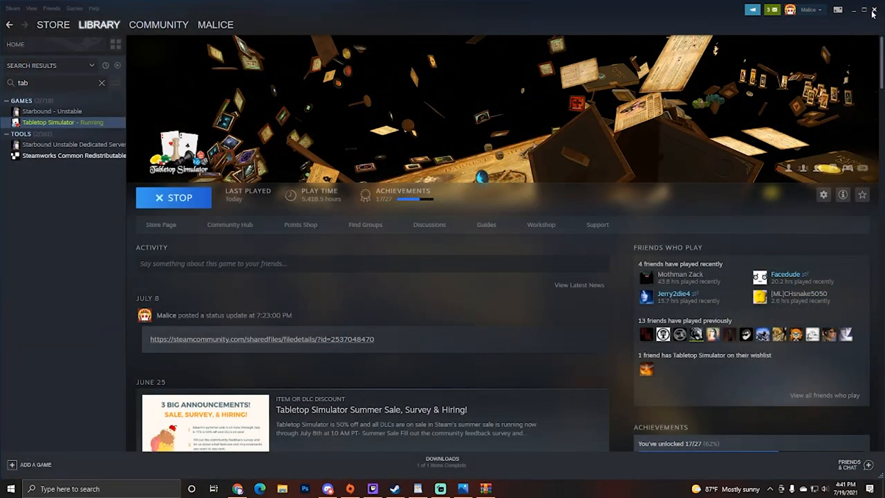
# Close the Steam window so only the desktop wallpaper shows
pyautogui.click(863, 10)
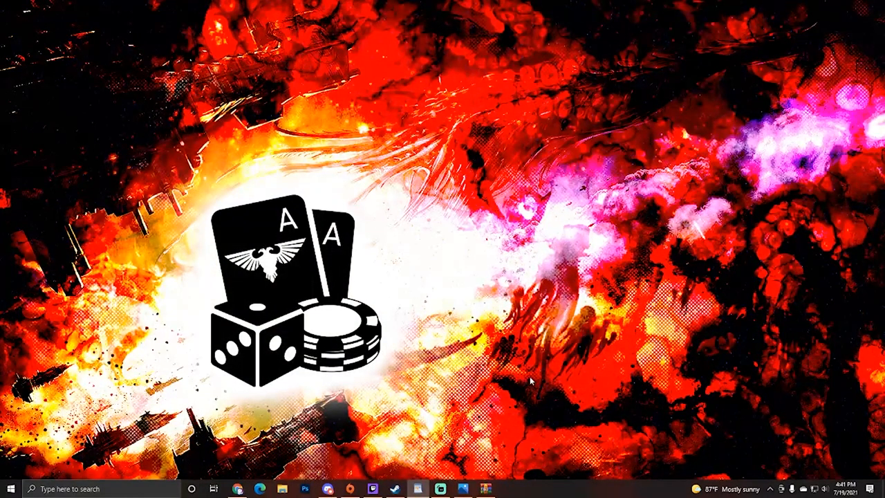
pyautogui.moveTo(405, 342)
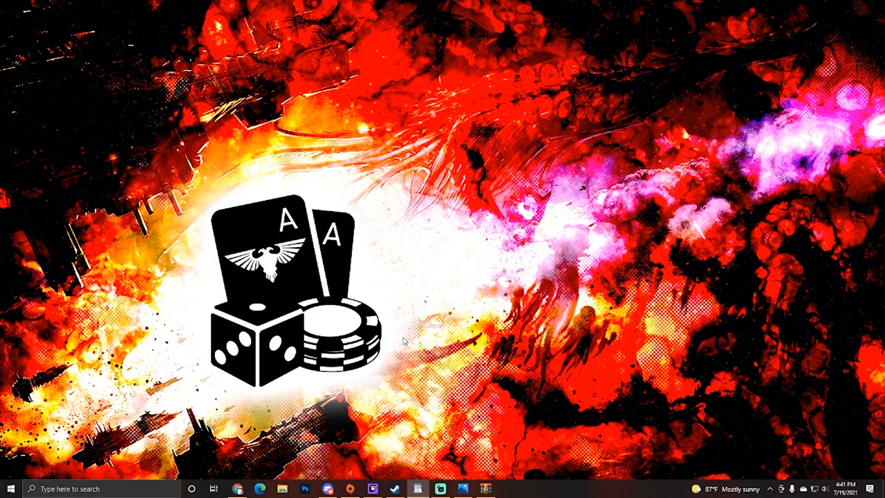
pyautogui.moveTo(343, 313)
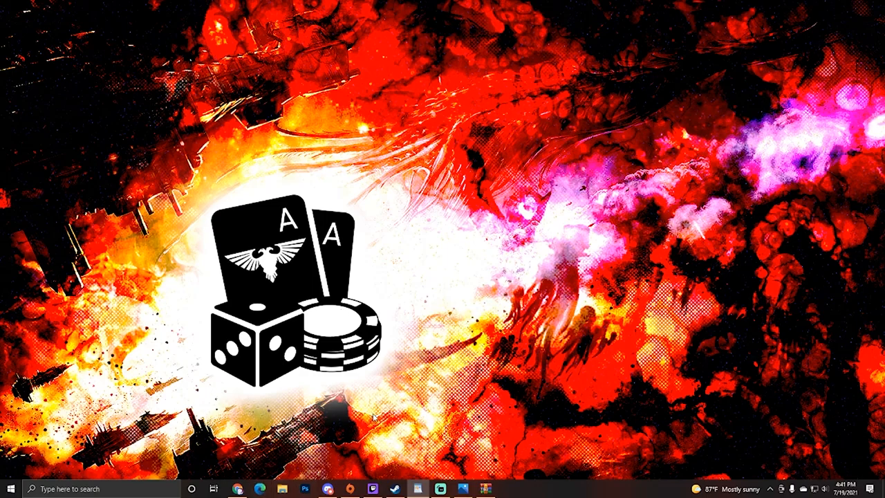
pyautogui.moveTo(240, 489)
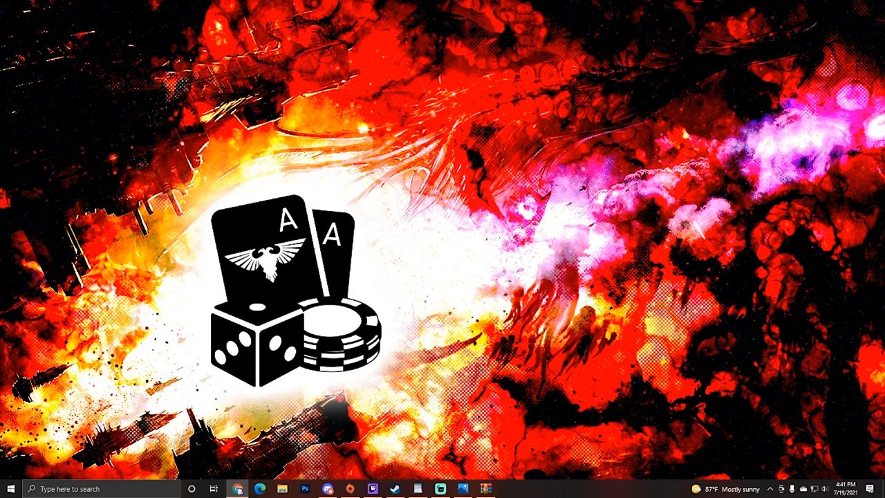
pyautogui.click(260, 489)
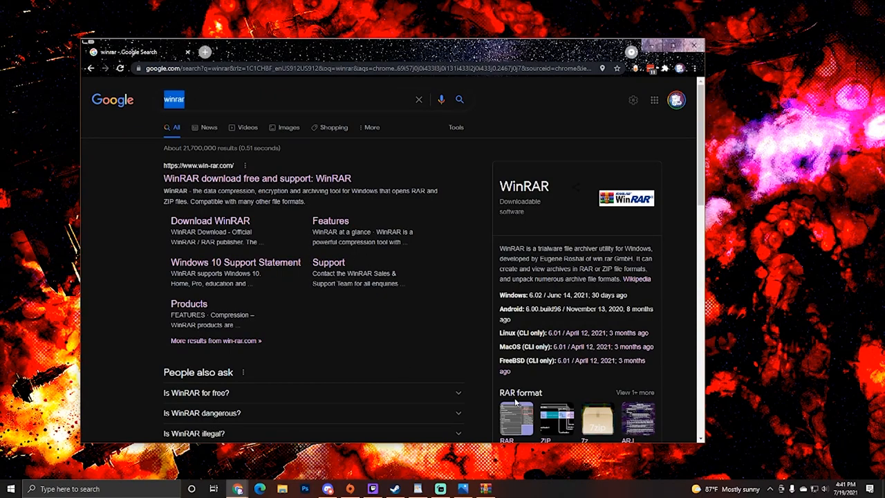
pyautogui.write('7zip')
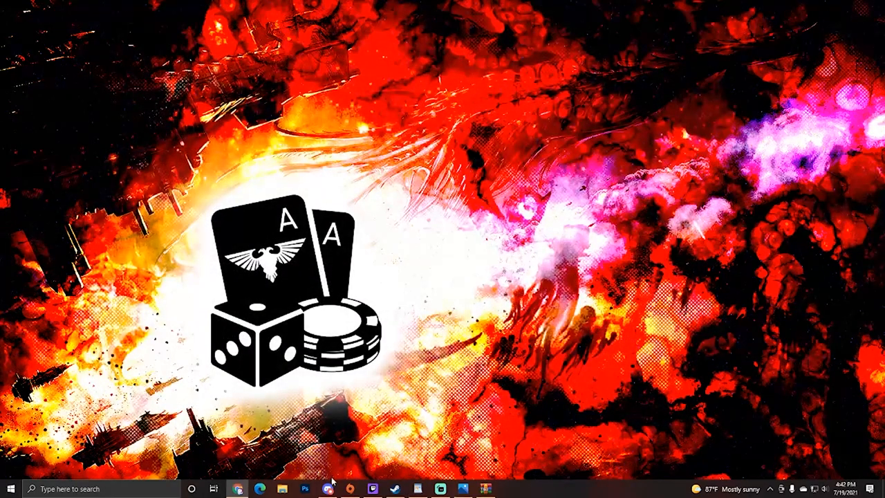
# Open #download_links on the TTS Warhammer 40k Discord and find the Battle Forge GitHub post
pyautogui.click(328, 489)
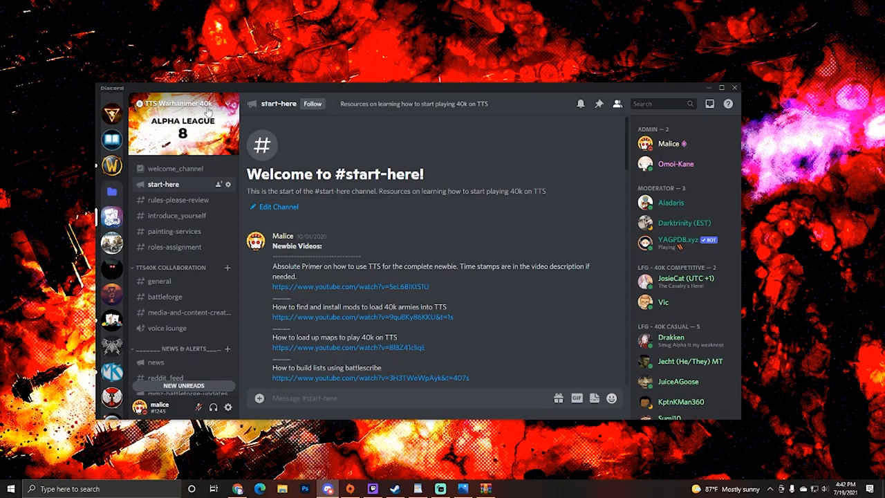
pyautogui.moveTo(206, 118)
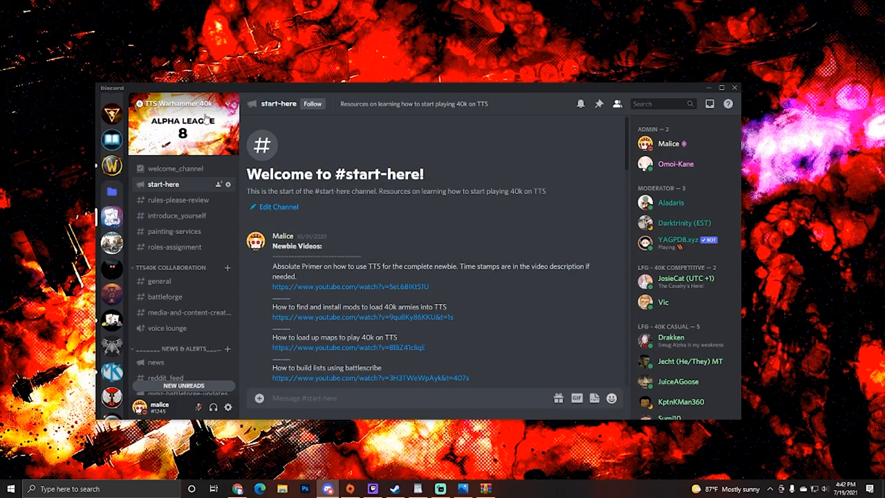
pyautogui.scroll(-3)
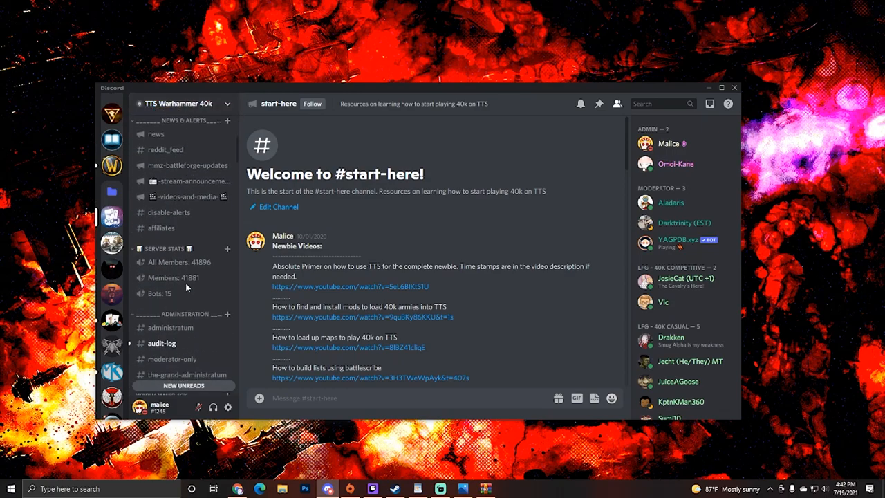
pyautogui.scroll(-3)
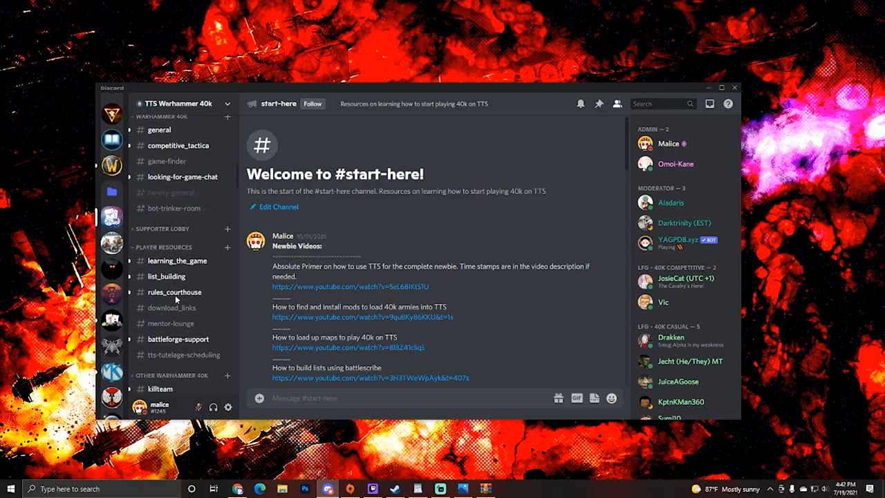
pyautogui.scroll(-3)
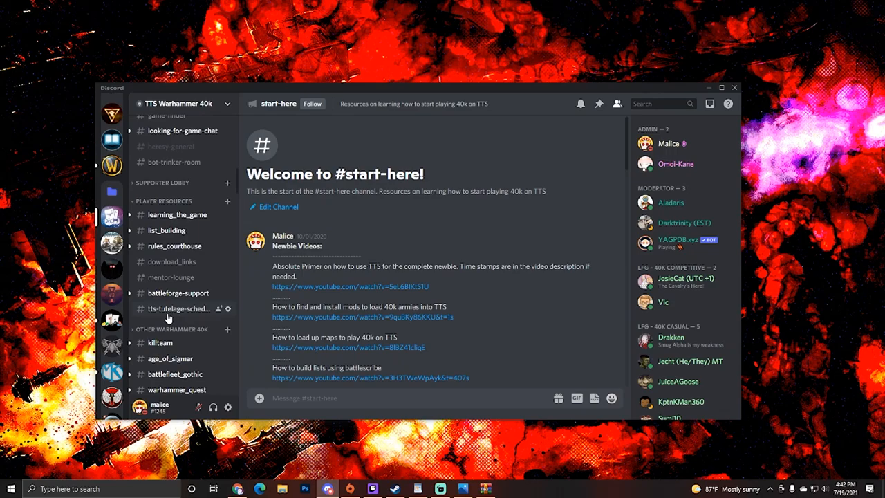
pyautogui.moveTo(171, 261)
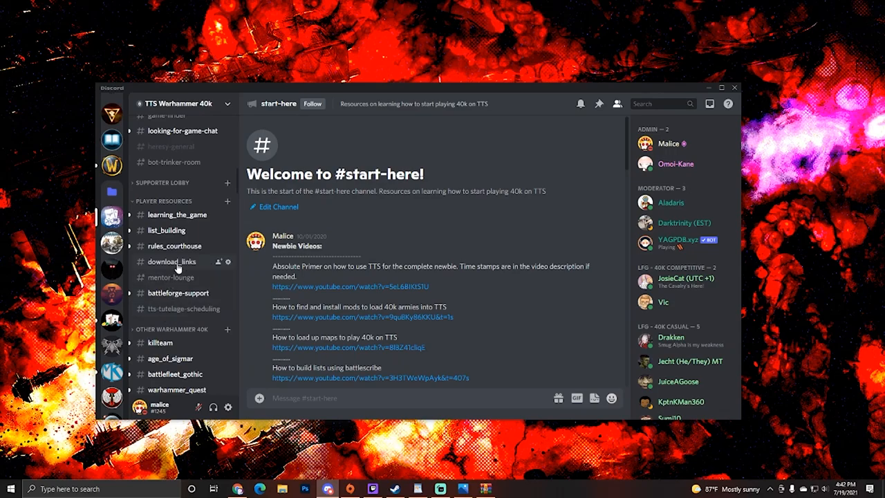
pyautogui.click(171, 262)
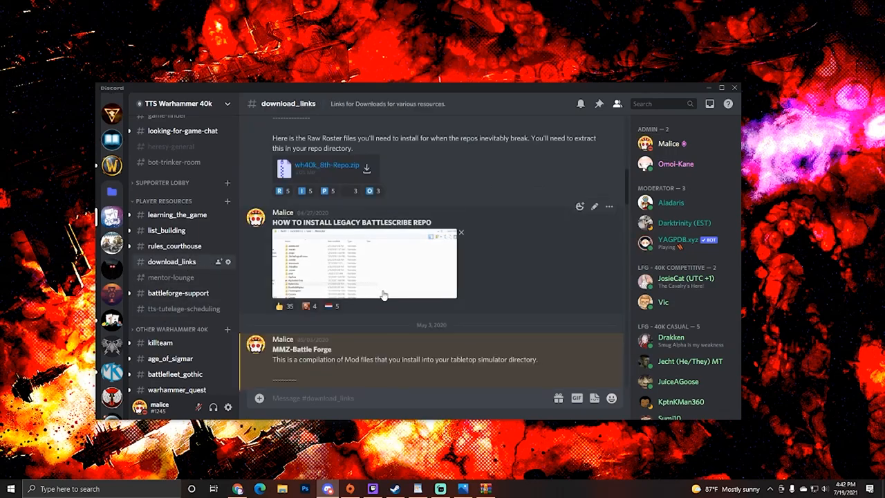
pyautogui.scroll(3)
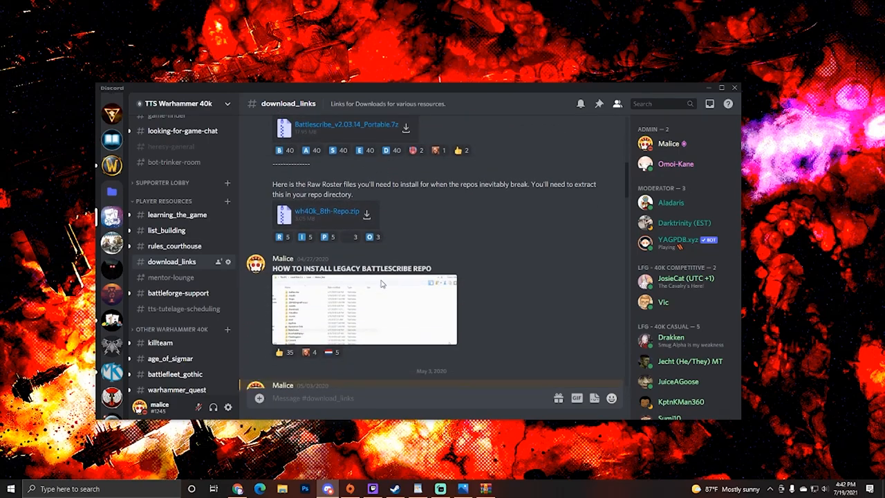
pyautogui.scroll(3)
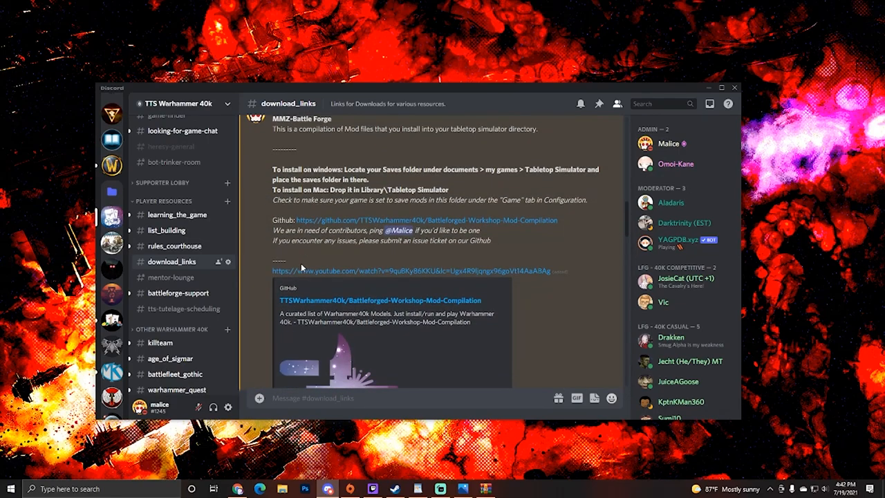
pyautogui.scroll(3)
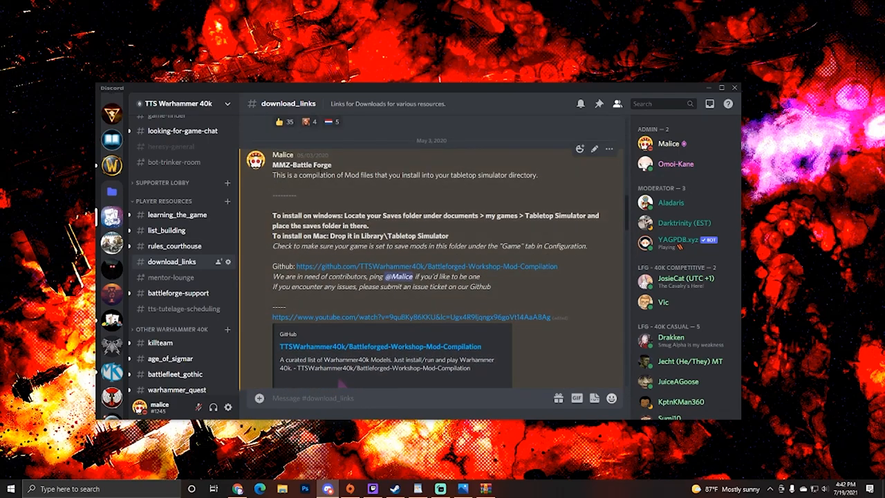
pyautogui.scroll(3)
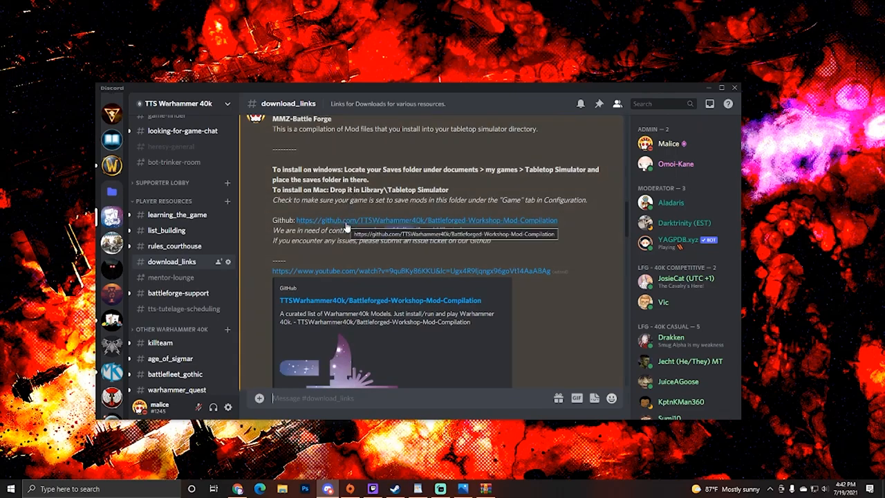
pyautogui.moveTo(346, 220)
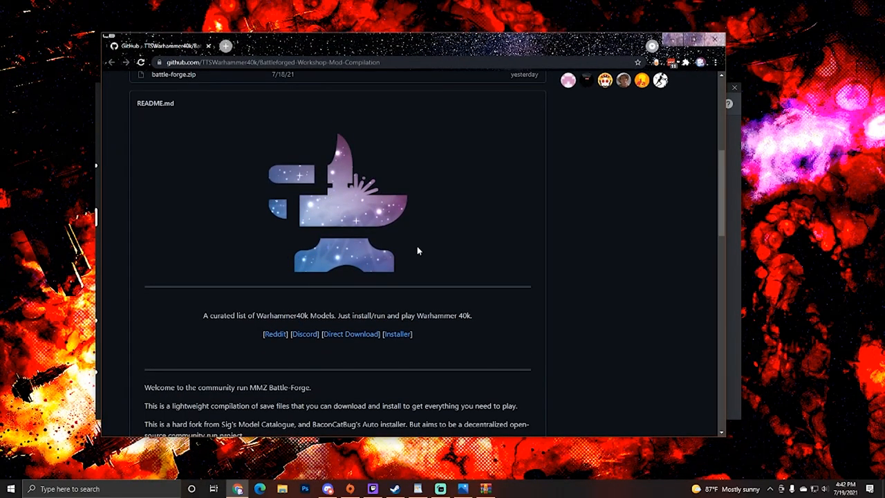
# Read the Battleforged Workshop Mod Compilation README and download battle-forge.zip via Direct Download
pyautogui.scroll(3)
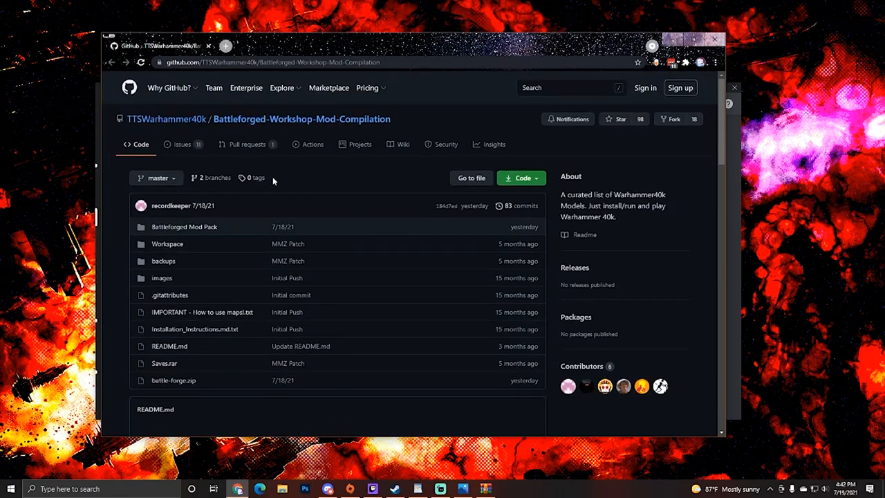
pyautogui.scroll(-3)
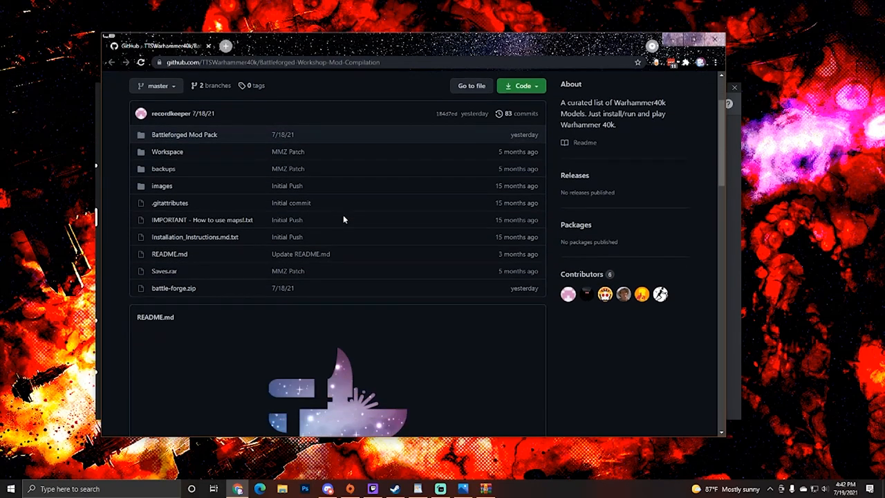
pyautogui.scroll(-3)
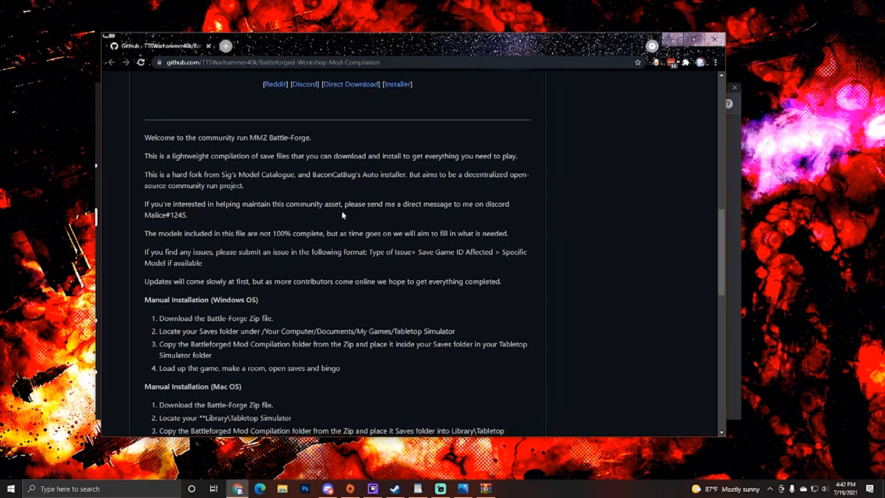
pyautogui.scroll(-3)
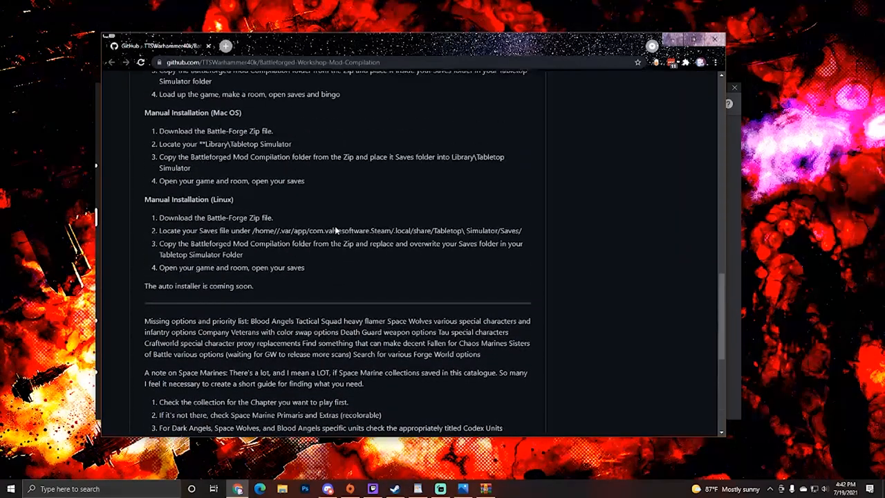
pyautogui.scroll(3)
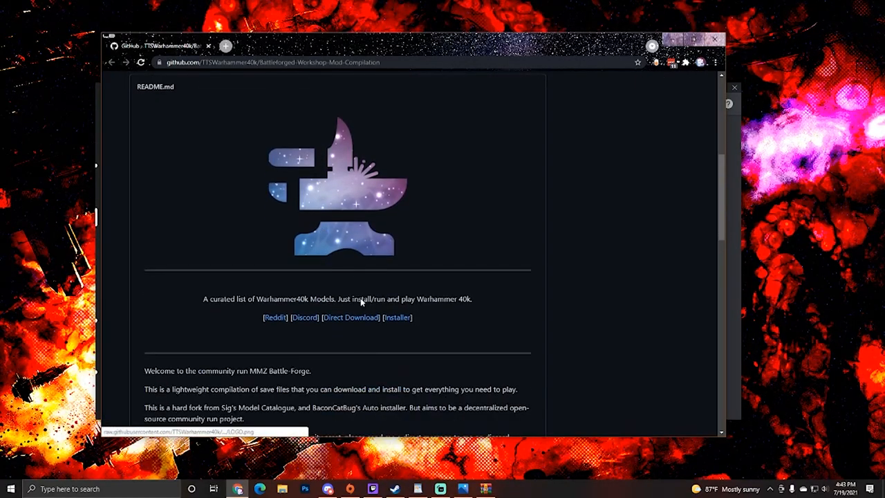
pyautogui.moveTo(350, 317)
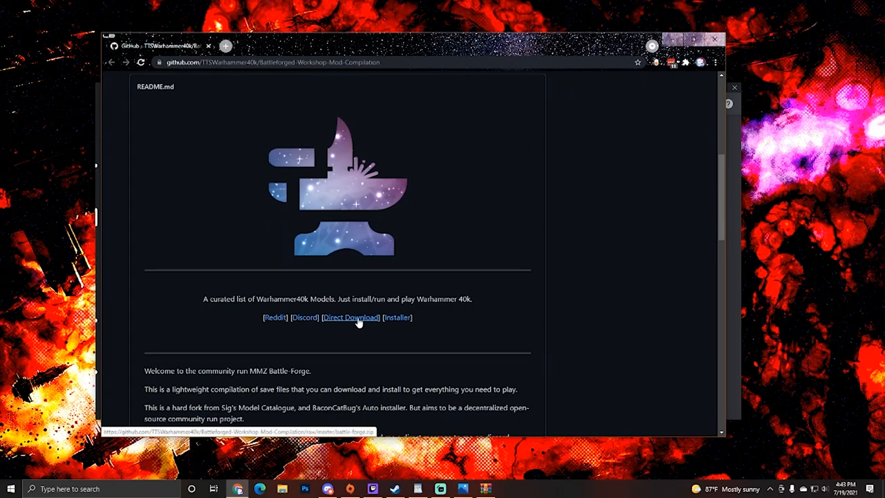
pyautogui.click(351, 317)
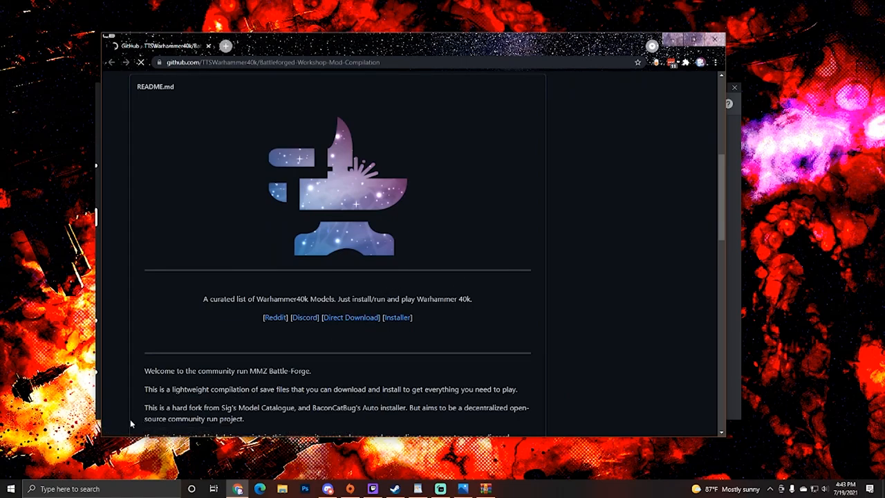
pyautogui.click(351, 317)
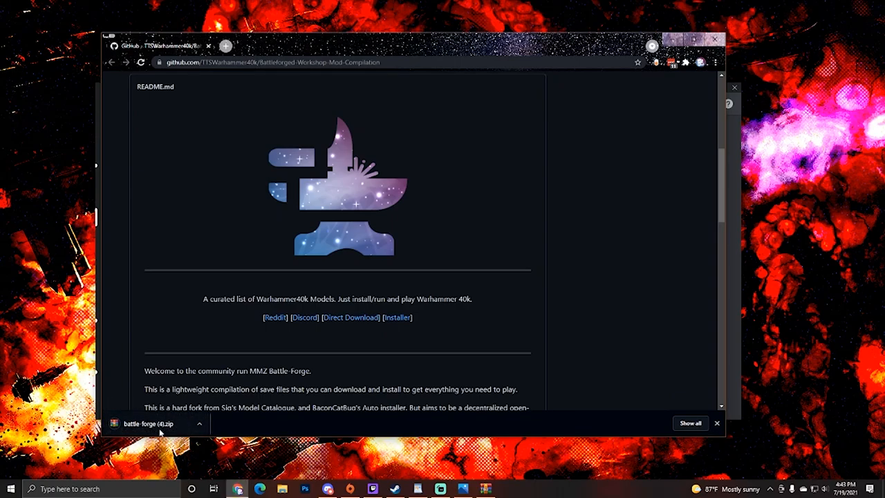
pyautogui.moveTo(270, 363)
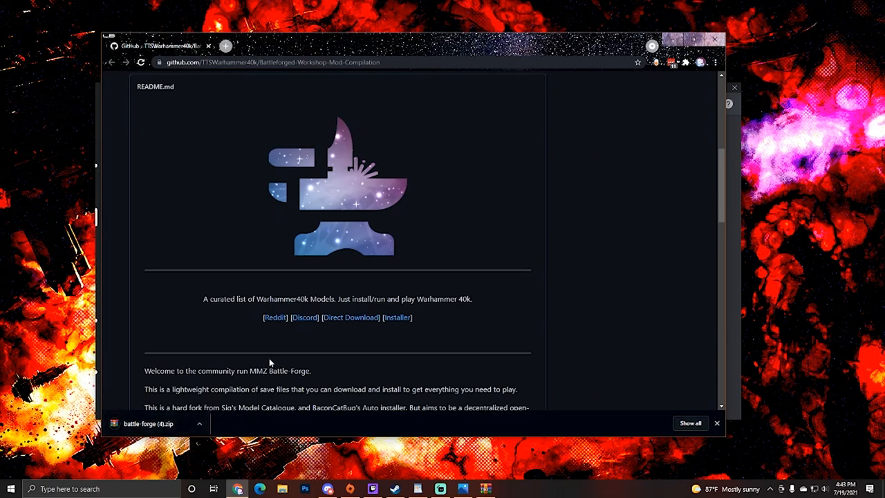
pyautogui.moveTo(351, 317)
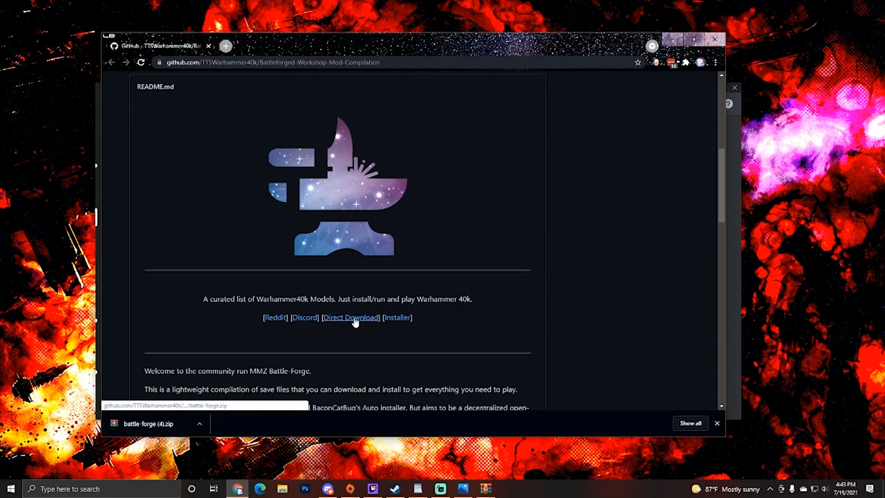
pyautogui.moveTo(201, 431)
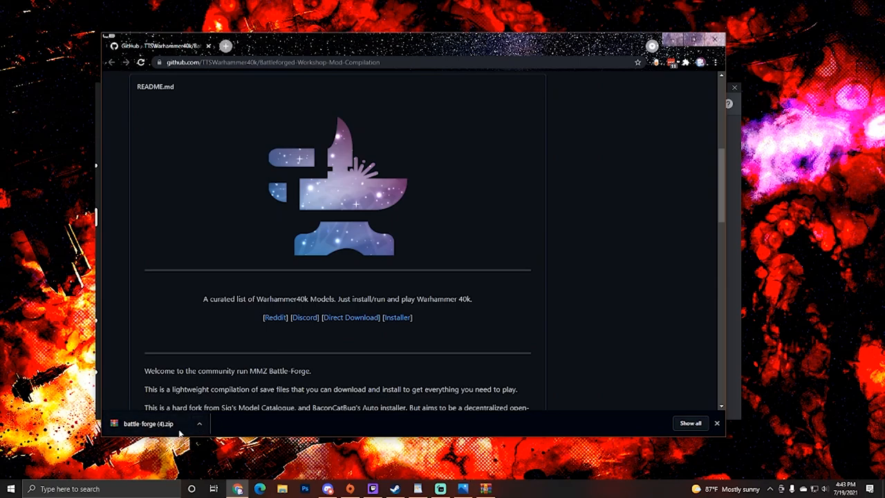
# Open the downloaded battle-forge.zip from Chrome's download bar in WinRAR
pyautogui.click(147, 423)
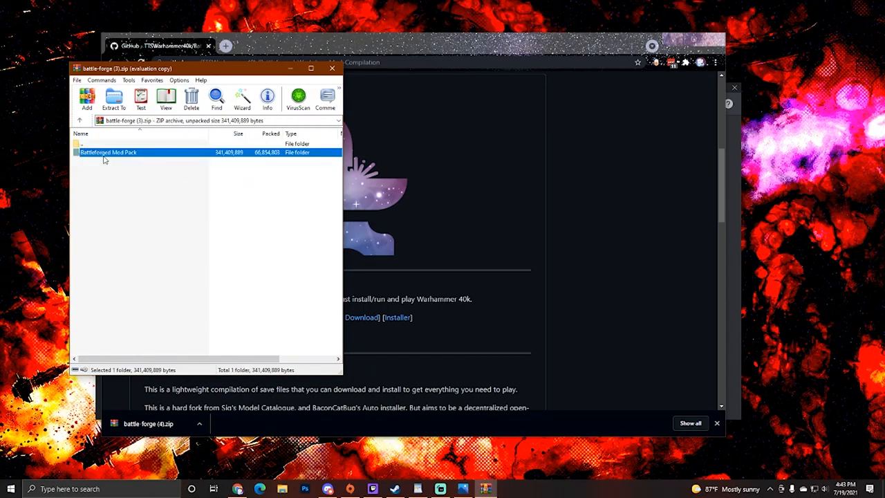
pyautogui.moveTo(74, 229)
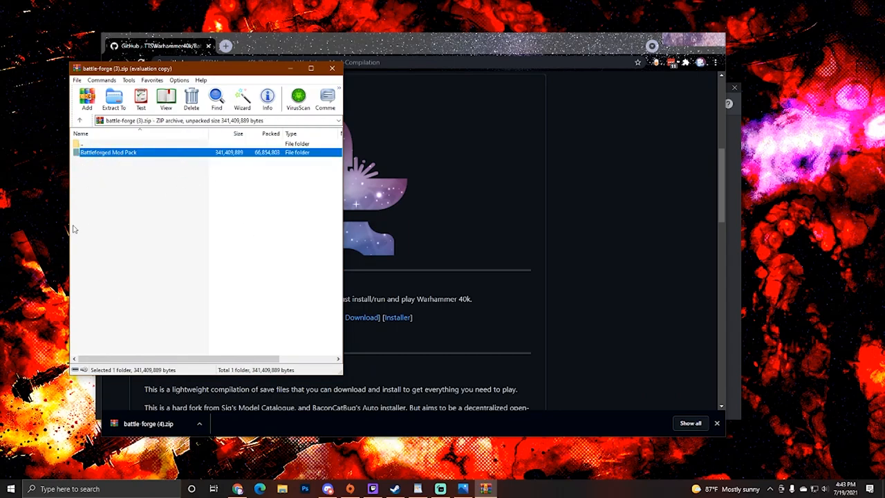
pyautogui.moveTo(116, 159)
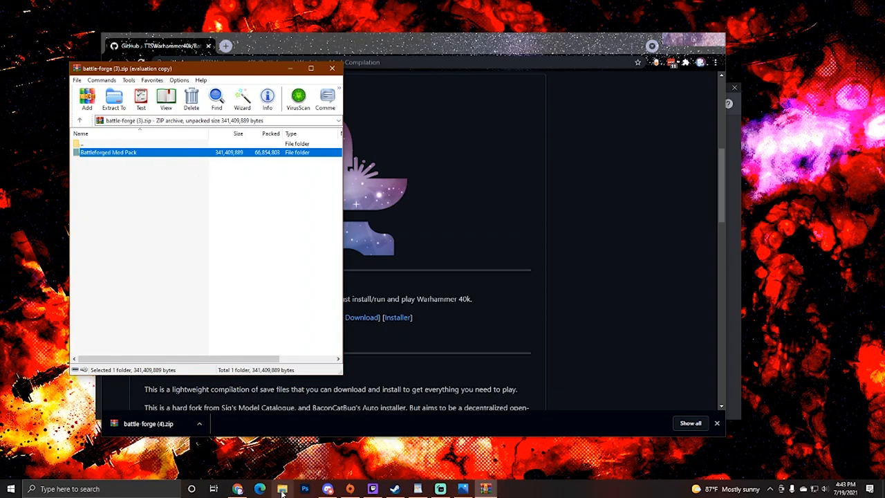
# Navigate File Explorer to C:\Users\<user>\Documents\My Games\Tabletop Simulator\Saves
pyautogui.click(282, 489)
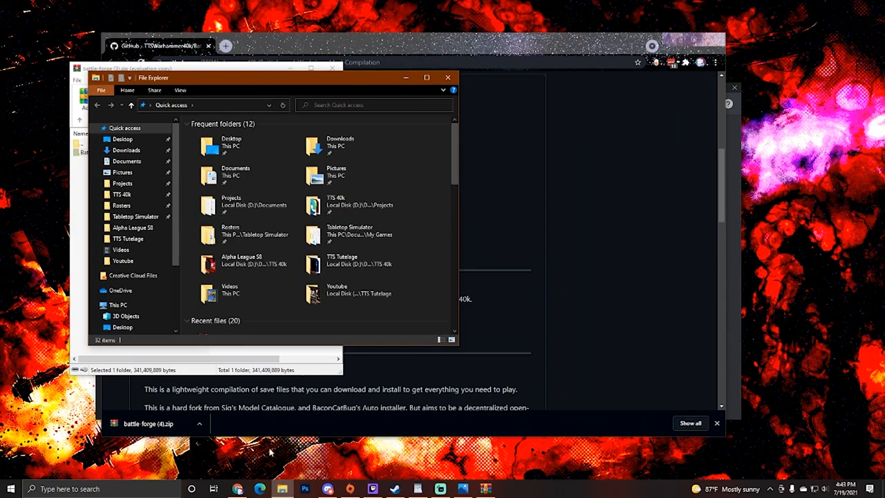
pyautogui.moveTo(238, 145)
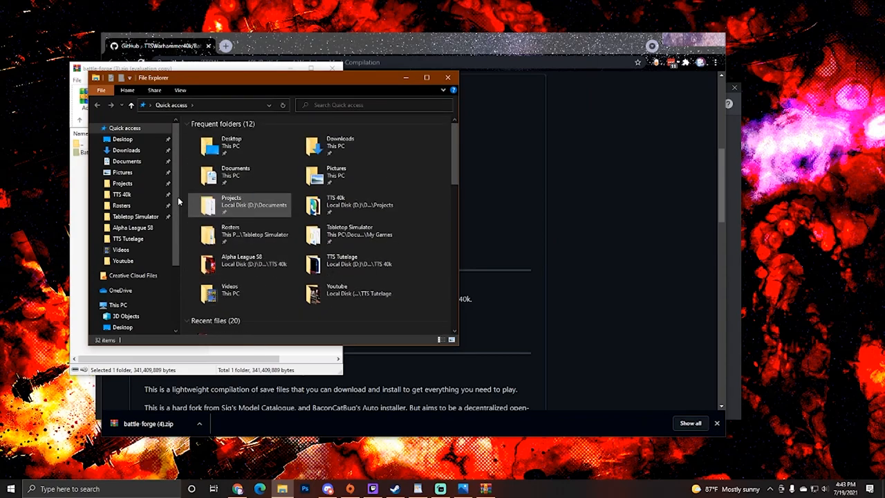
pyautogui.click(193, 104)
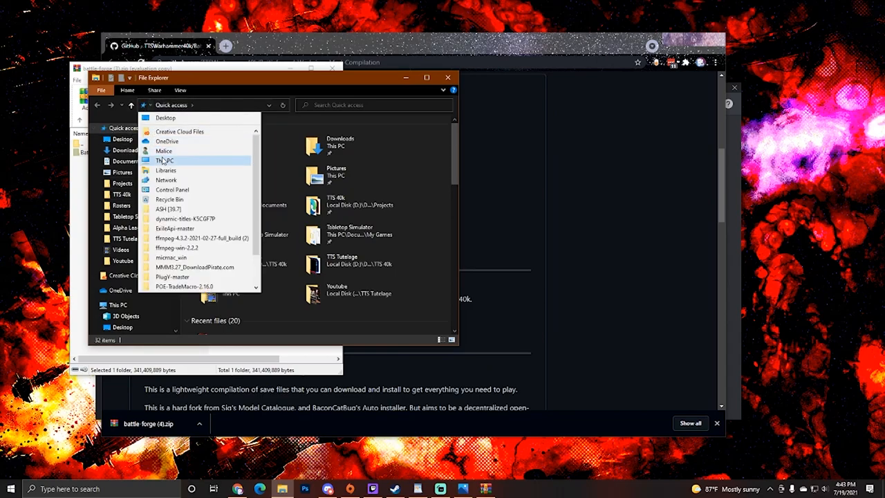
pyautogui.click(165, 160)
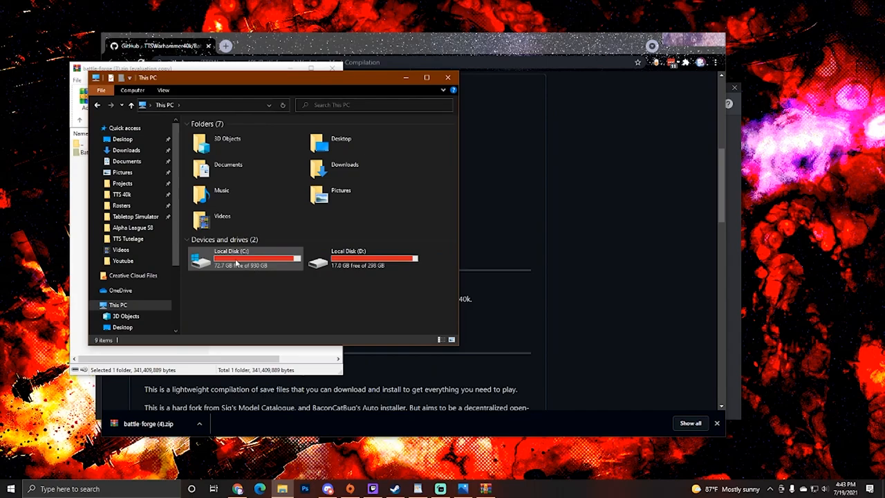
pyautogui.doubleClick(246, 259)
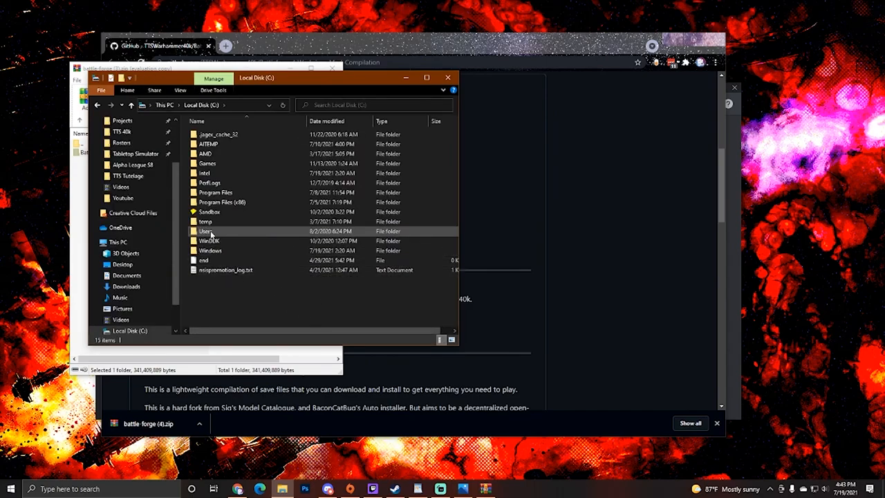
pyautogui.doubleClick(205, 231)
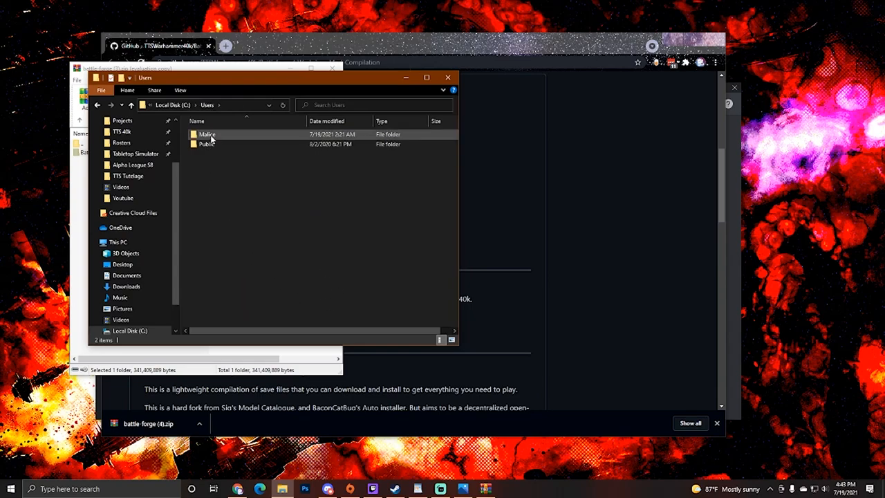
pyautogui.doubleClick(207, 135)
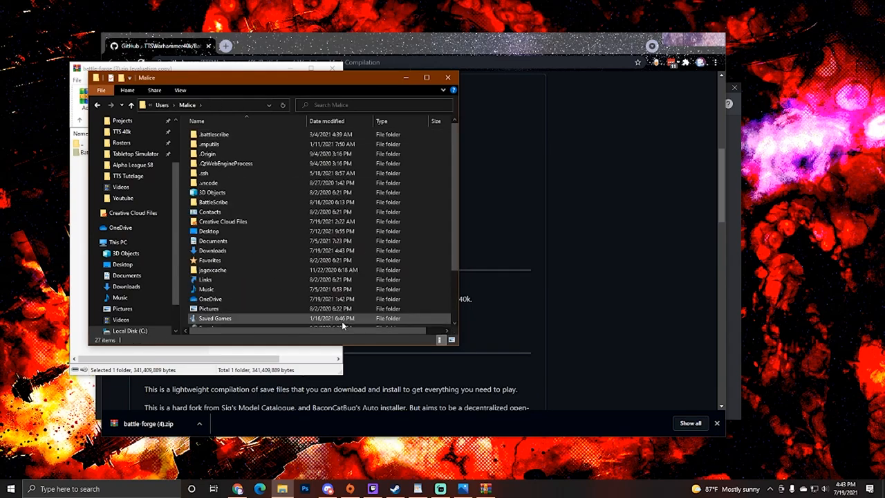
pyautogui.moveTo(235, 308)
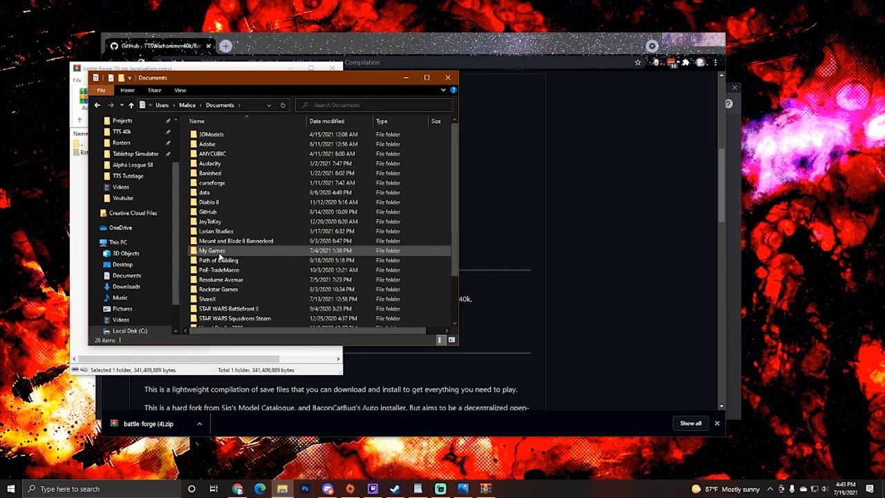
pyautogui.doubleClick(213, 250)
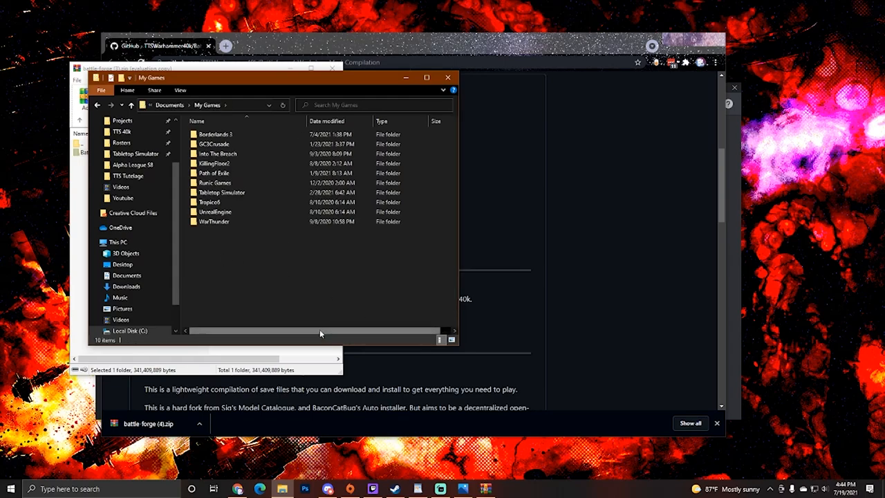
pyautogui.click(221, 192)
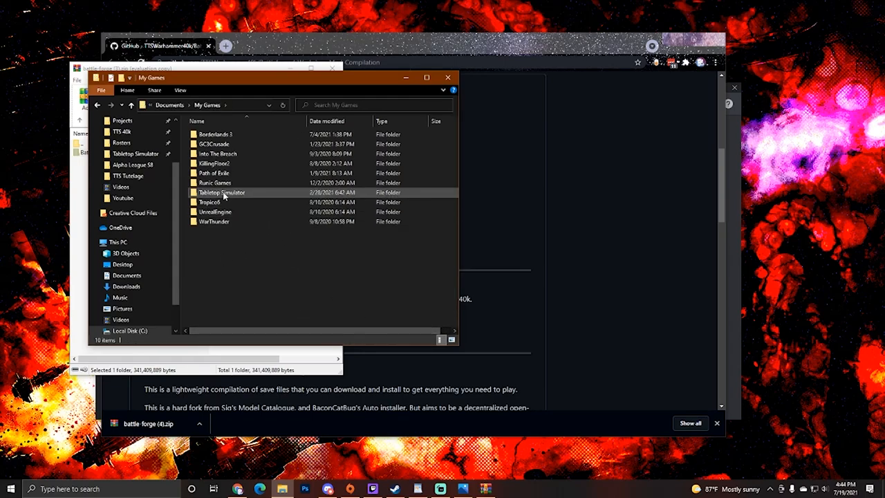
pyautogui.doubleClick(222, 193)
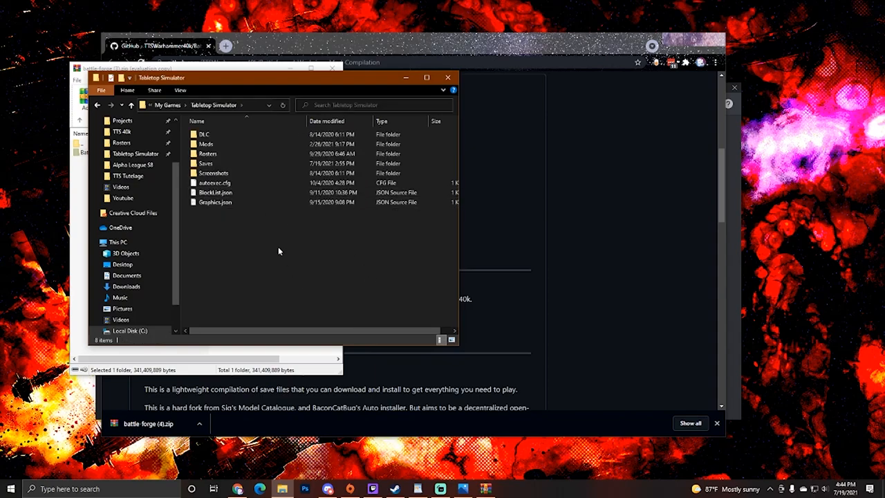
pyautogui.moveTo(241, 130)
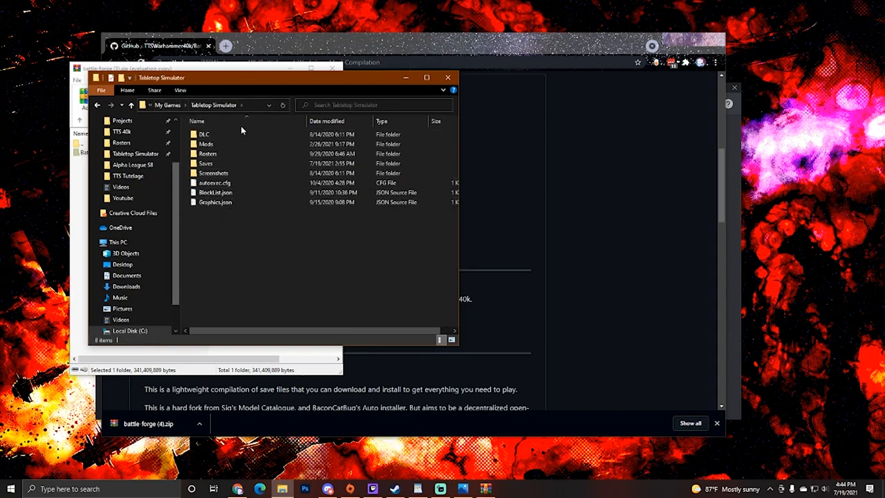
pyautogui.moveTo(252, 241)
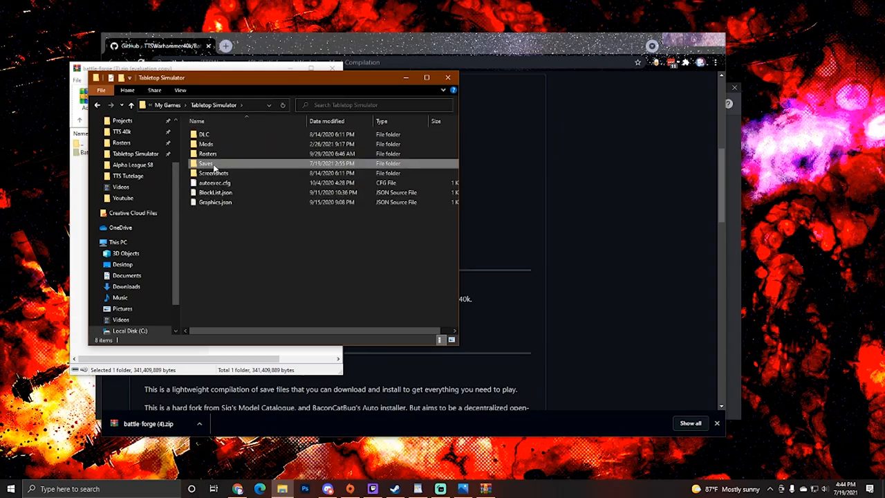
pyautogui.doubleClick(206, 163)
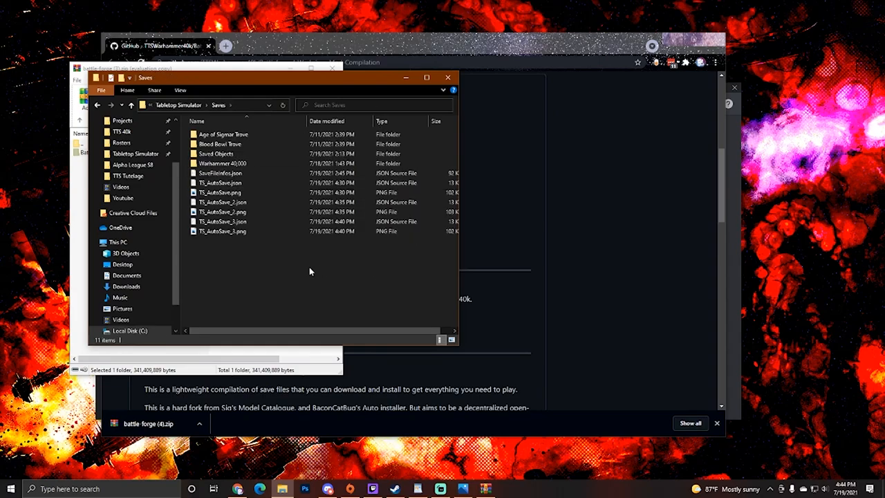
pyautogui.moveTo(254, 273)
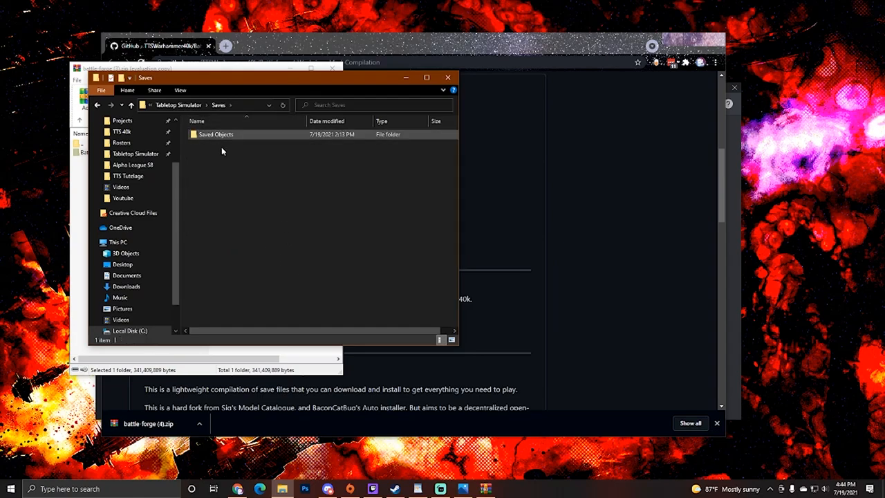
pyautogui.moveTo(234, 161)
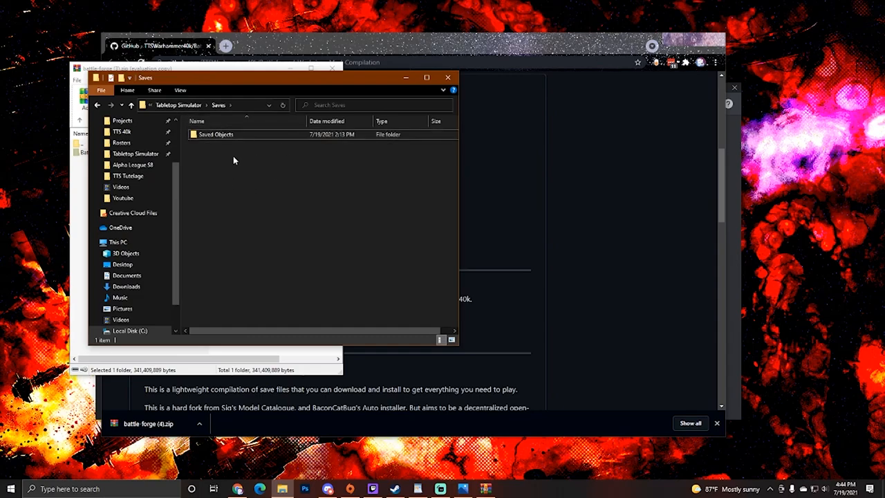
pyautogui.click(216, 134)
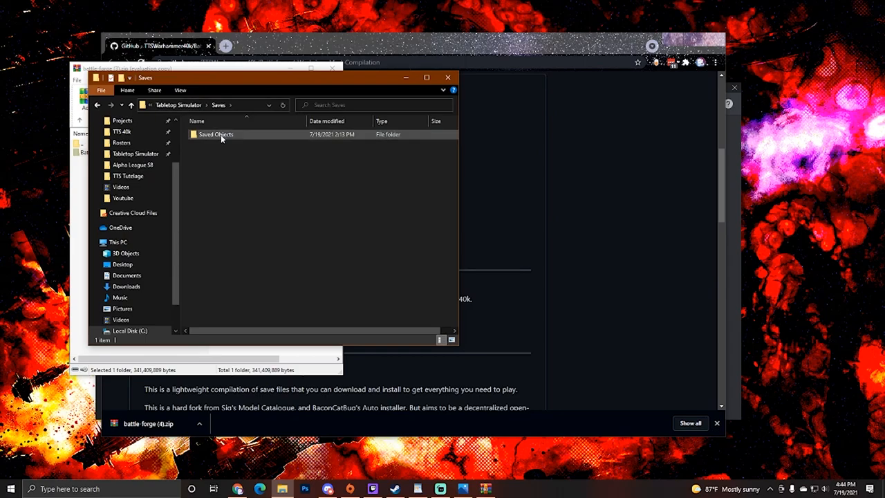
pyautogui.click(217, 164)
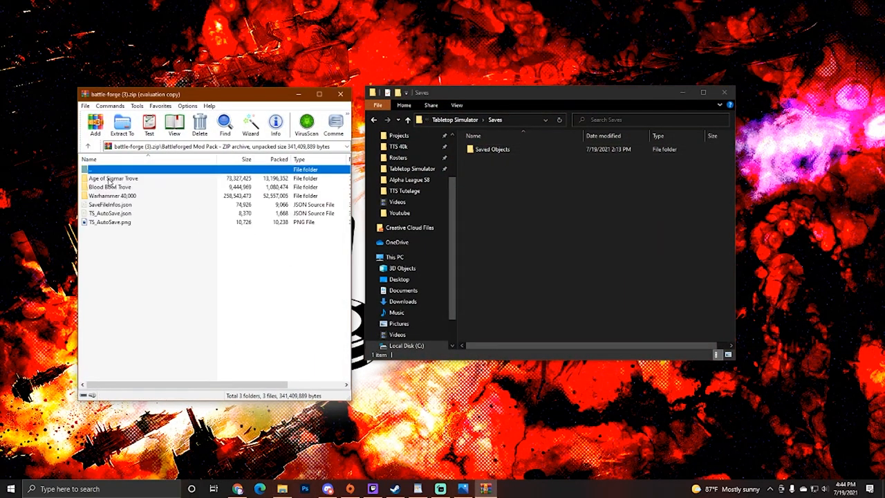
pyautogui.moveTo(136, 245)
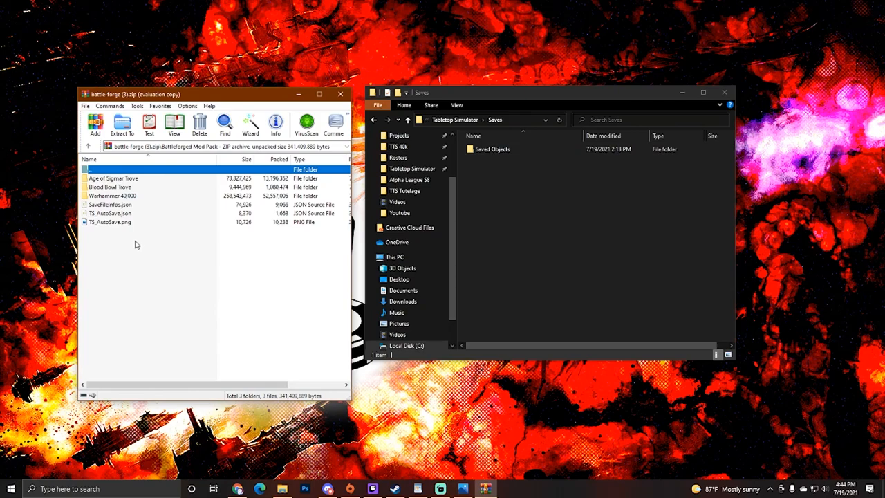
# Select all mod pack items: Age of Sigmar Trove, Blood Bowl Trove, Warhammer 40,000 and three save files
pyautogui.click(109, 187)
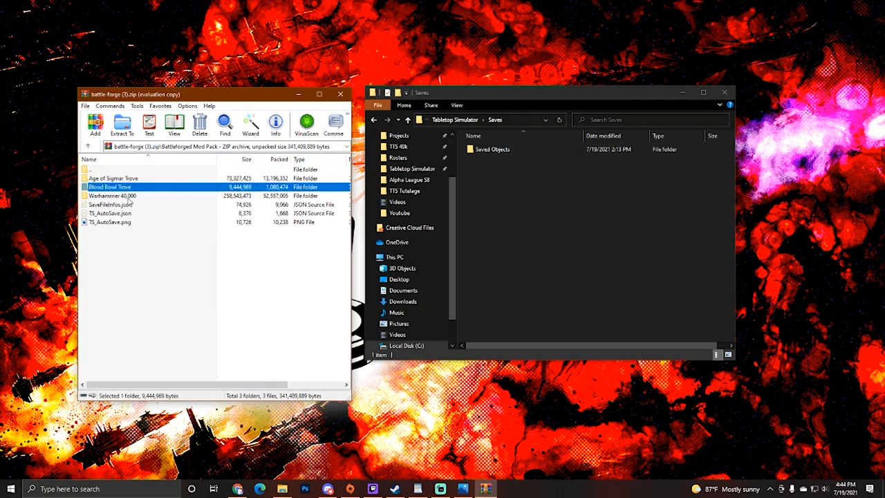
pyautogui.click(112, 195)
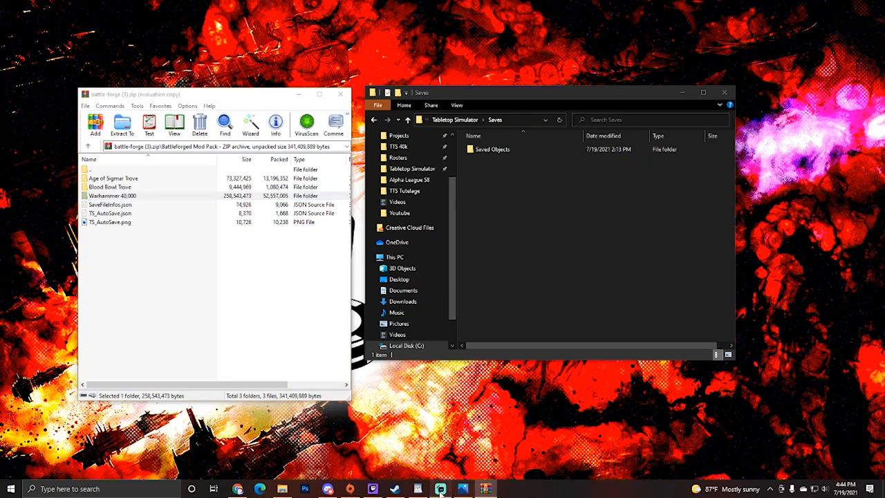
pyautogui.click(113, 177)
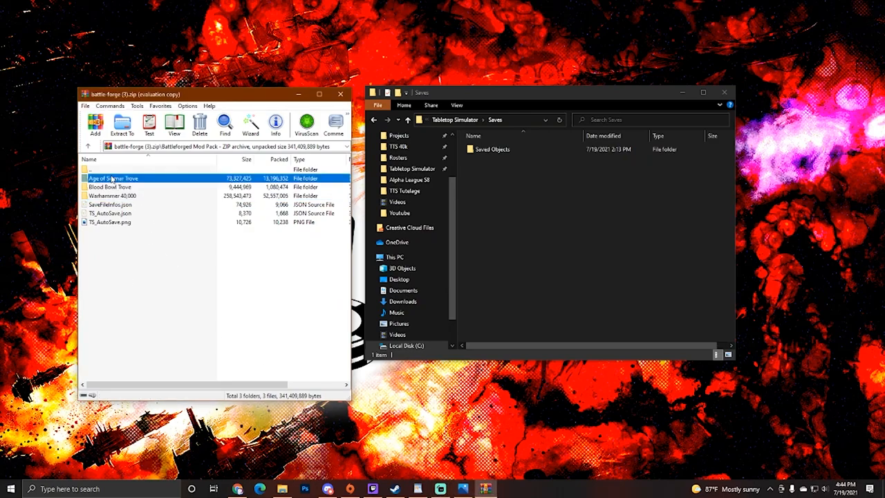
pyautogui.click(114, 178)
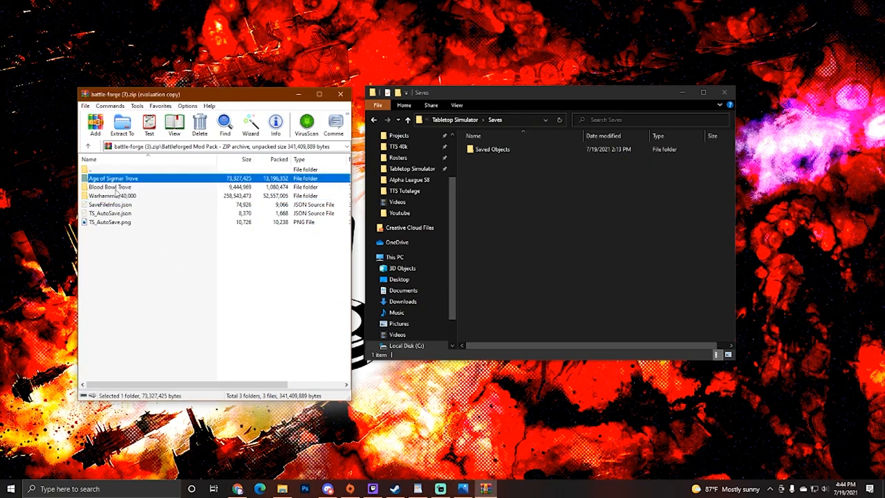
pyautogui.click(109, 187)
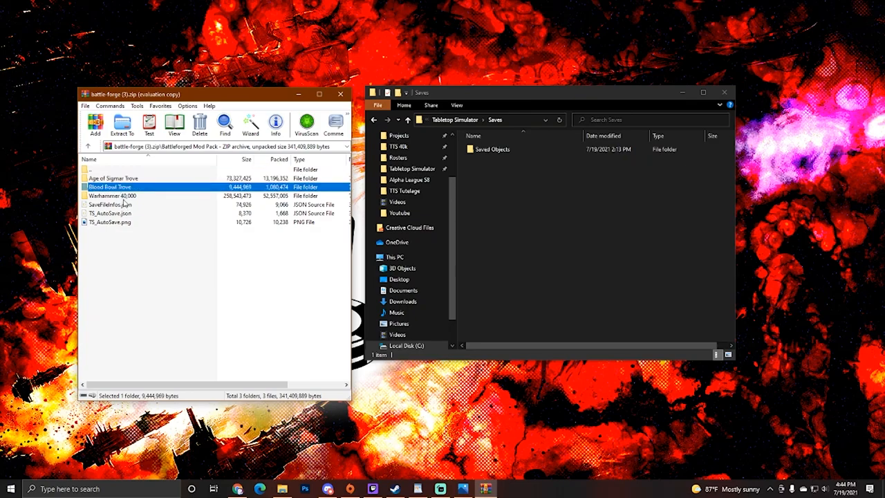
pyautogui.click(112, 195)
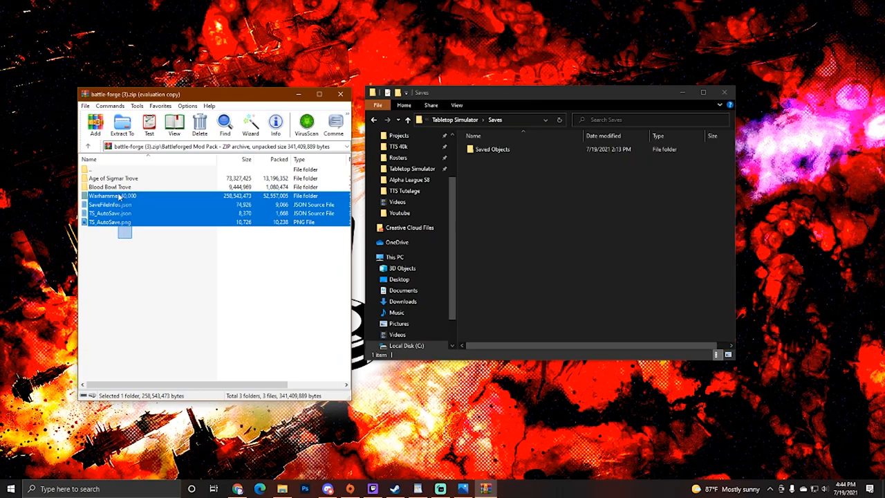
pyautogui.click(110, 213)
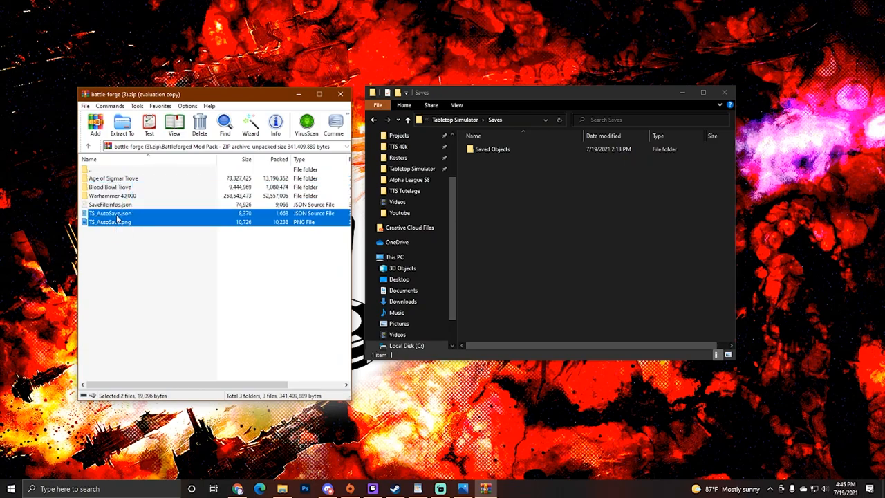
pyautogui.click(109, 187)
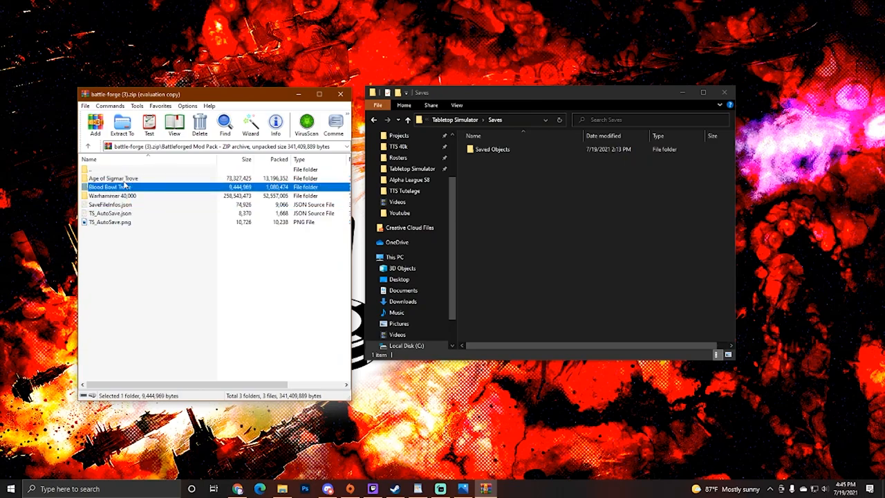
pyautogui.click(113, 178)
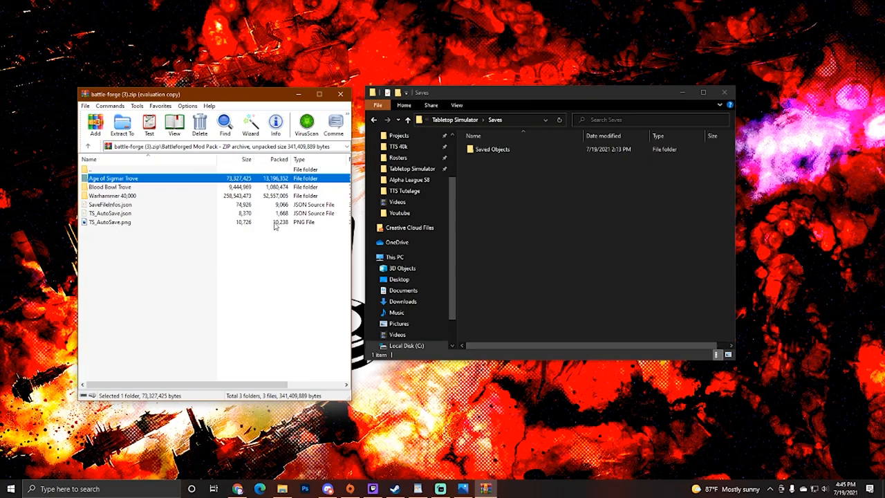
pyautogui.moveTo(454, 243)
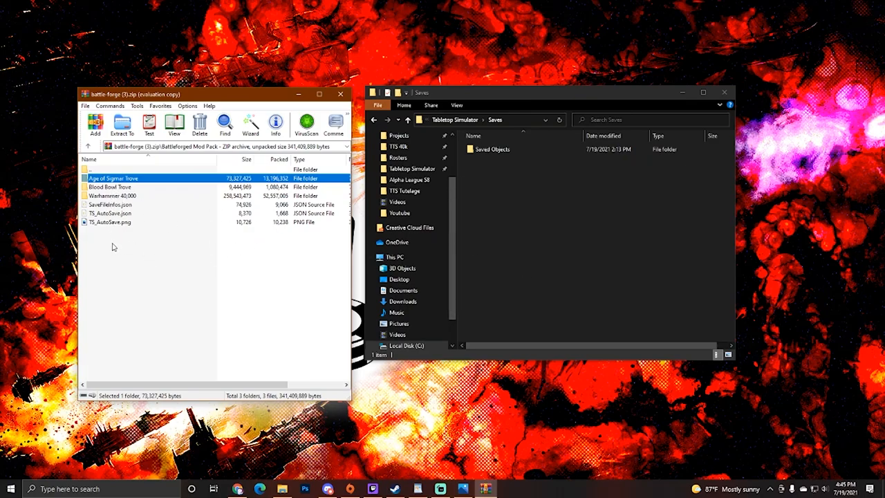
pyautogui.press('ctrl+a')
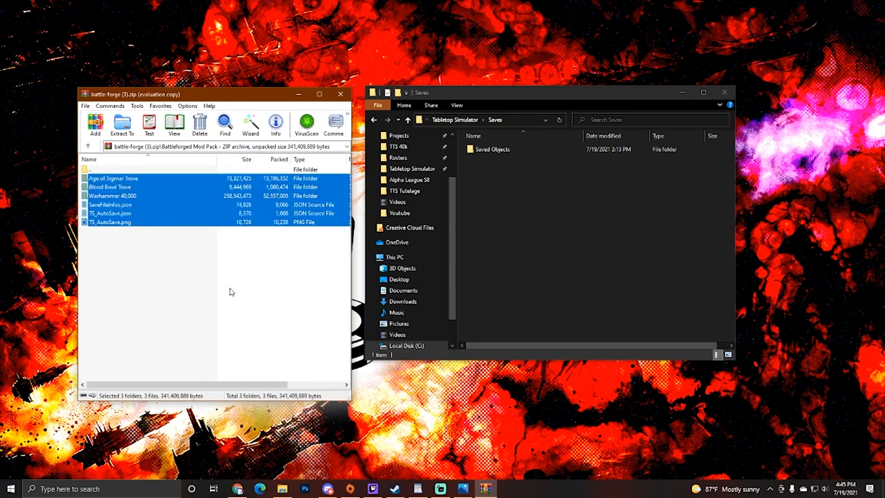
pyautogui.moveTo(143, 204)
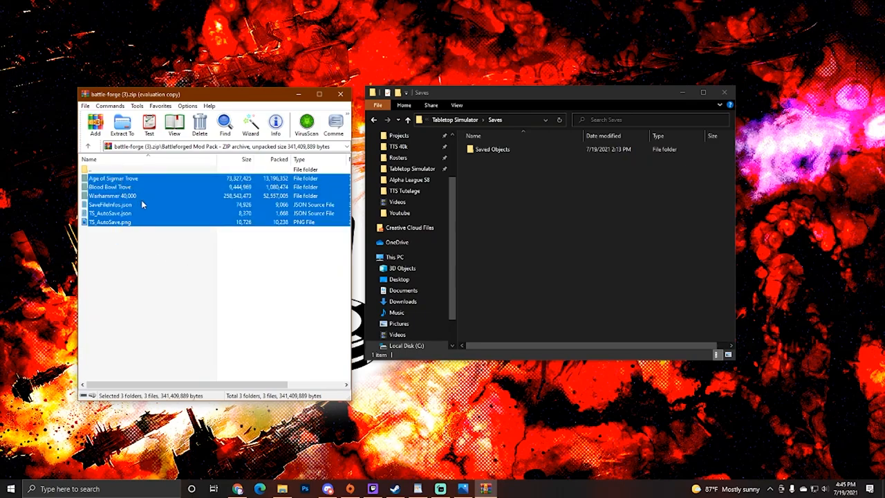
pyautogui.moveTo(147, 316)
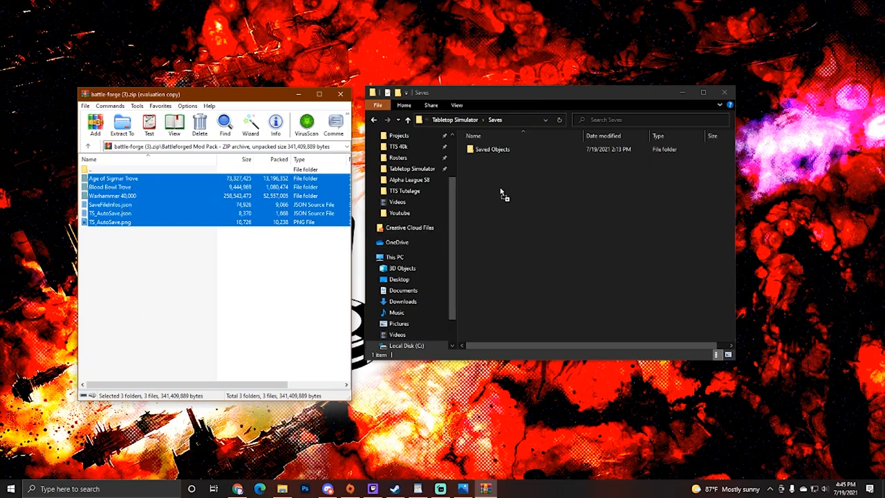
# Drop the mod pack contents into the Saves folder and reveal its full path
pyautogui.click(121, 125)
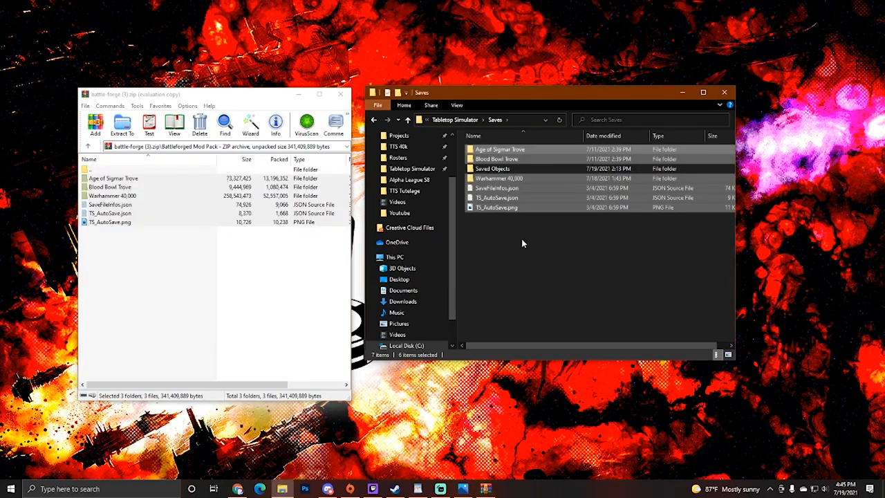
pyautogui.moveTo(536, 256)
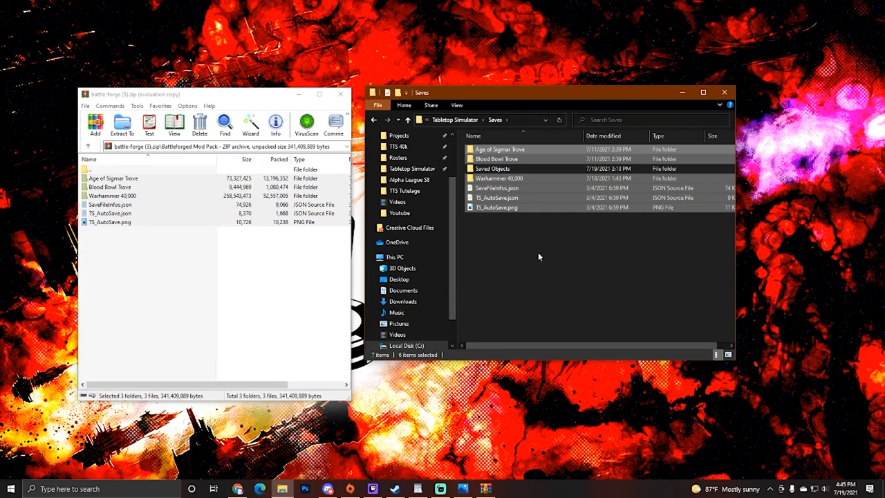
pyautogui.moveTo(525, 217)
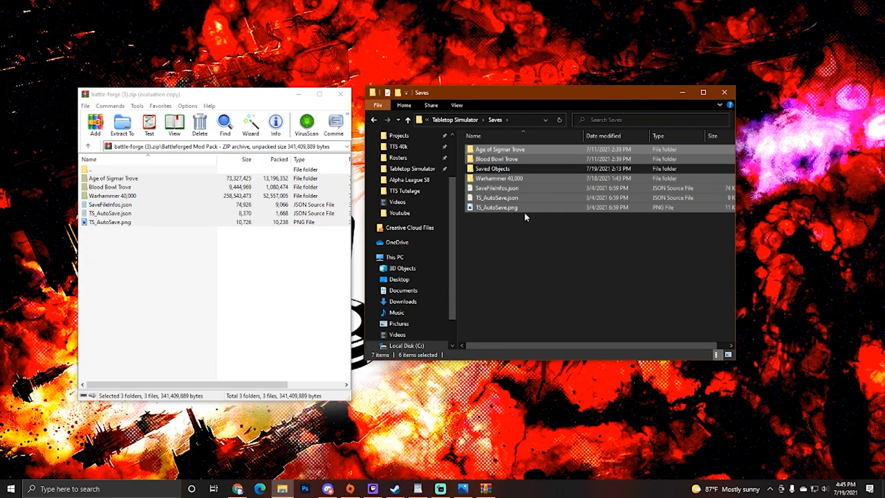
pyautogui.moveTo(494, 157)
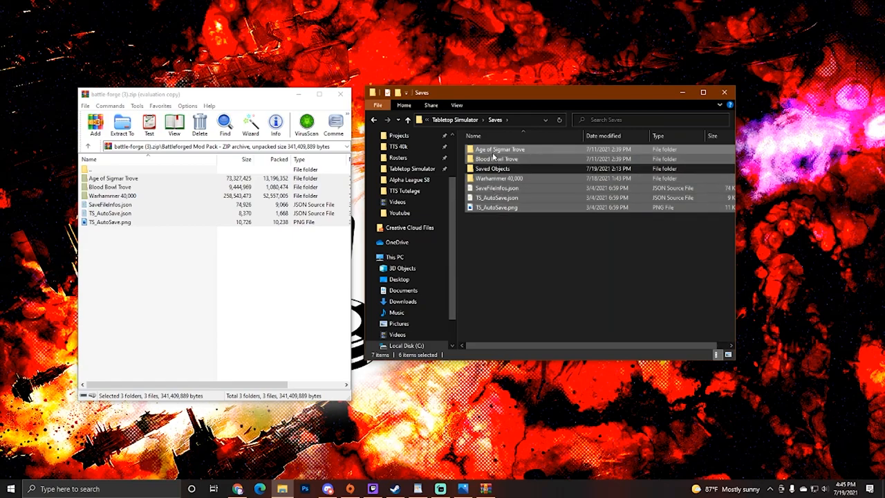
pyautogui.click(497, 119)
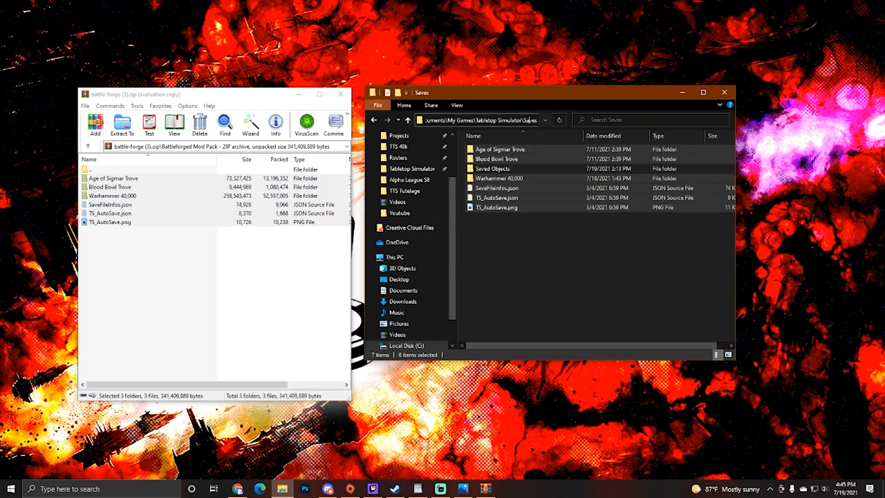
pyautogui.click(484, 119)
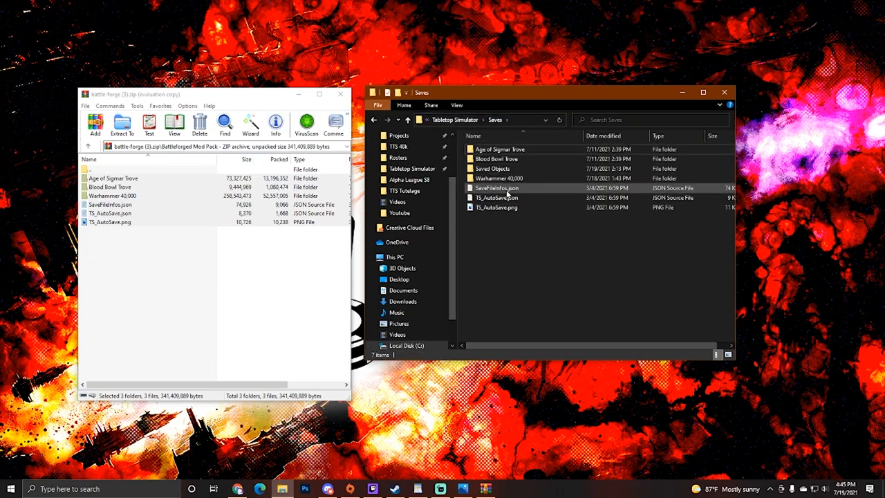
pyautogui.click(493, 168)
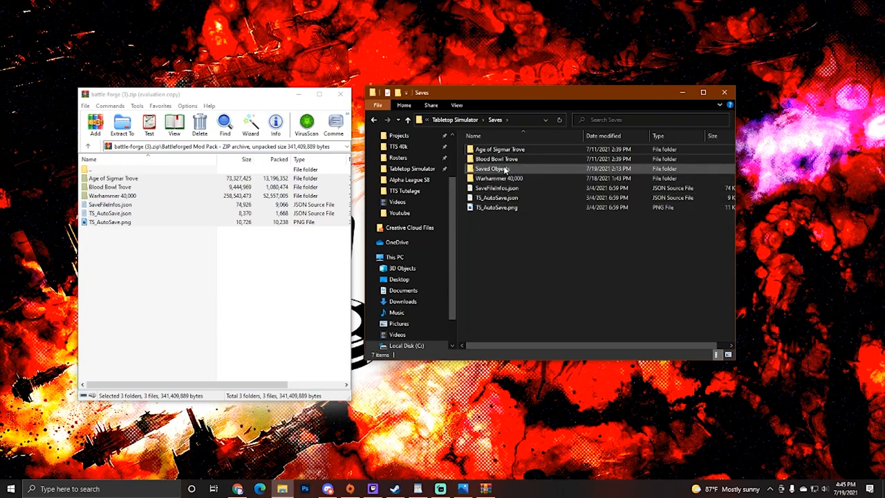
pyautogui.click(524, 245)
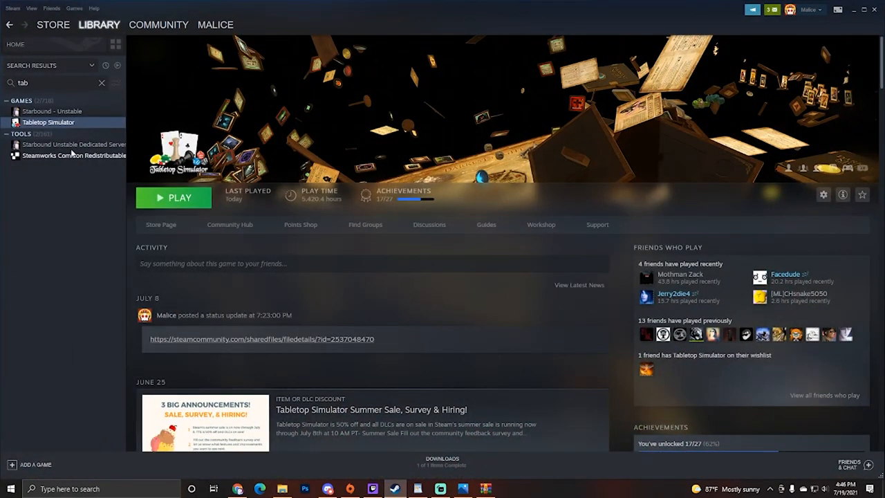
# Launch Tabletop Simulator from Steam in standard non-VR mode
pyautogui.click(173, 198)
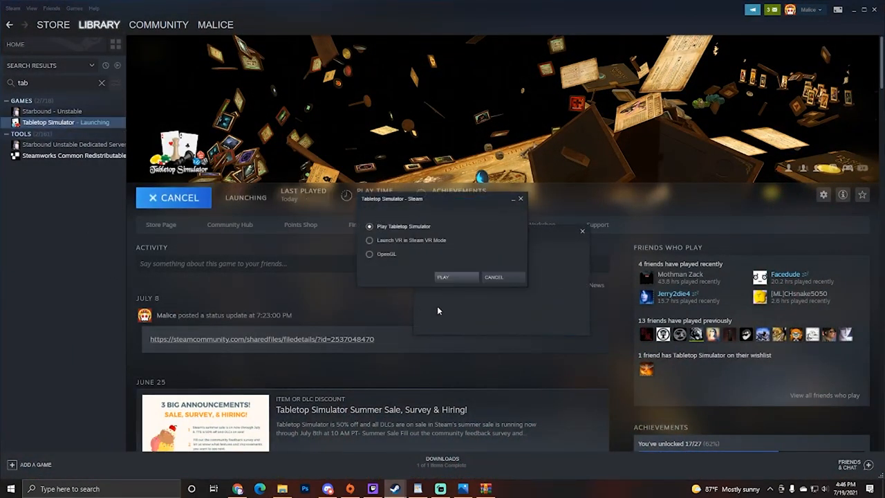
pyautogui.click(442, 277)
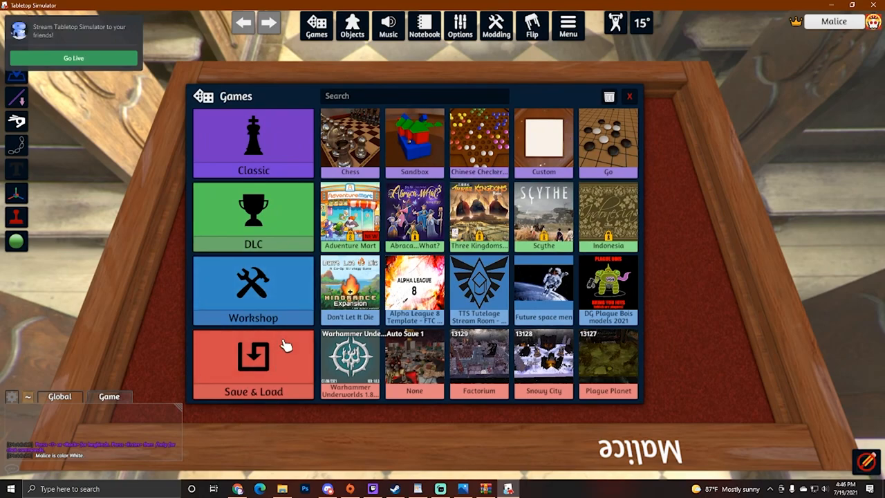
pyautogui.moveTo(267, 384)
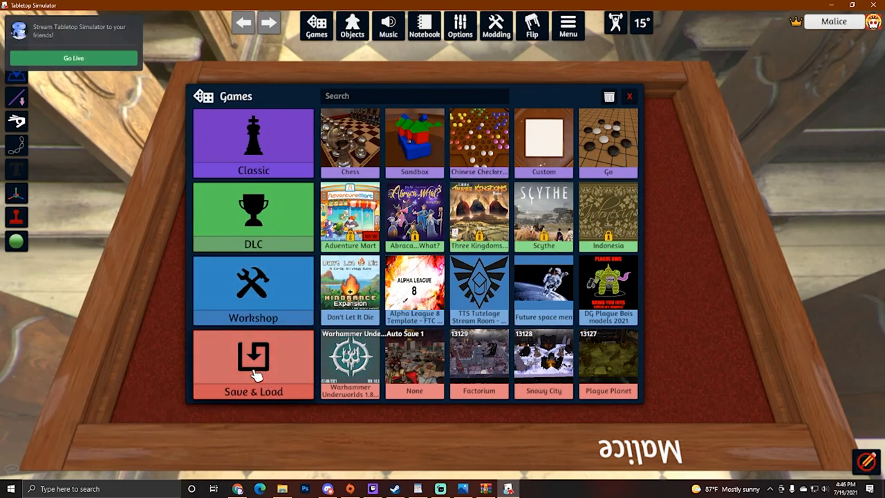
pyautogui.click(253, 363)
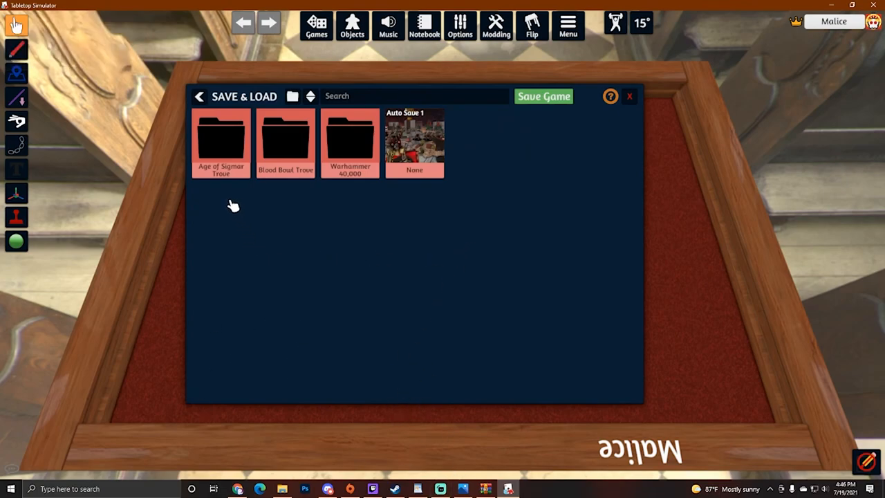
pyautogui.moveTo(351, 142)
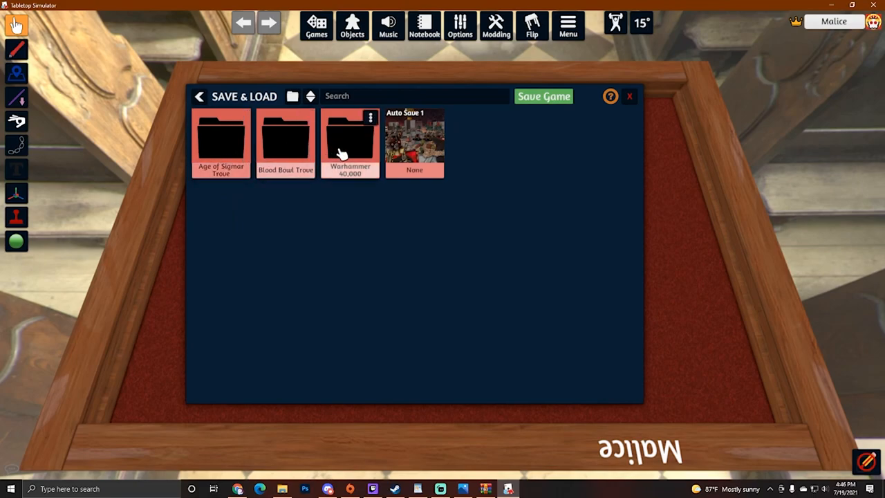
pyautogui.moveTo(221, 142)
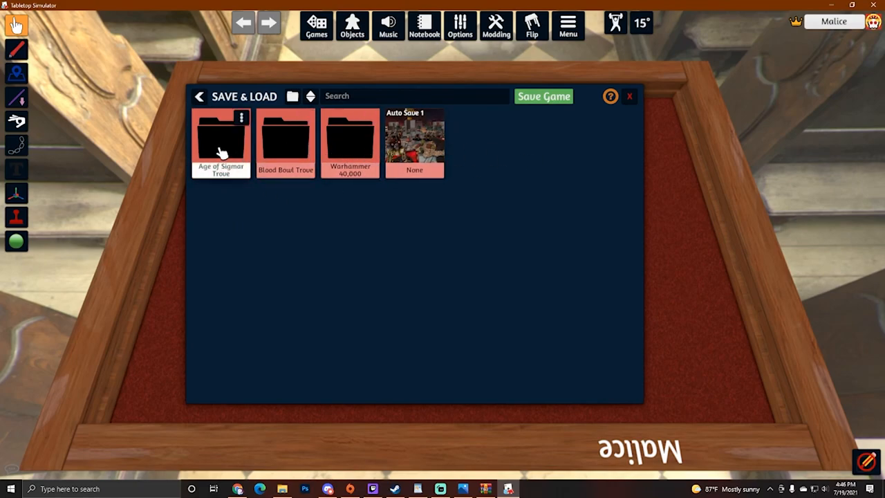
pyautogui.moveTo(370, 145)
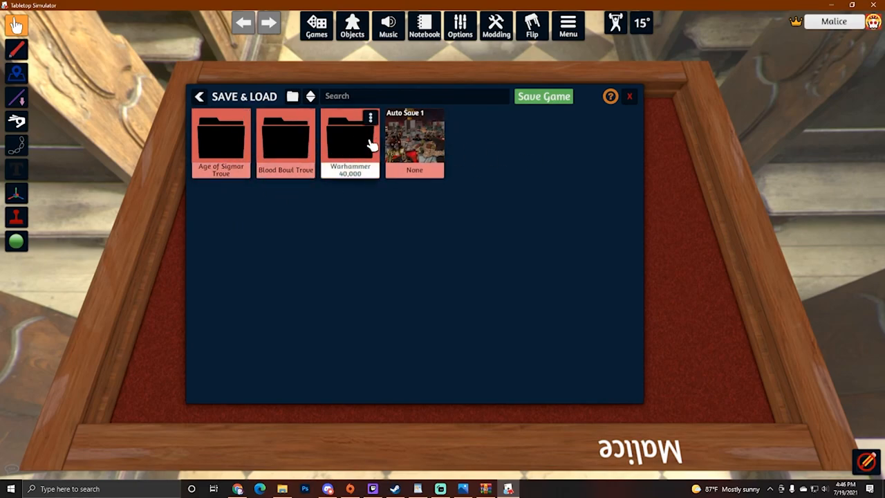
pyautogui.moveTo(299, 210)
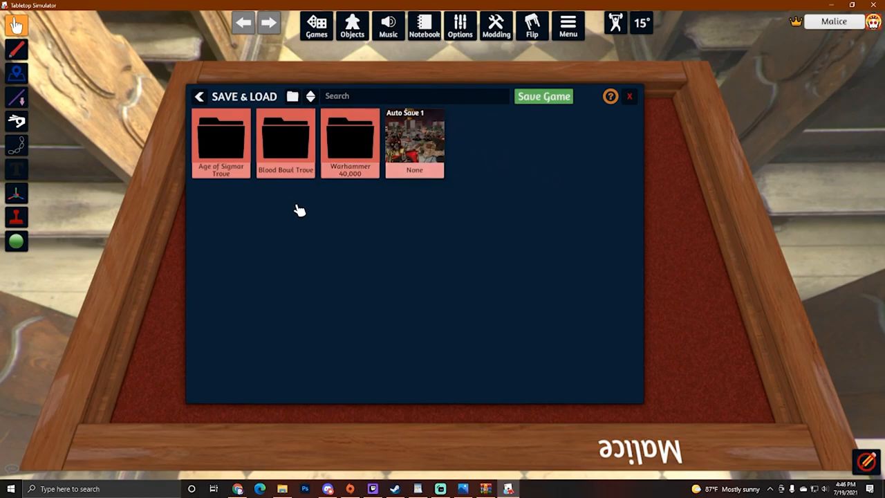
pyautogui.doubleClick(350, 138)
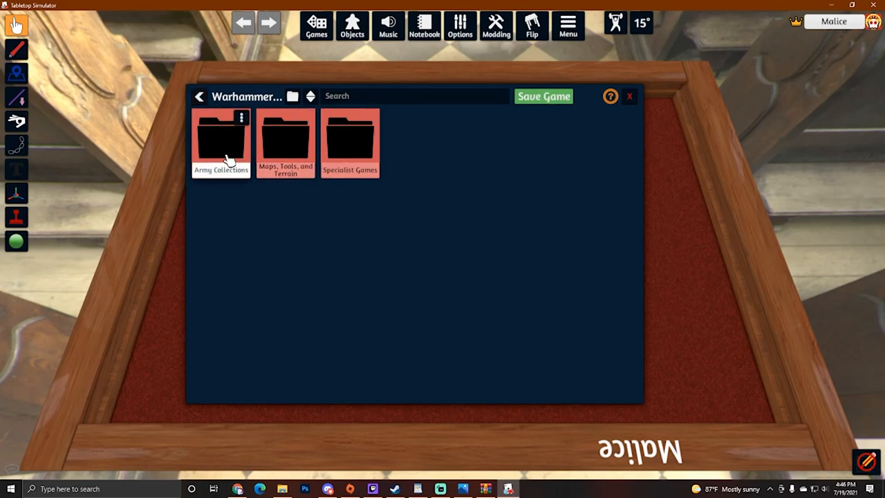
pyautogui.doubleClick(221, 141)
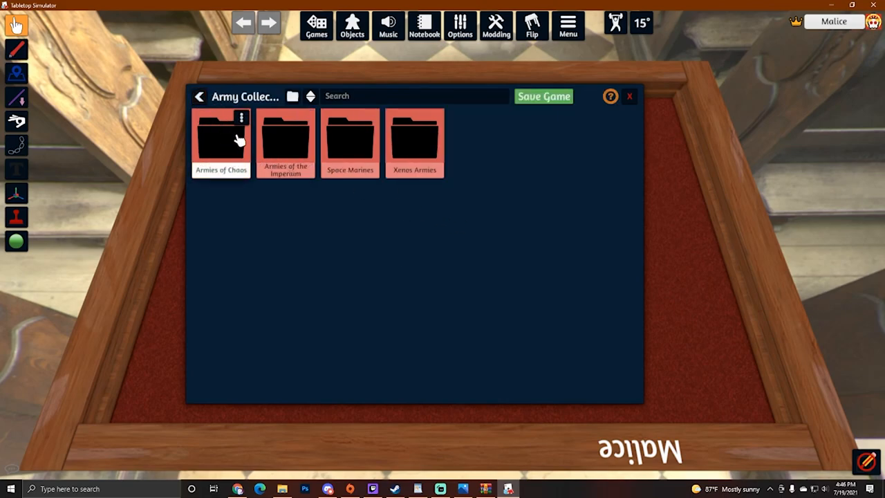
pyautogui.moveTo(265, 213)
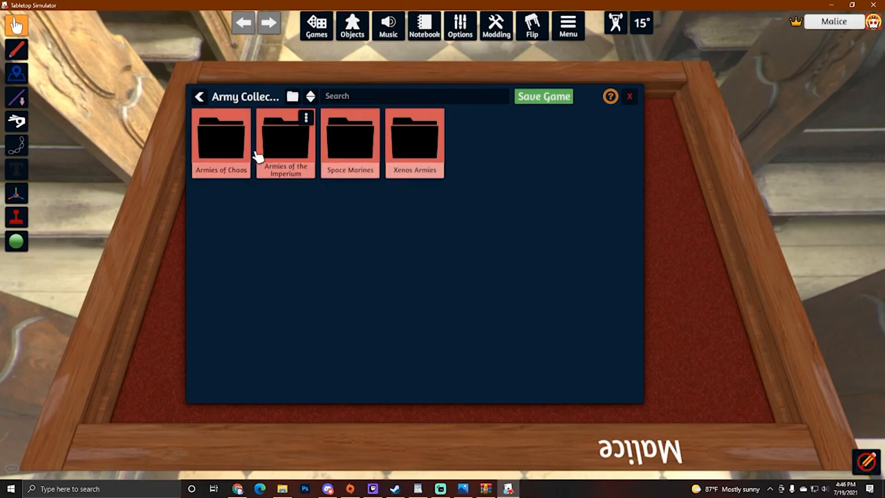
pyautogui.moveTo(434, 156)
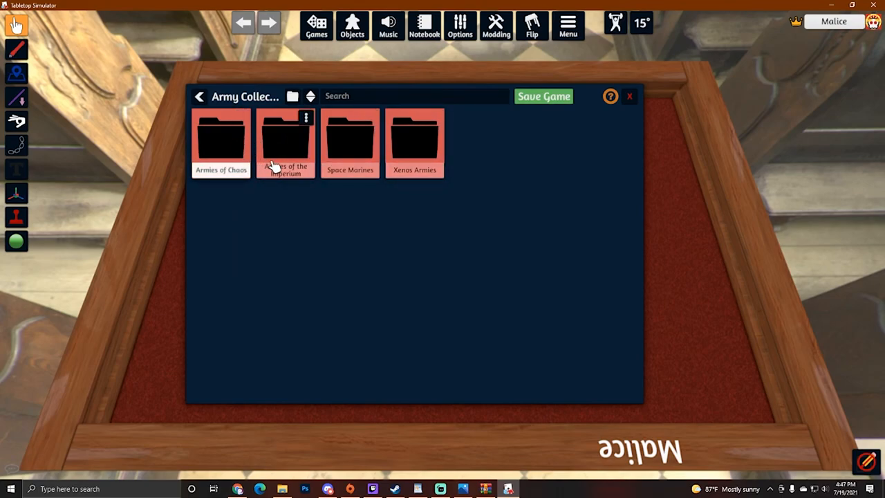
pyautogui.moveTo(436, 171)
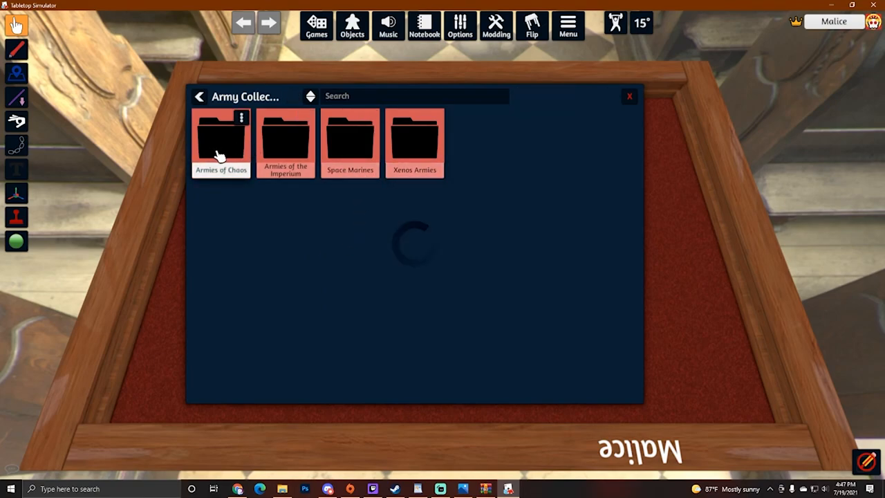
pyautogui.click(221, 139)
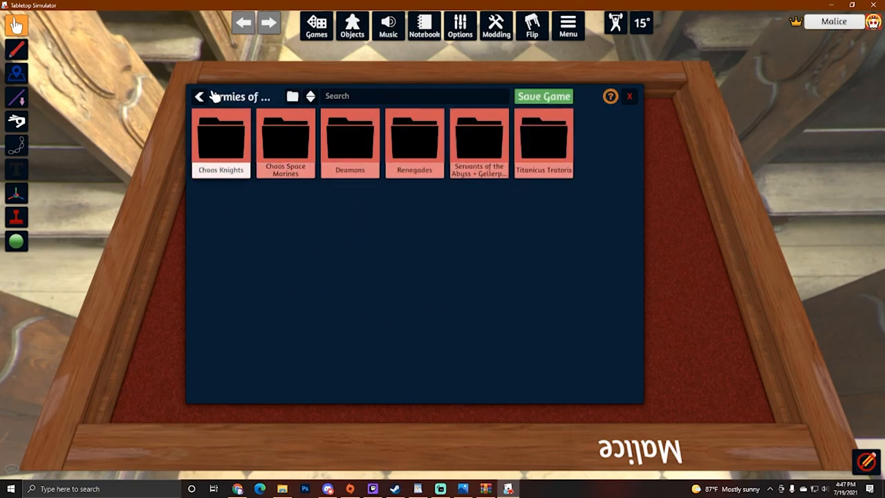
pyautogui.doubleClick(220, 143)
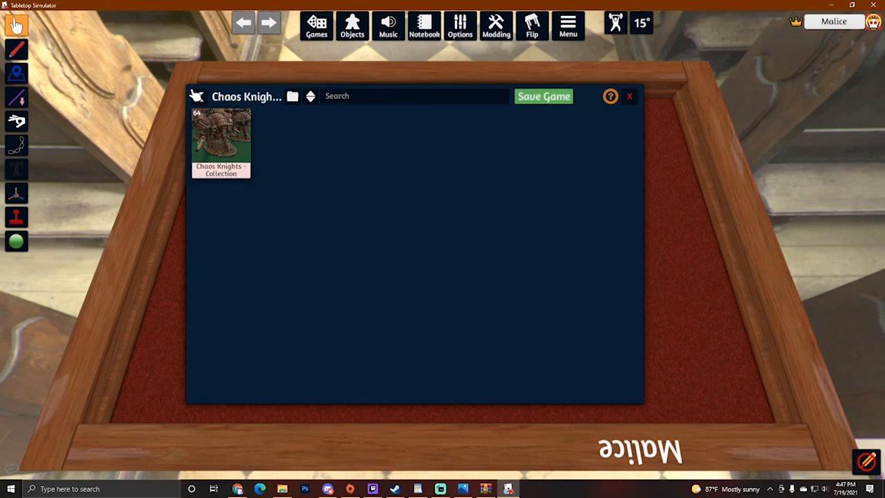
pyautogui.click(199, 96)
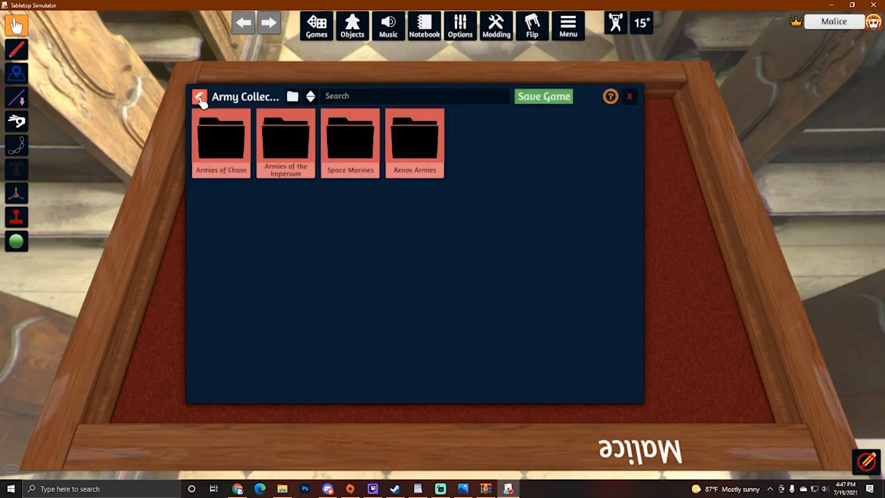
pyautogui.click(200, 97)
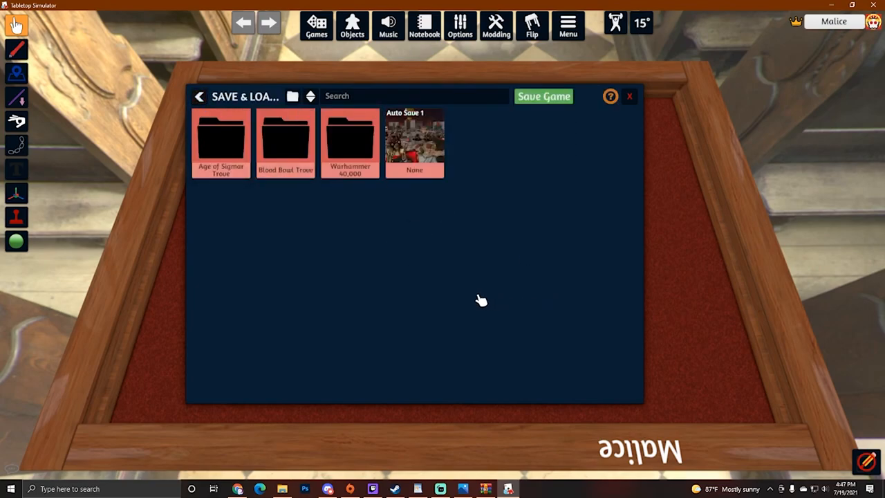
pyautogui.moveTo(328, 303)
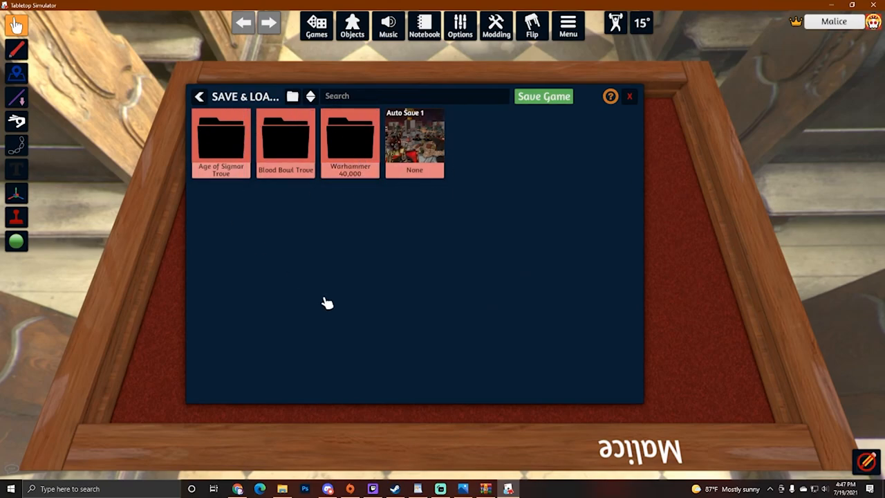
pyautogui.moveTo(329, 281)
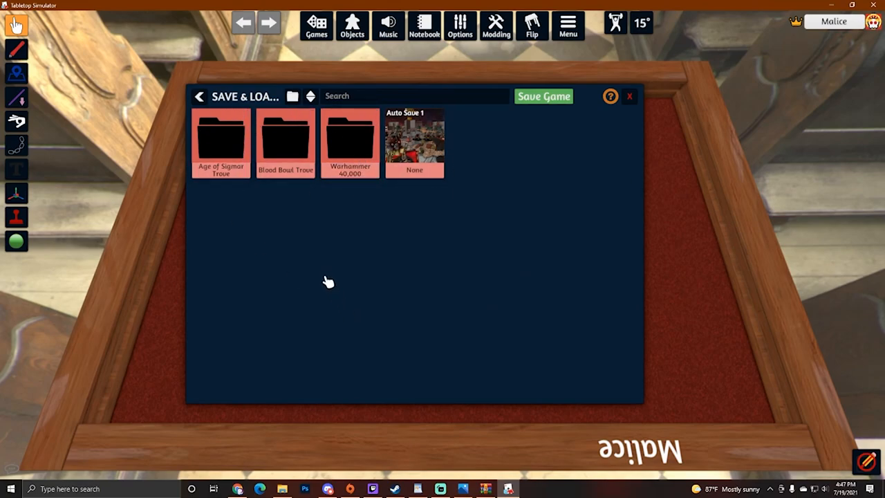
pyautogui.moveTo(339, 308)
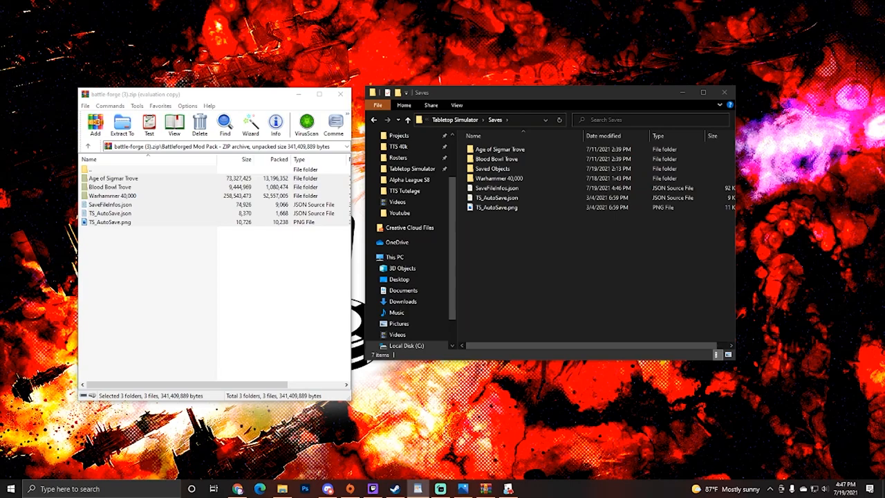
pyautogui.moveTo(344, 480)
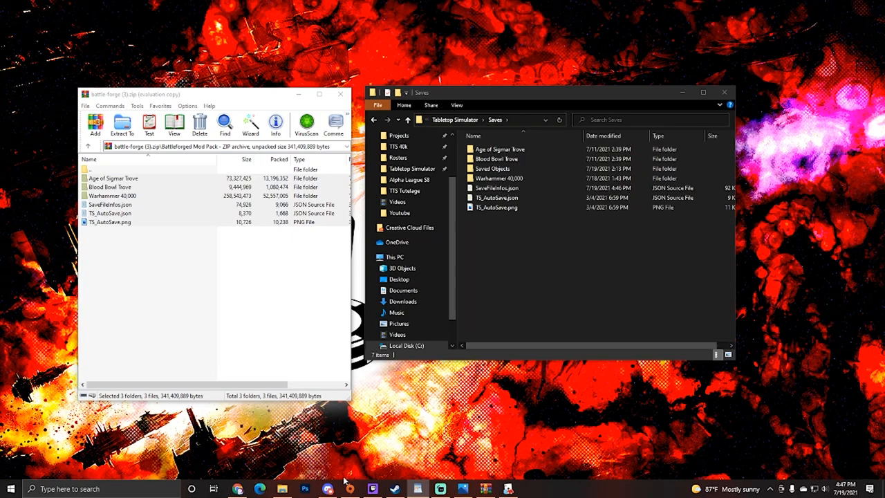
pyautogui.moveTo(328, 489)
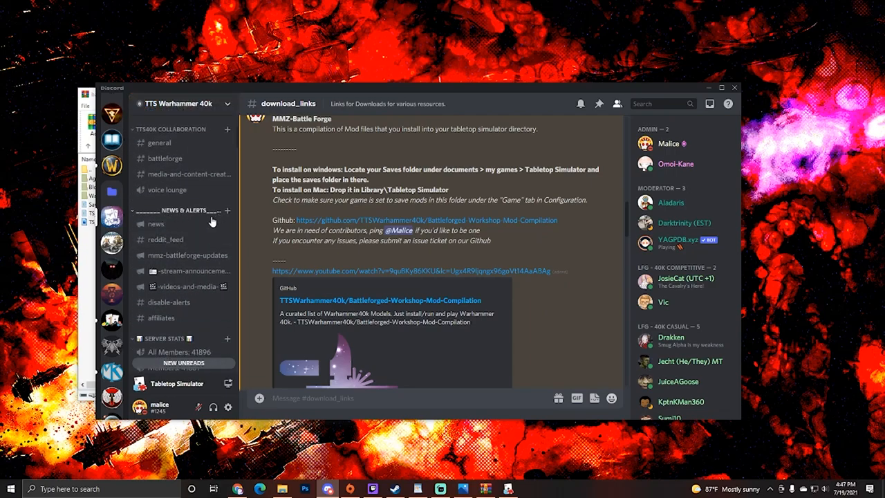
pyautogui.moveTo(166, 256)
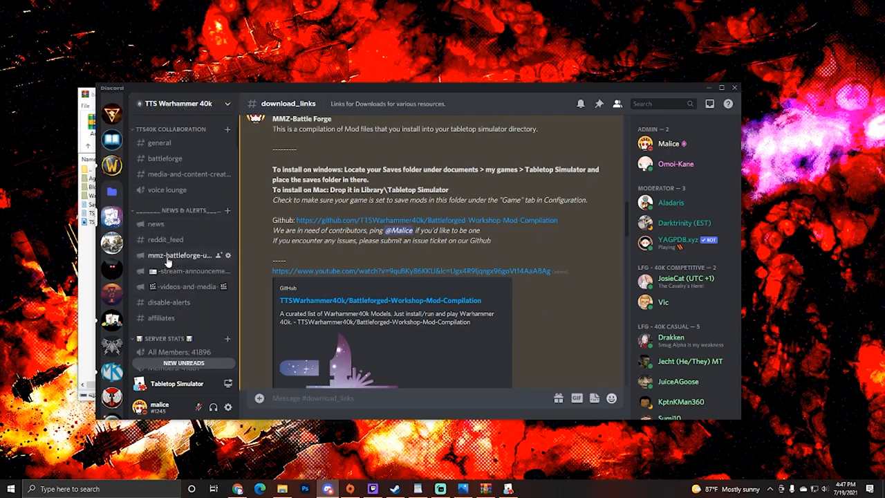
# Open #mmz-battleforge-updates and scroll through its weekly Warhammer 40,000 Battleforge announcements
pyautogui.click(180, 255)
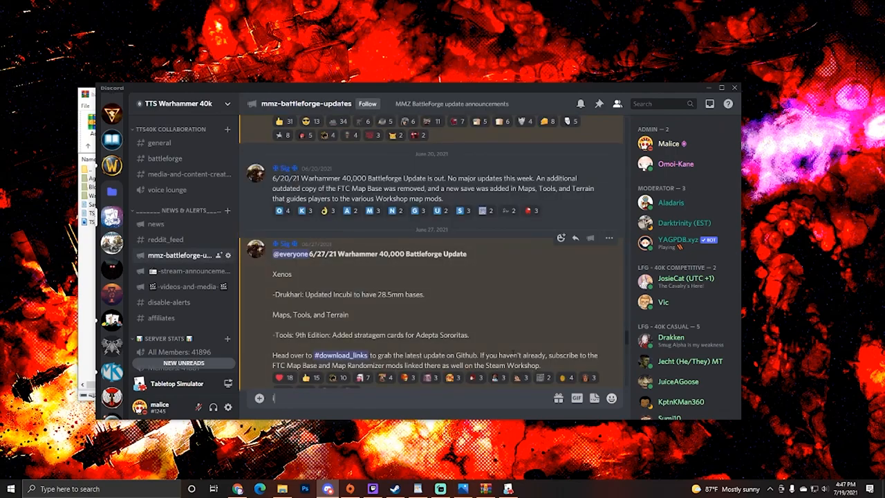
pyautogui.scroll(-3)
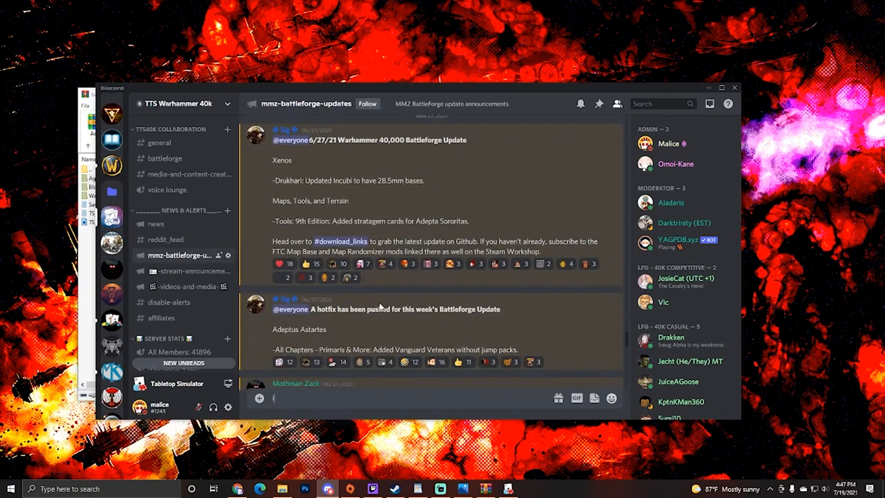
pyautogui.scroll(-3)
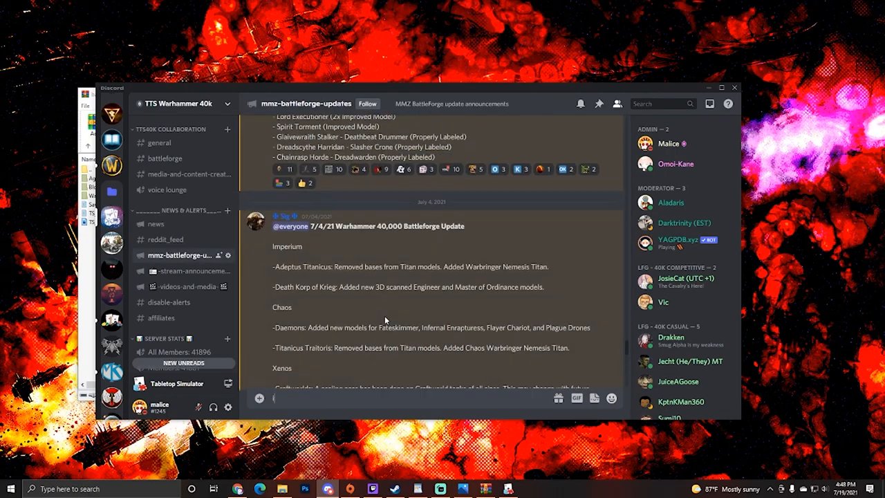
pyautogui.scroll(-3)
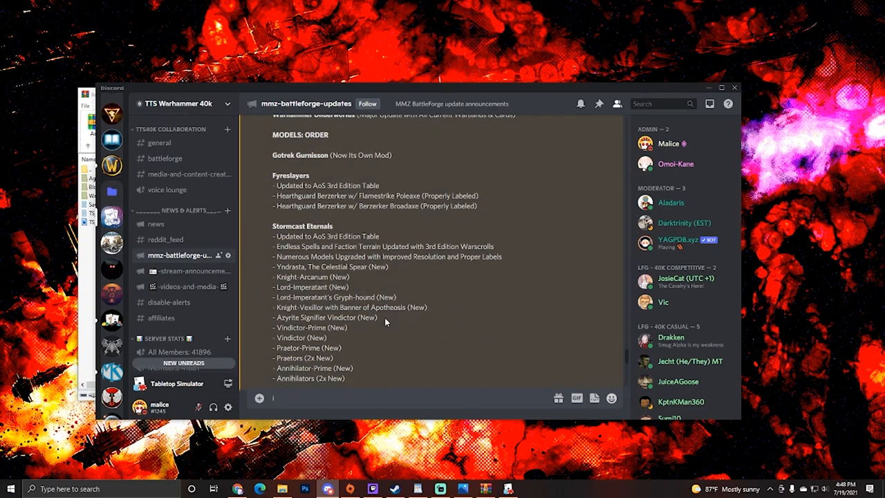
pyautogui.scroll(-3)
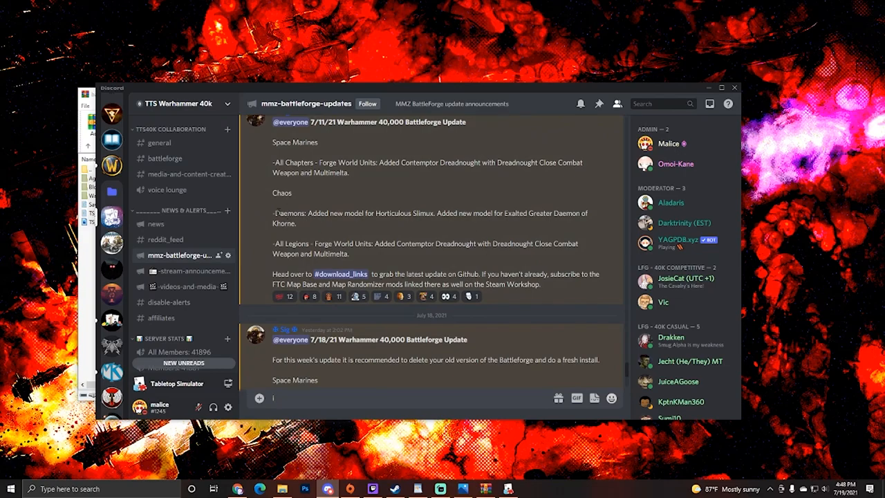
pyautogui.moveTo(314, 226)
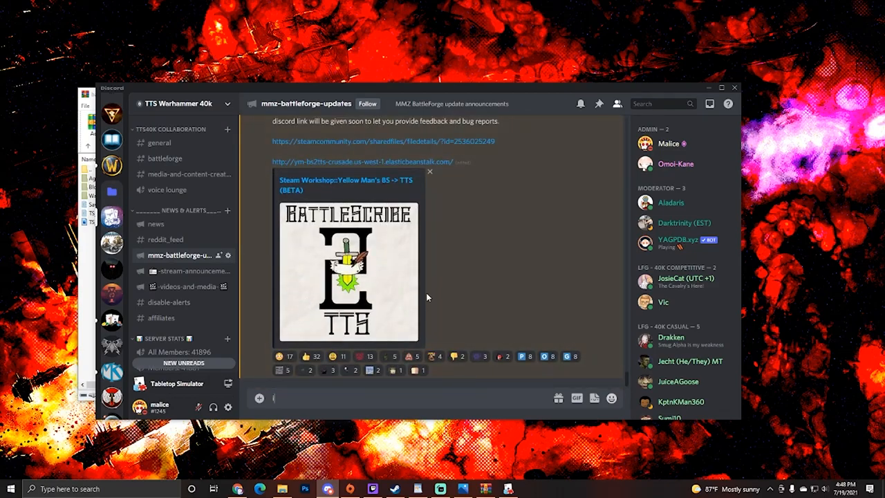
pyautogui.scroll(-3)
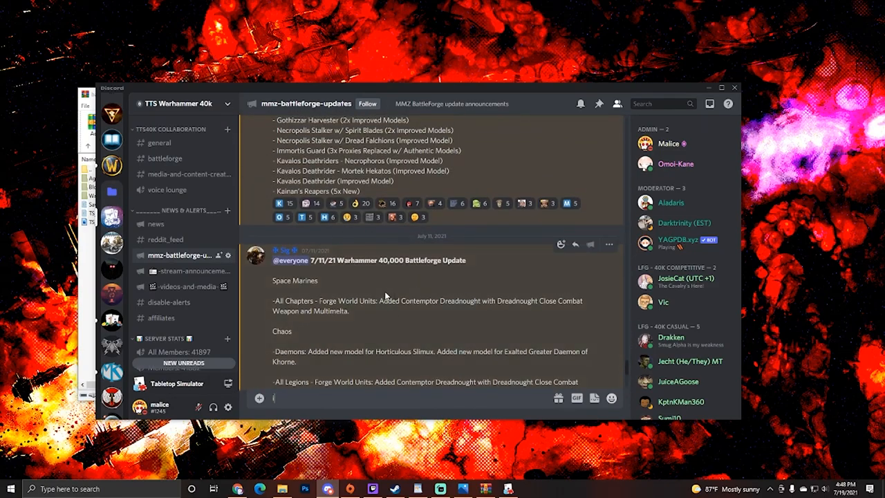
pyautogui.scroll(-3)
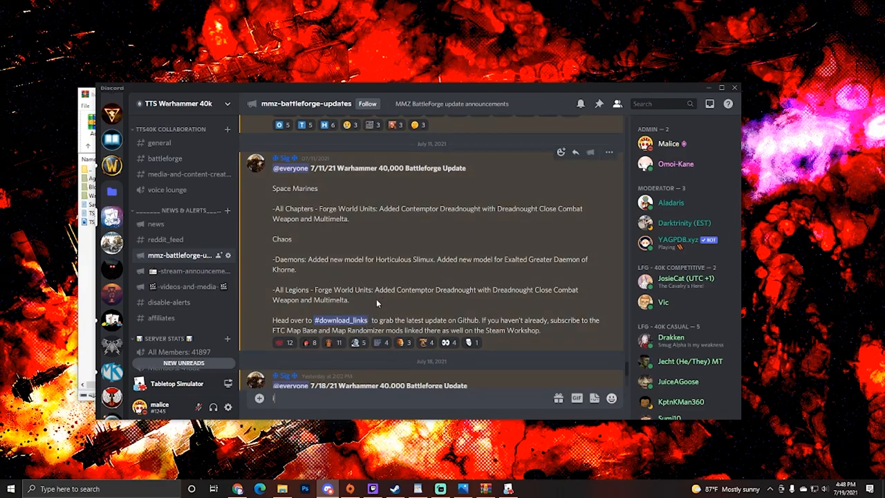
pyautogui.scroll(-3)
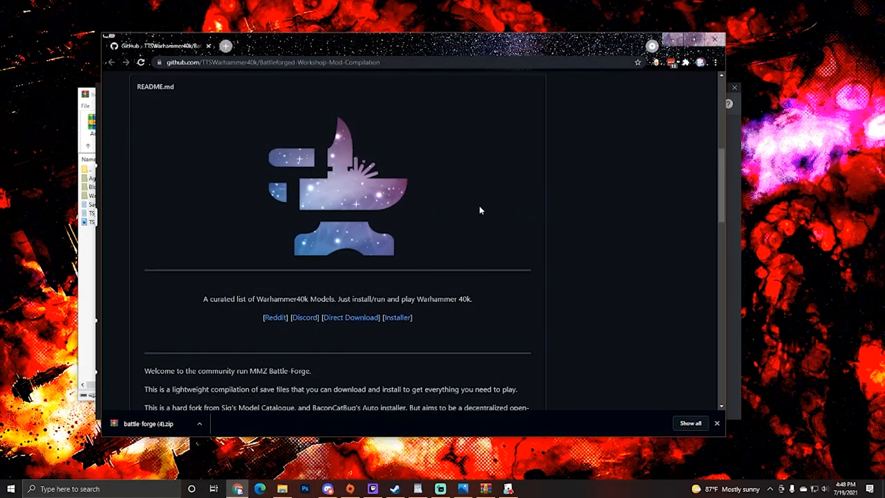
# Open the downloaded battle-forge (4).zip in WinRAR, dismissing the license reminder
pyautogui.scroll(-3)
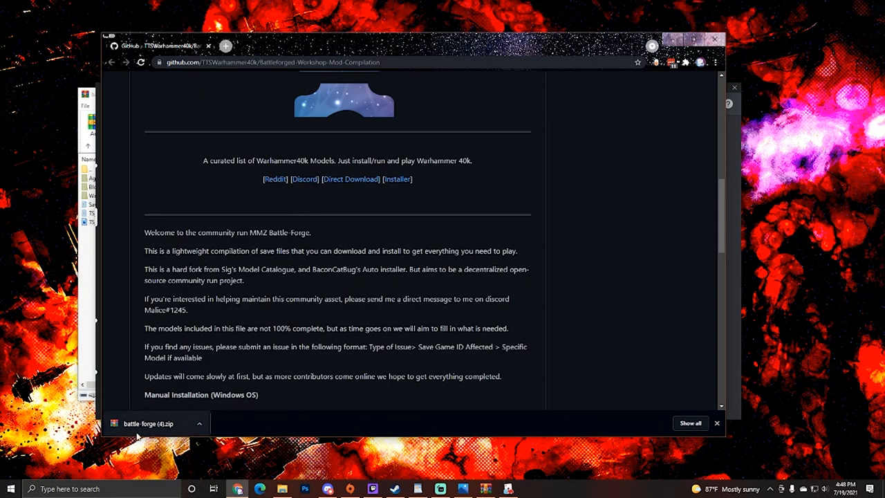
pyautogui.click(148, 423)
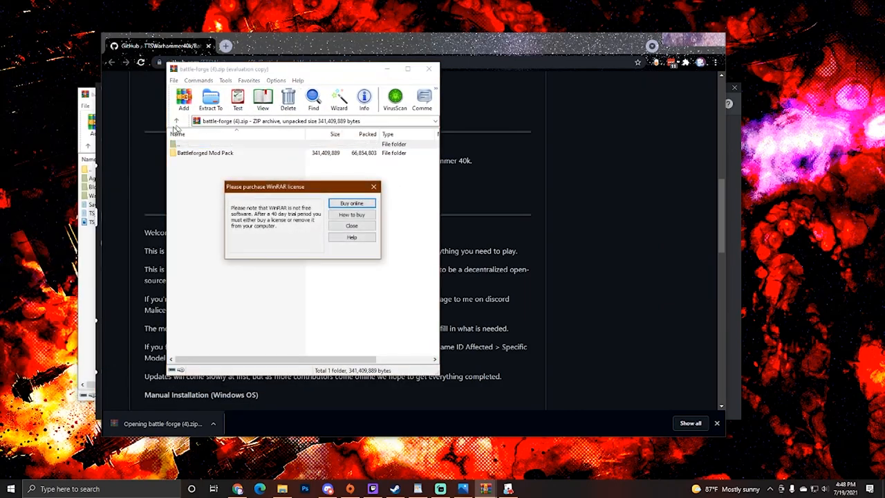
pyautogui.click(351, 225)
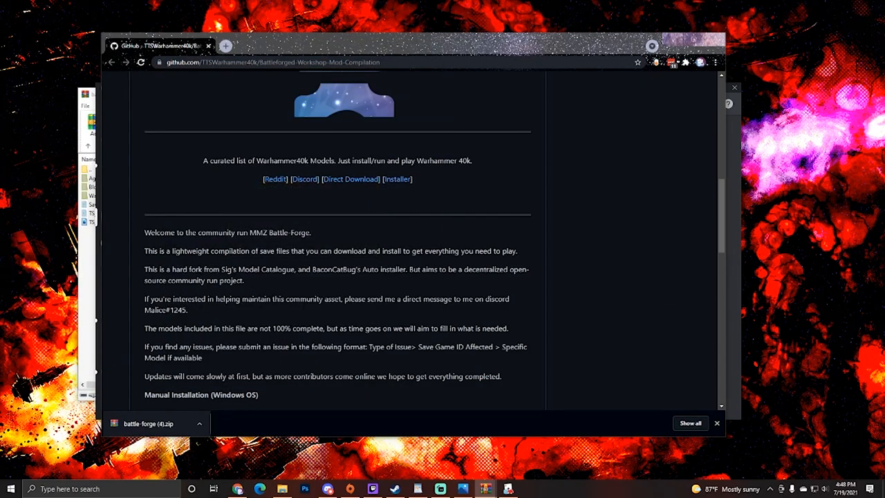
pyautogui.click(148, 423)
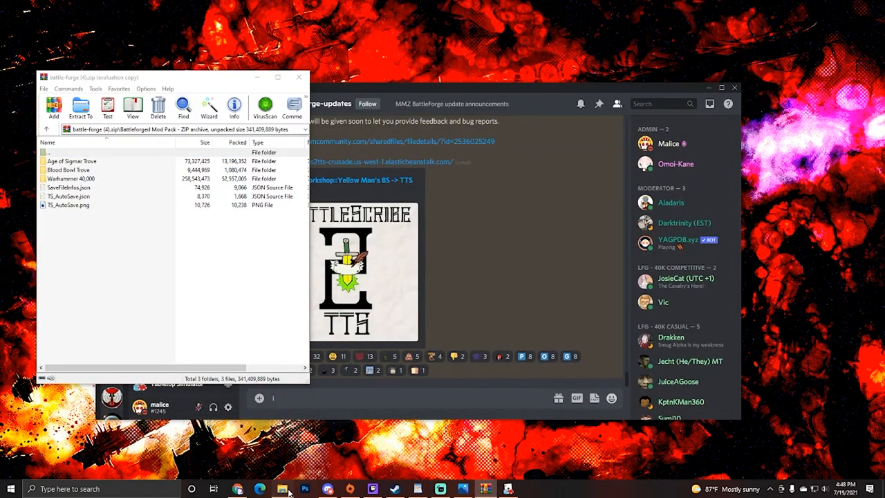
# Browse to My Games > Tabletop Simulator > Saves and copy the mod pack contents in
pyautogui.click(282, 489)
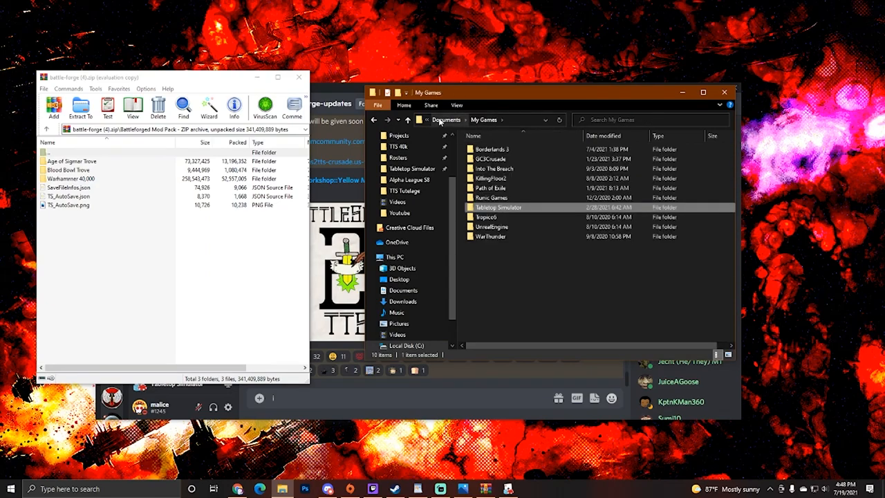
pyautogui.click(598, 335)
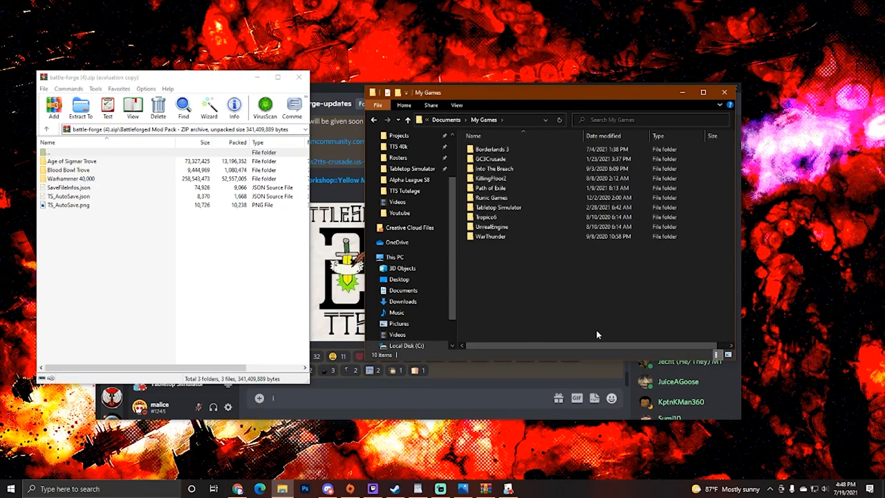
pyautogui.doubleClick(498, 206)
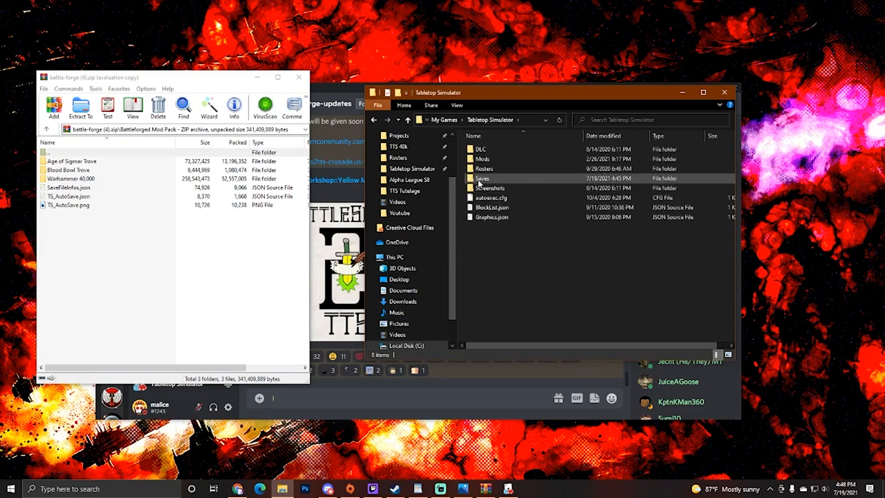
pyautogui.doubleClick(482, 179)
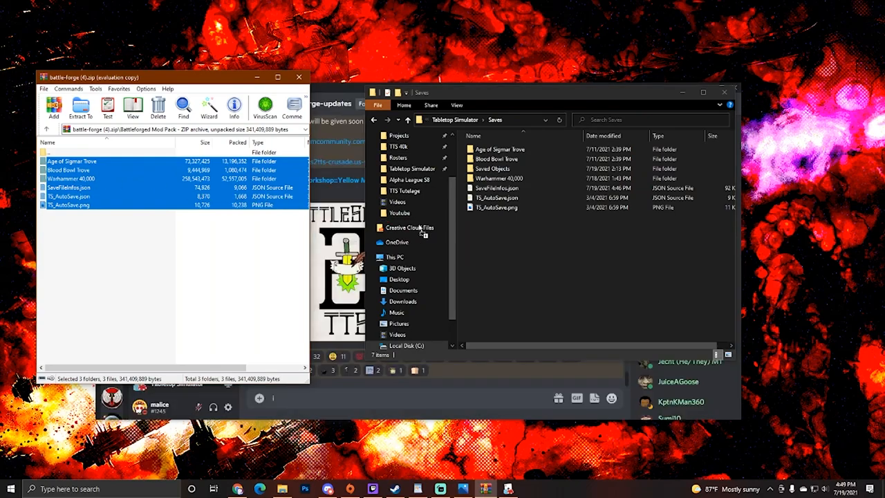
pyautogui.click(80, 108)
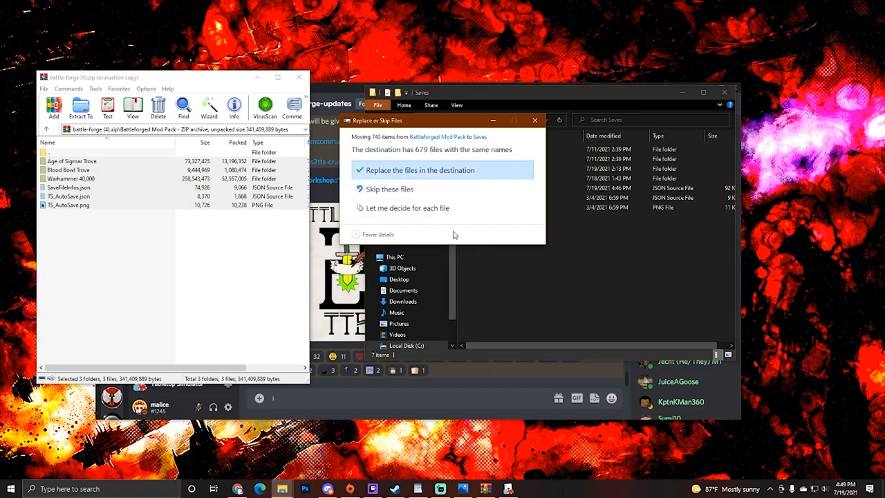
pyautogui.moveTo(408, 175)
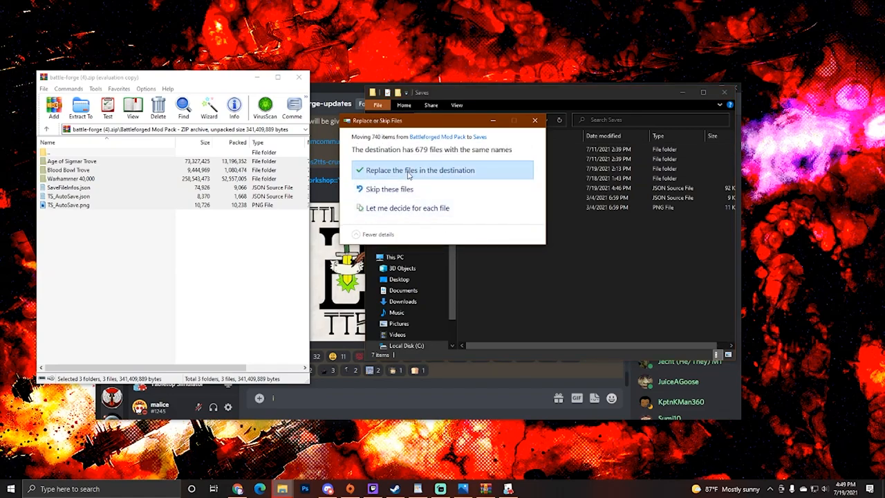
pyautogui.moveTo(434, 180)
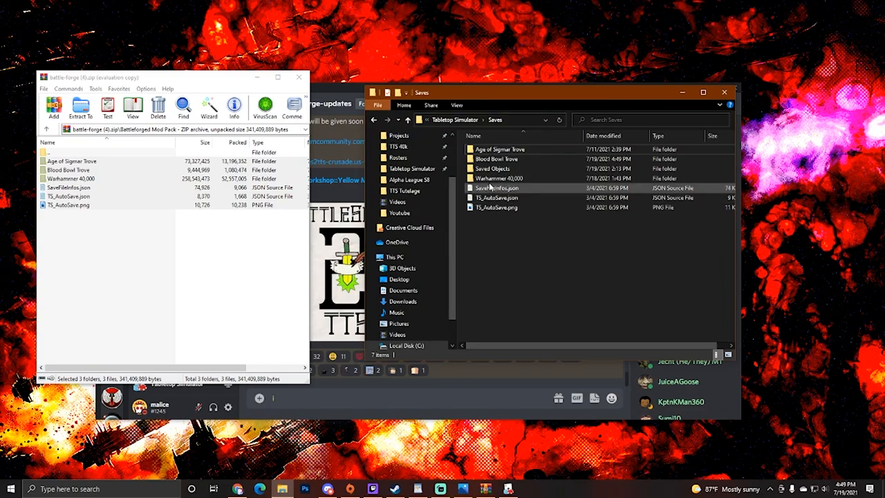
pyautogui.moveTo(496, 198)
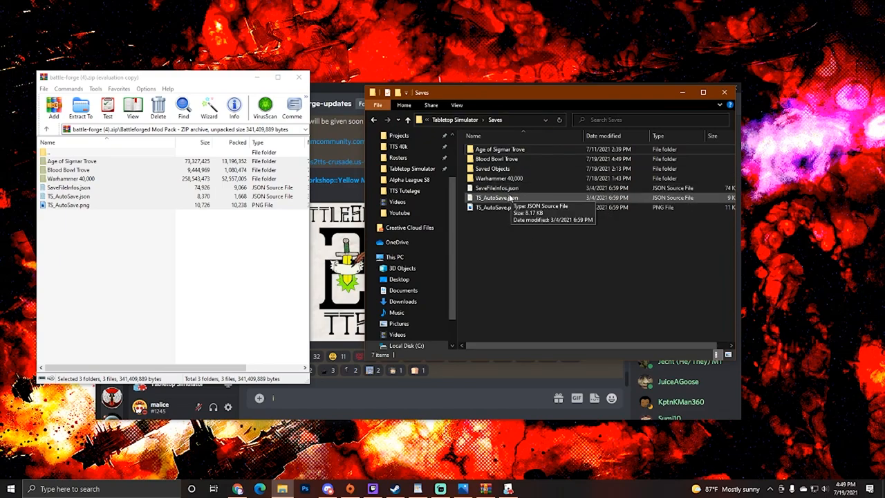
pyautogui.moveTo(539, 265)
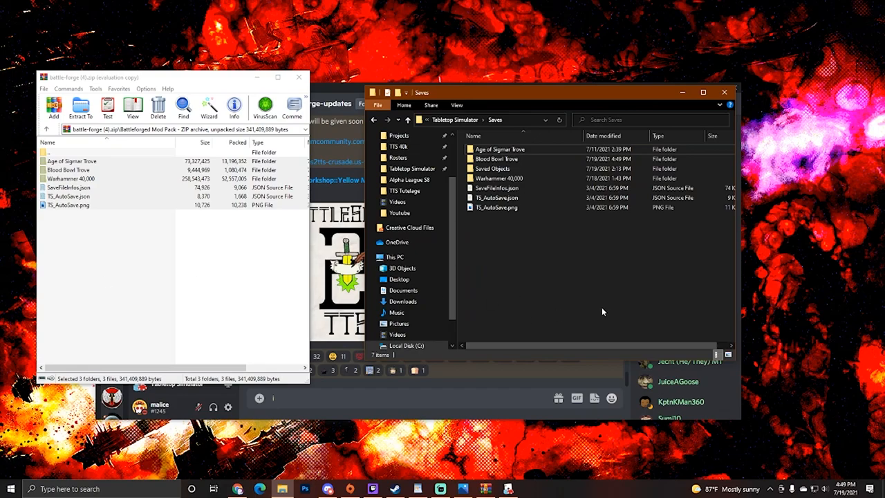
pyautogui.moveTo(476, 281)
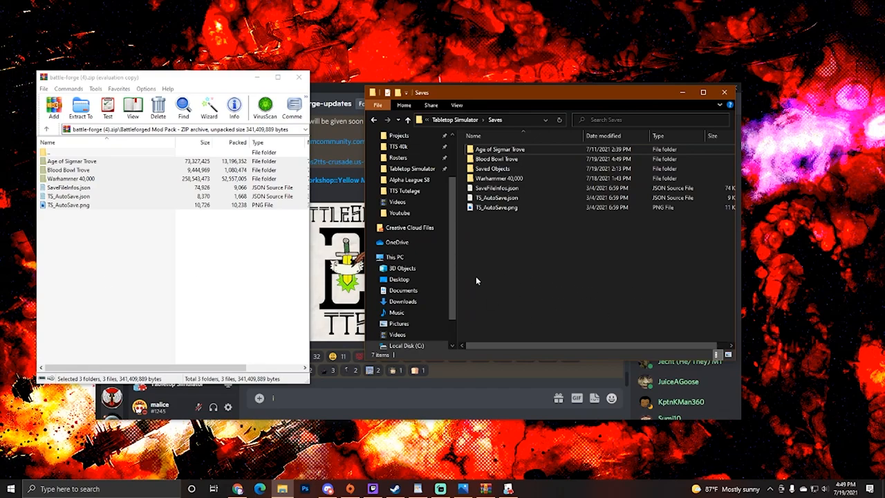
pyautogui.moveTo(476, 290)
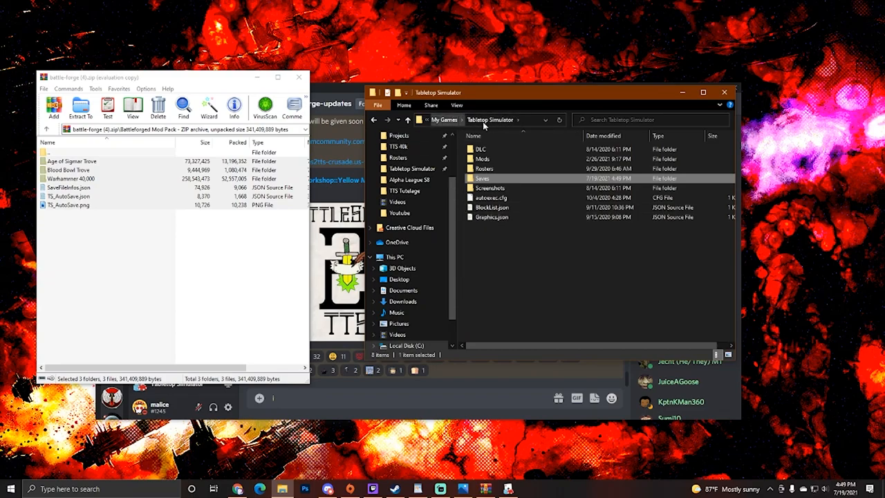
pyautogui.click(443, 119)
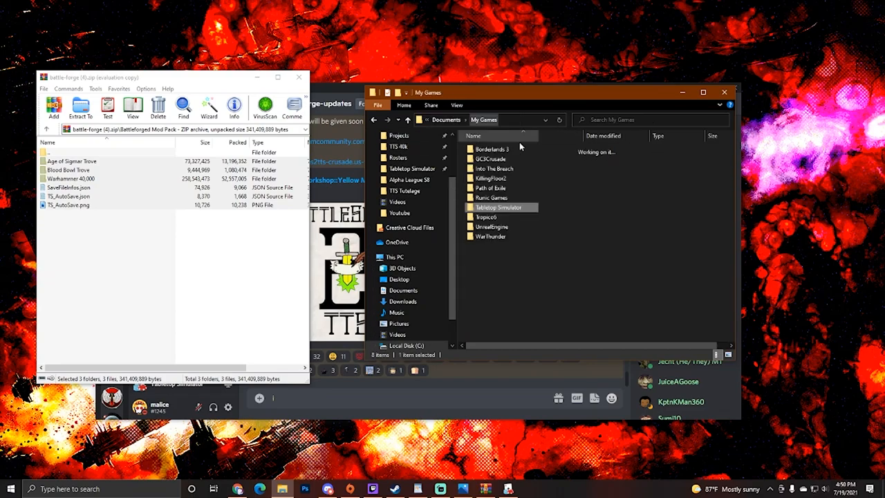
pyautogui.doubleClick(498, 207)
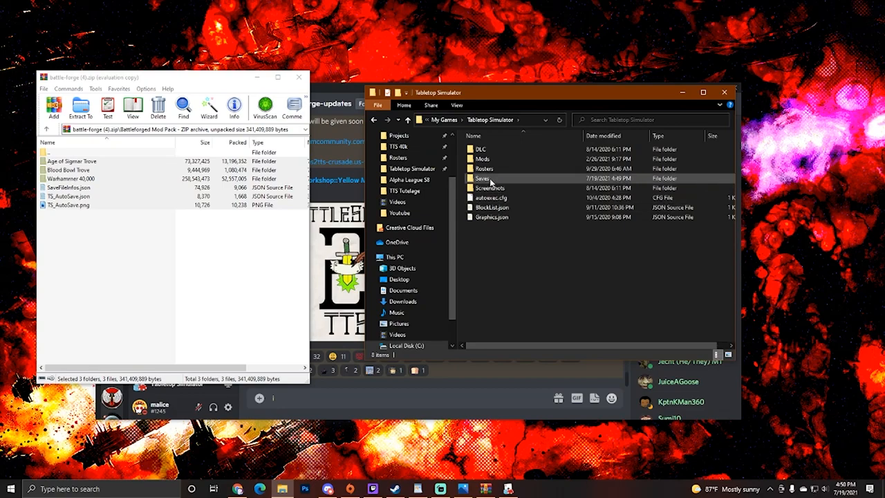
pyautogui.doubleClick(483, 178)
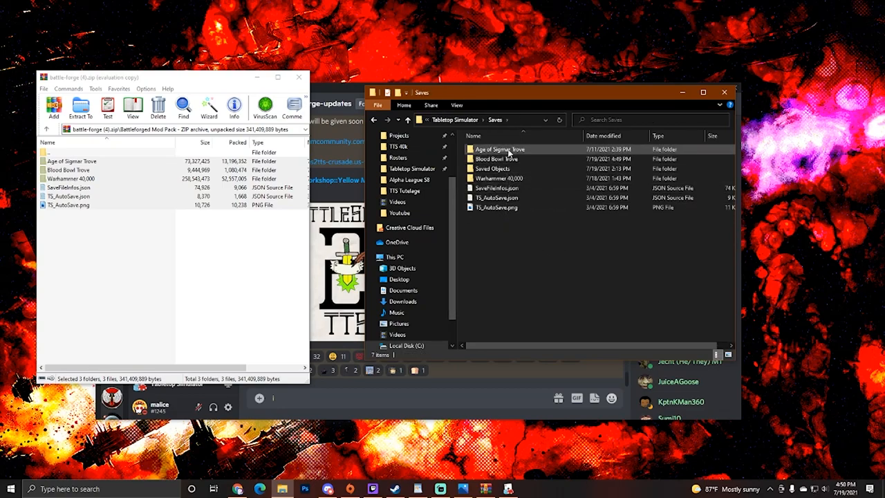
pyautogui.click(497, 179)
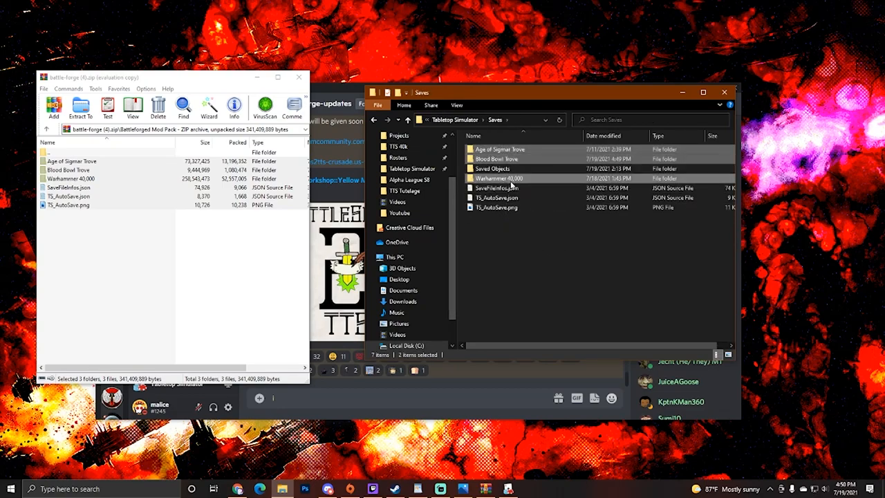
pyautogui.click(496, 187)
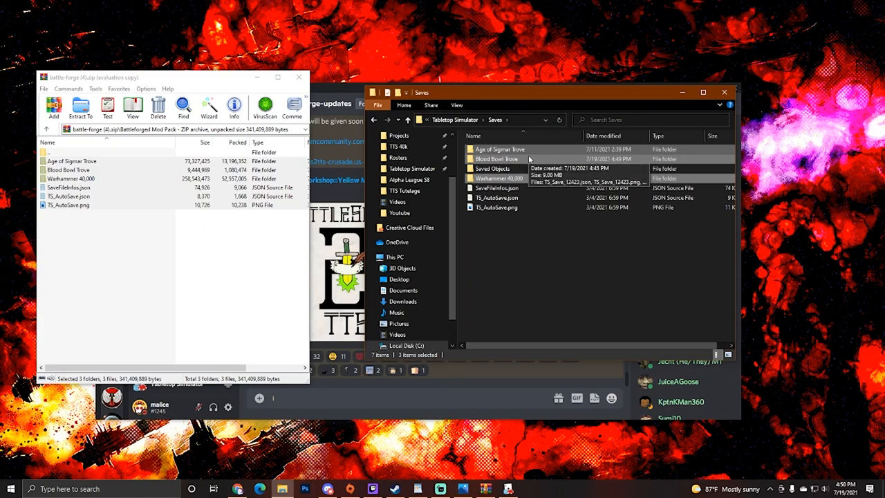
pyautogui.moveTo(508, 179)
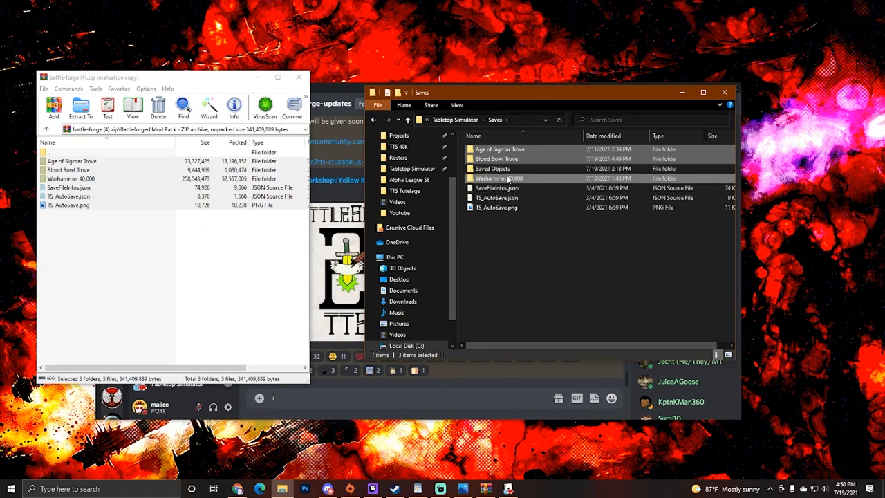
pyautogui.moveTo(499, 178)
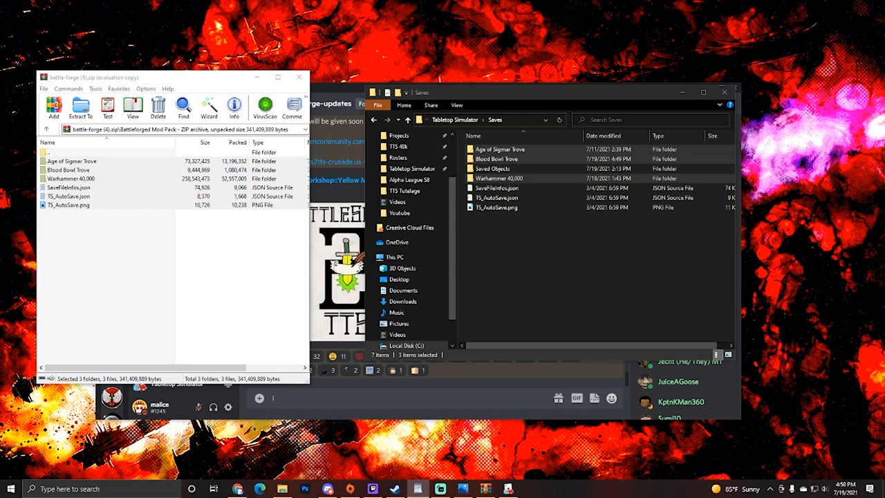
pyautogui.moveTo(235, 471)
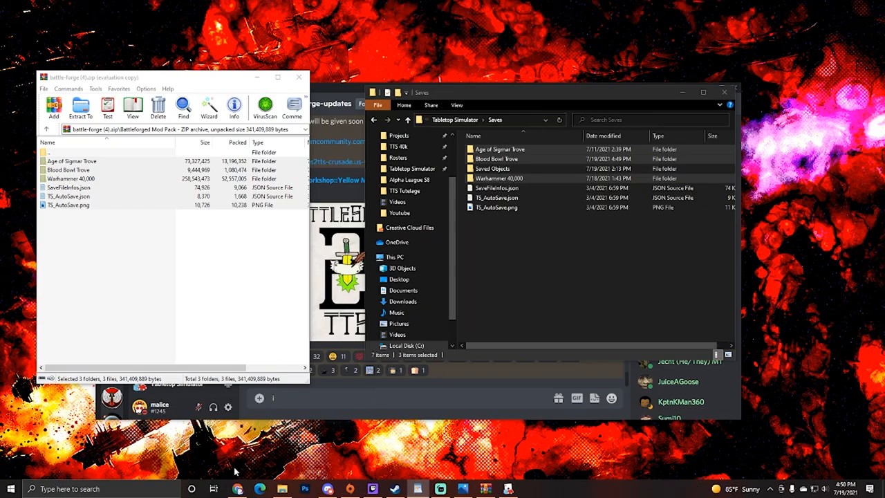
# Scroll the GitHub README to Manual Installation and highlight the Mac OS and Linux steps
pyautogui.click(259, 489)
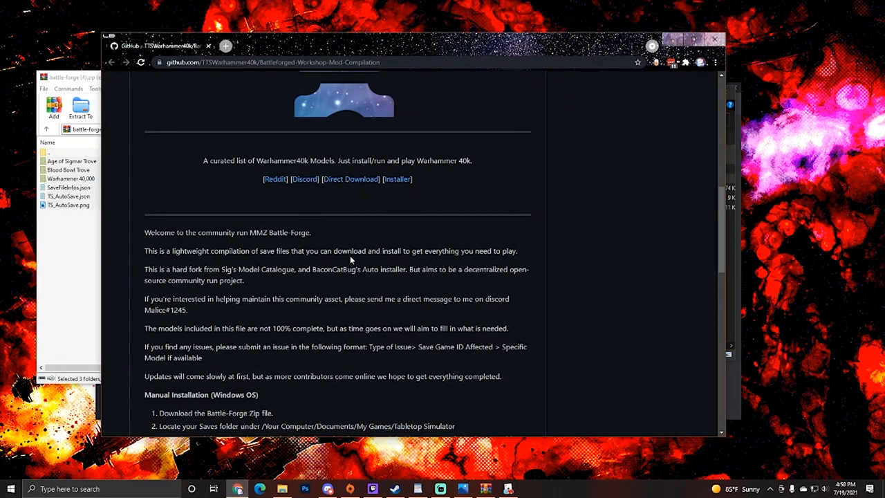
pyautogui.scroll(-3)
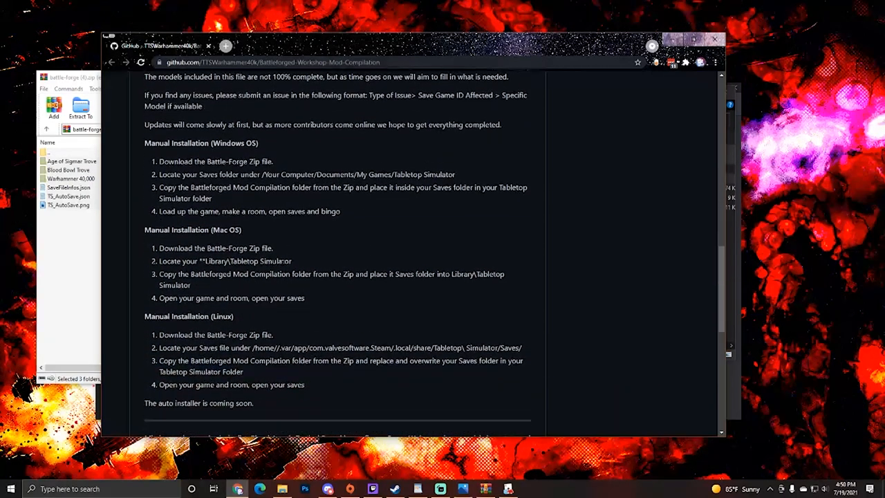
pyautogui.scroll(-3)
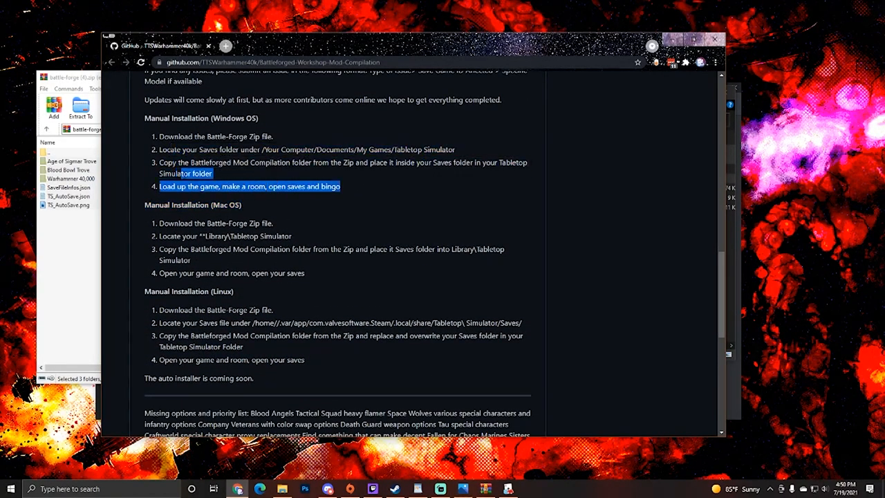
pyautogui.click(262, 219)
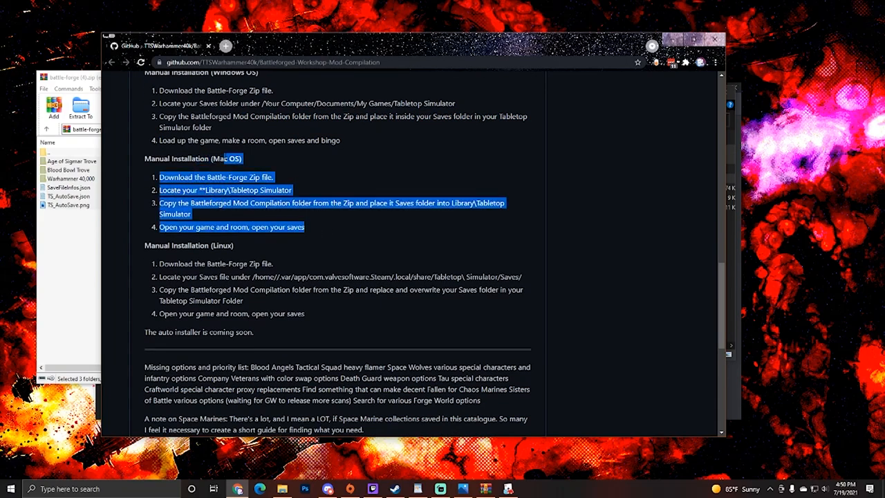
pyautogui.click(287, 309)
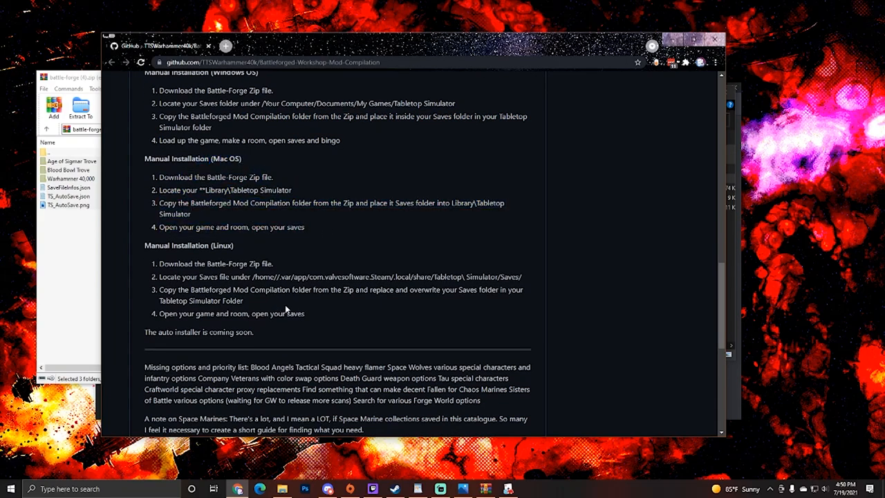
pyautogui.moveTo(145, 158); pyautogui.dragTo(254, 331)
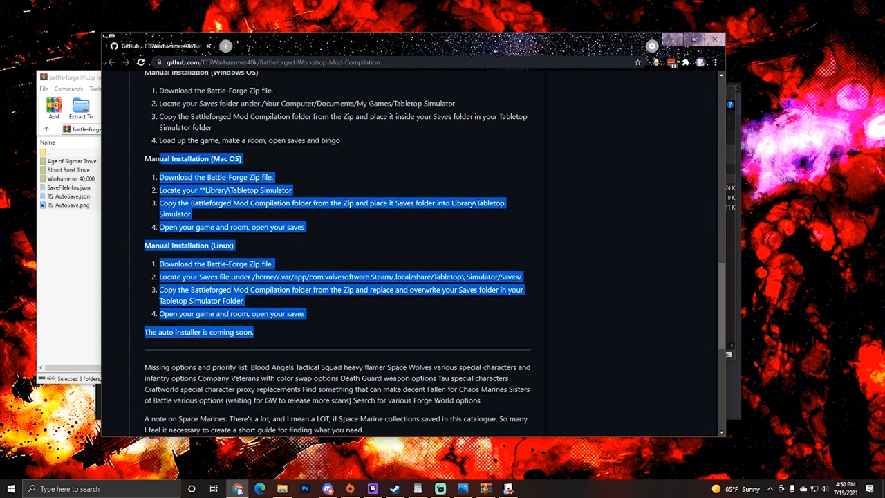
pyautogui.click(255, 304)
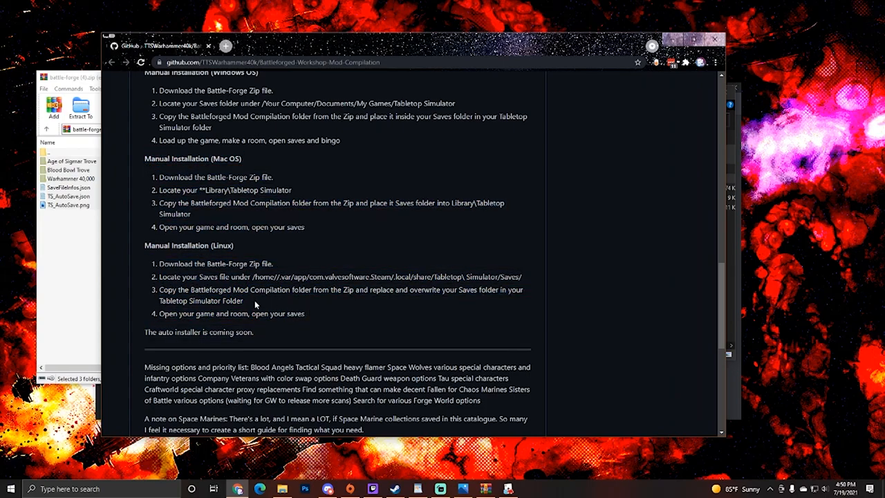
pyautogui.moveTo(295, 254)
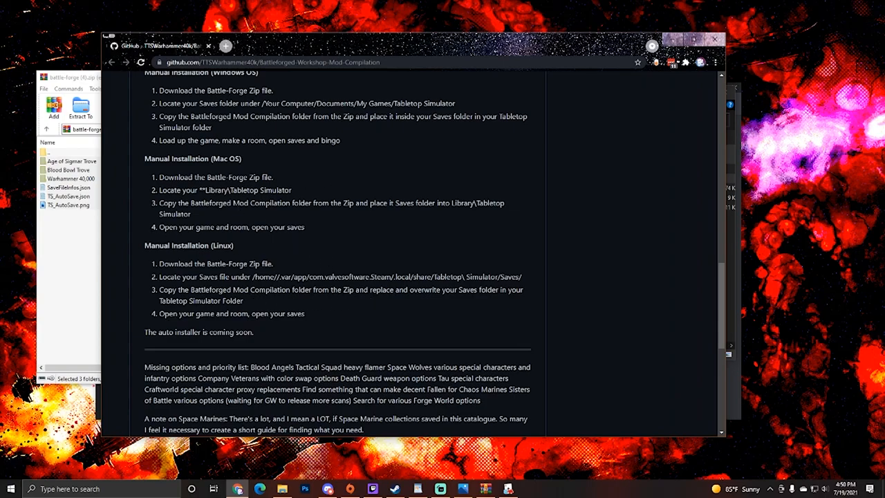
pyautogui.moveTo(249, 259)
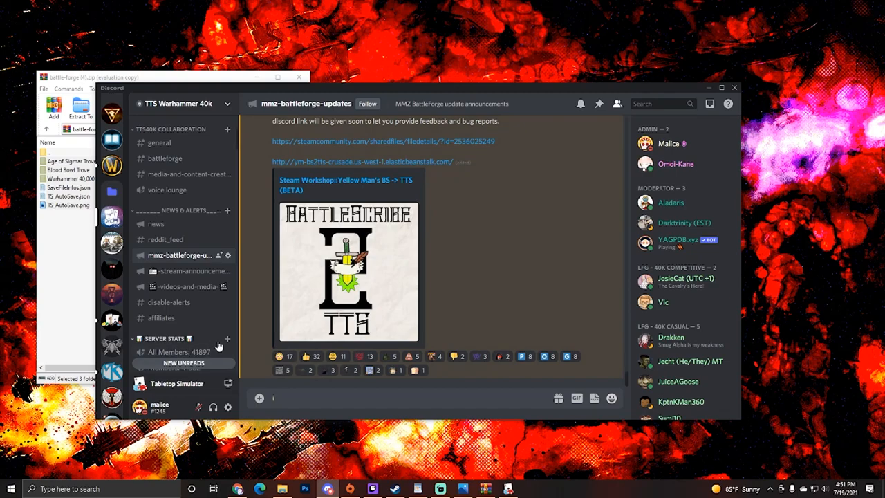
pyautogui.moveTo(213, 328)
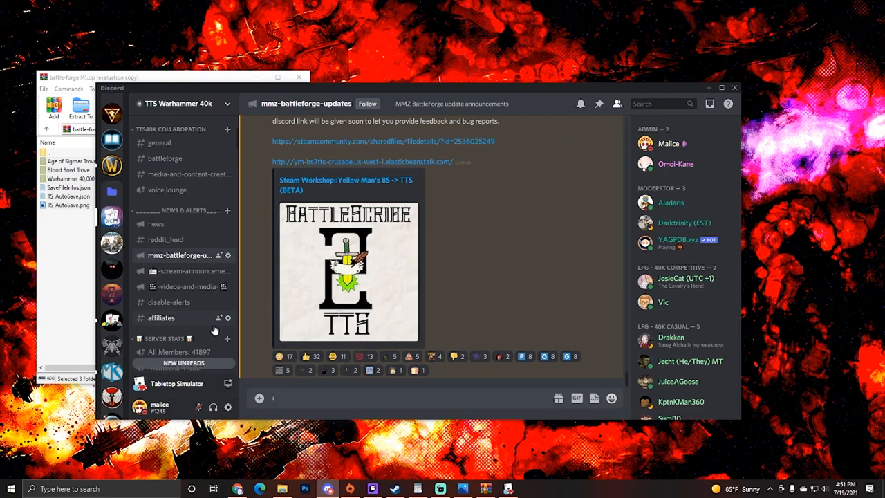
pyautogui.moveTo(216, 331)
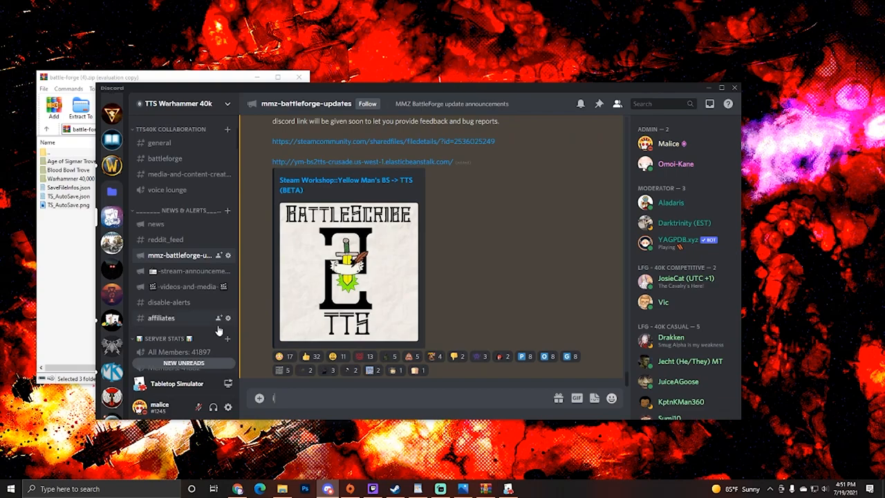
pyautogui.moveTo(228, 308)
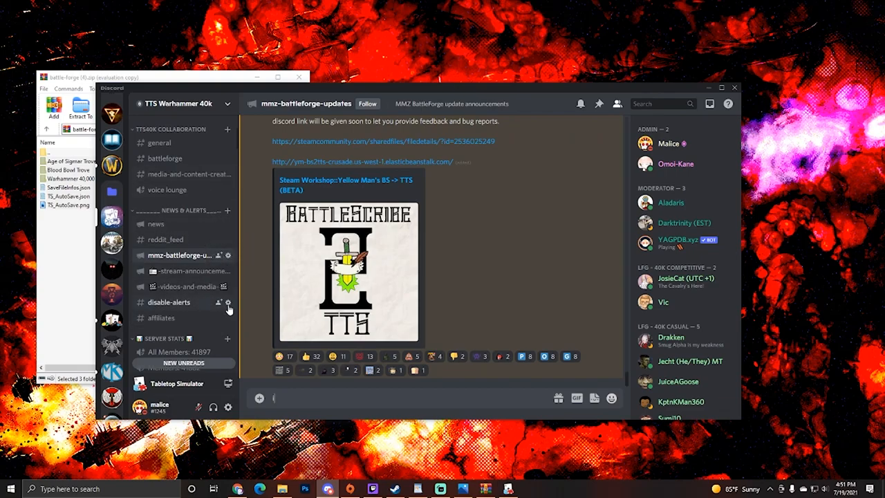
# Open #battleforge-support under Player Resources on the TTS Warhammer 40k server
pyautogui.scroll(3)
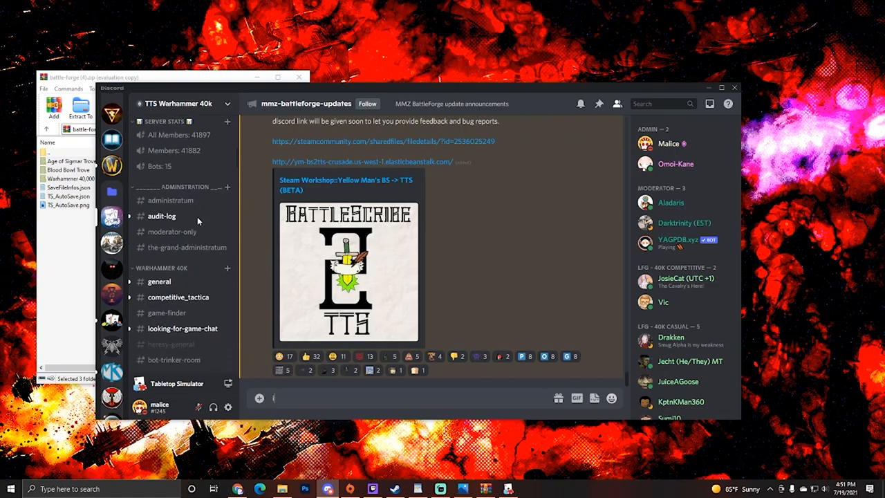
pyautogui.scroll(-3)
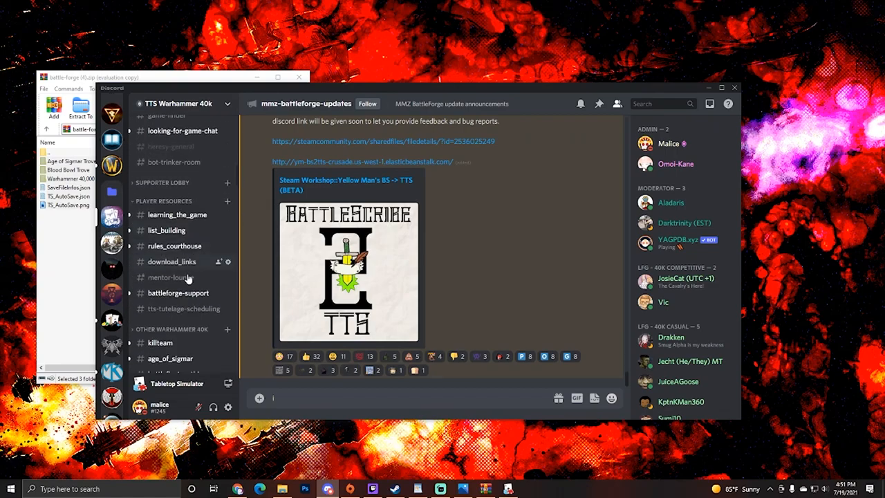
pyautogui.moveTo(177, 293)
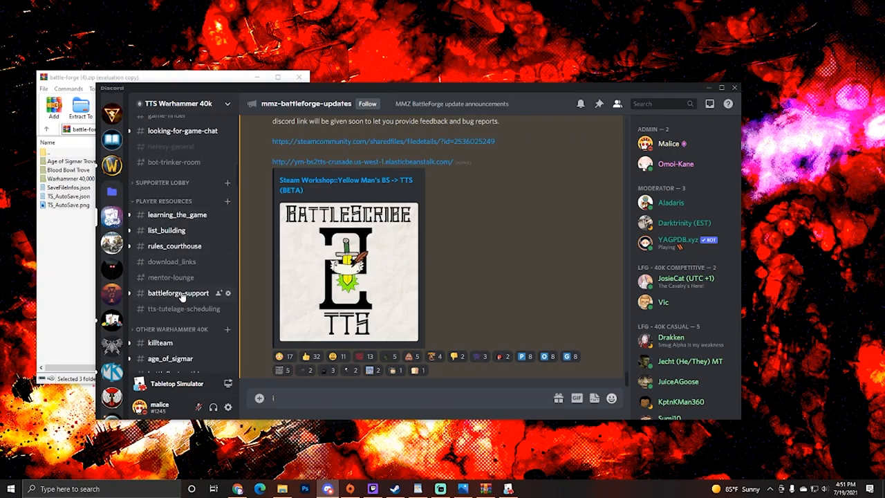
pyautogui.click(177, 293)
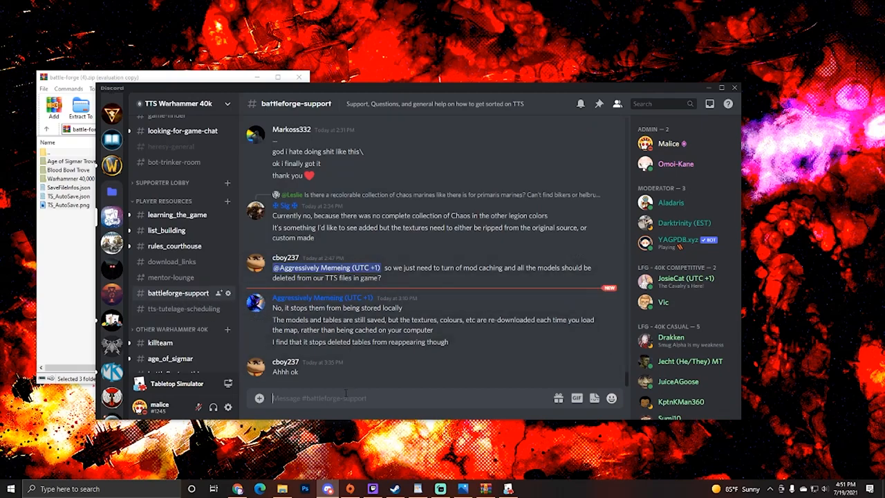
pyautogui.scroll(3)
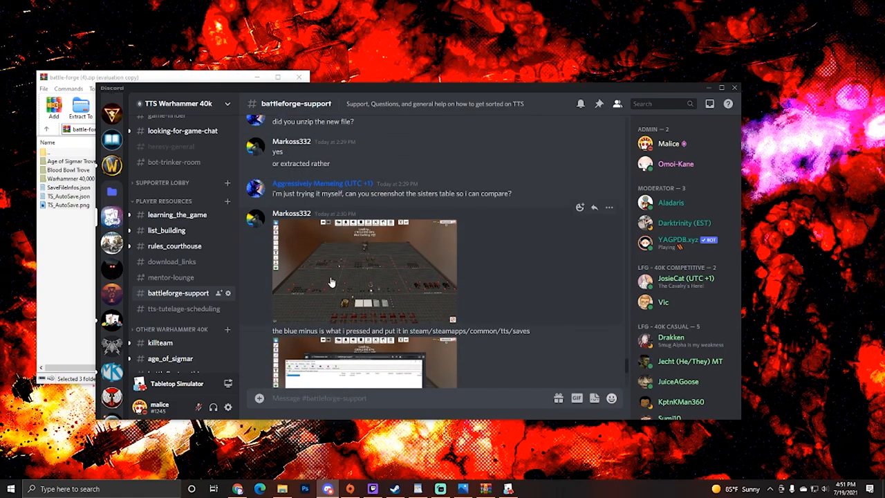
pyautogui.scroll(-3)
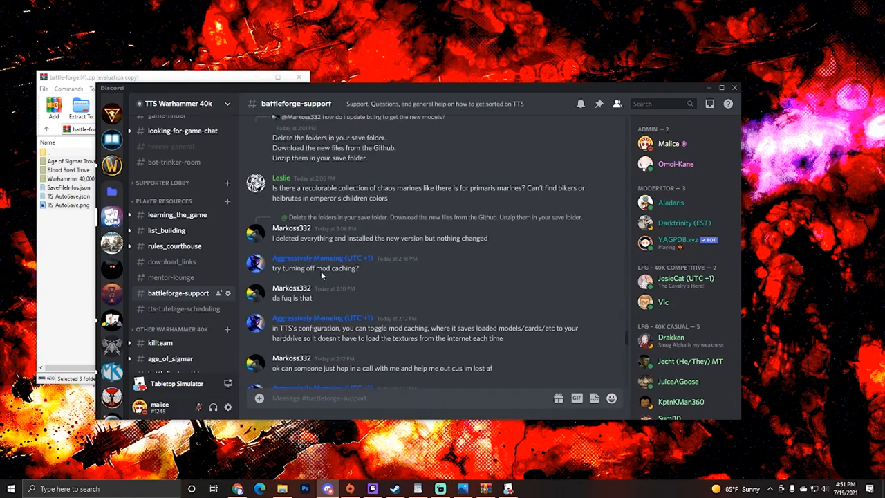
pyautogui.scroll(-3)
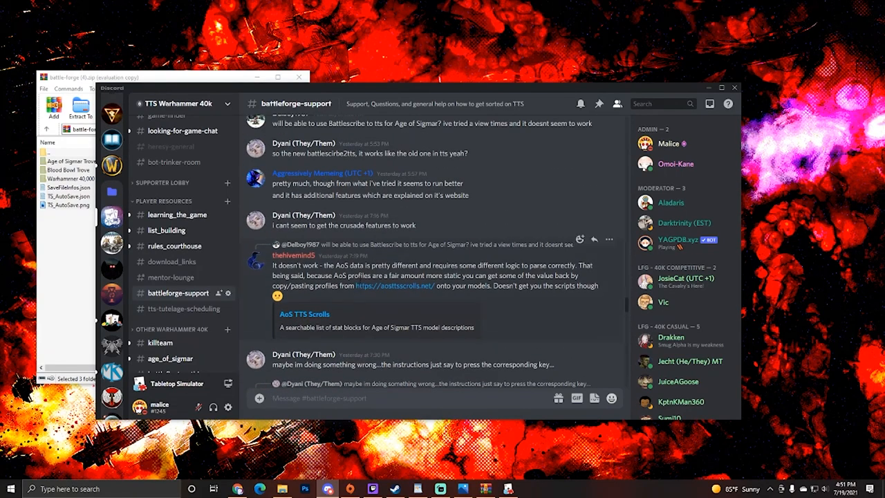
pyautogui.scroll(3)
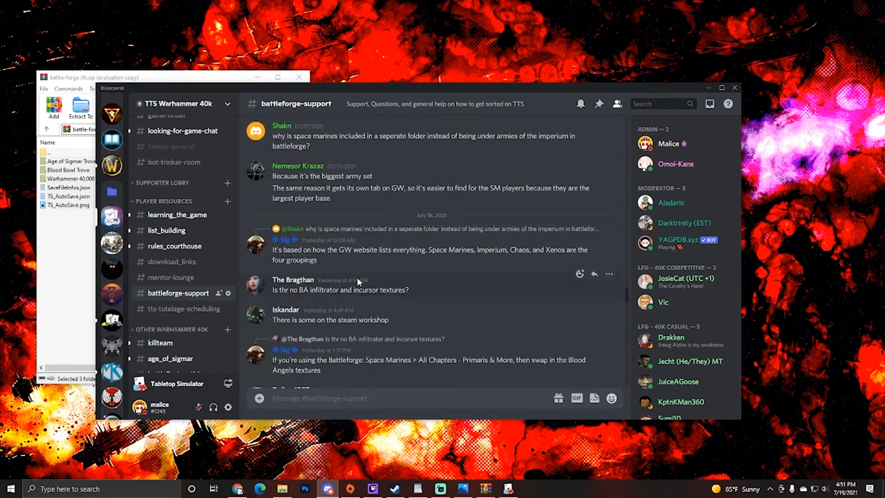
pyautogui.scroll(-3)
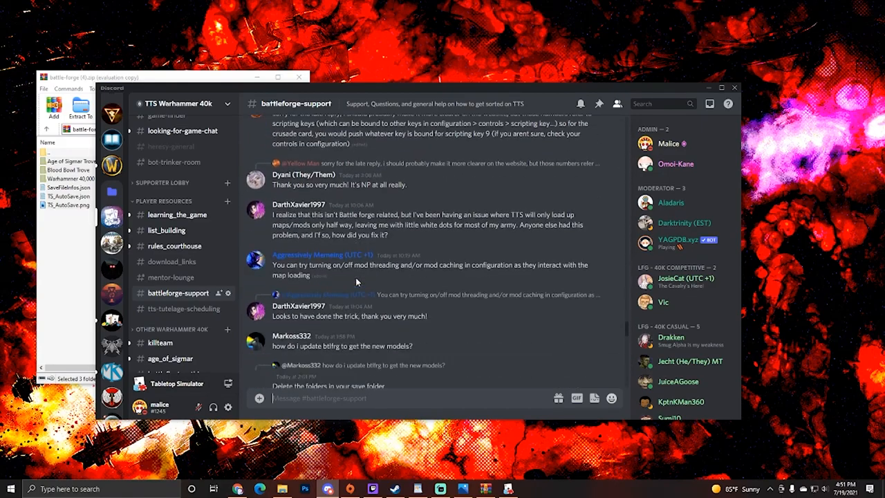
pyautogui.scroll(-3)
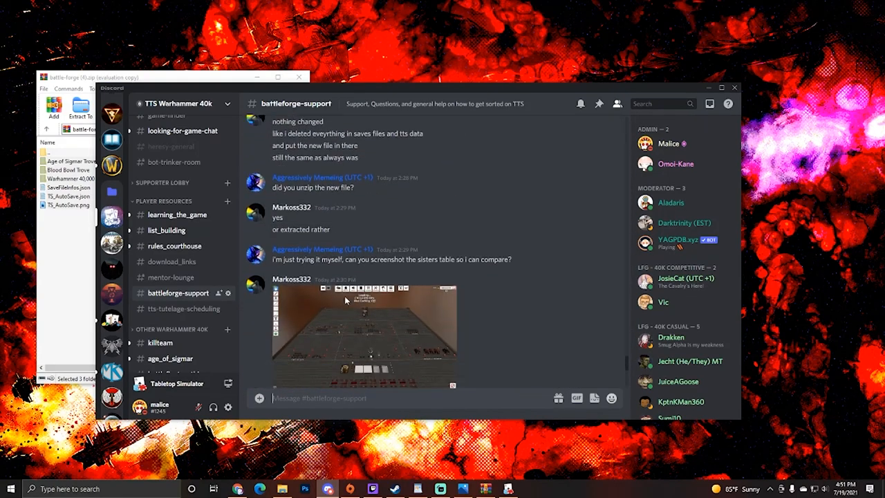
pyautogui.scroll(-3)
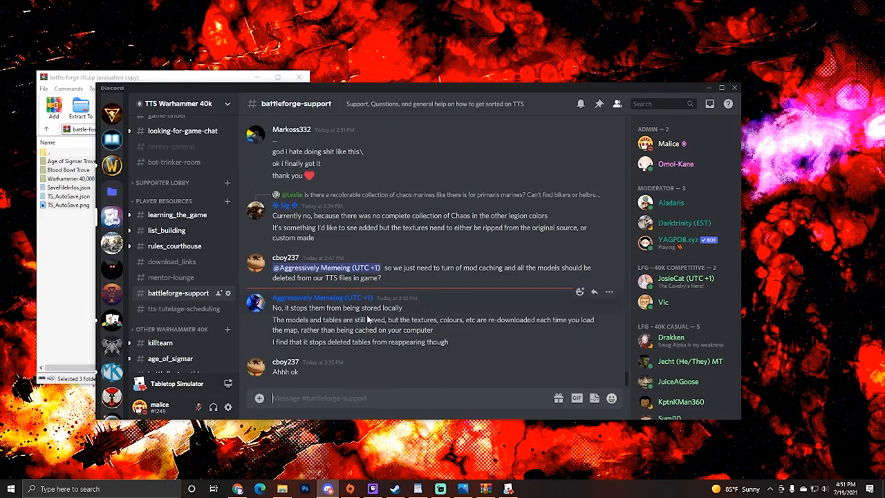
pyautogui.moveTo(367, 381)
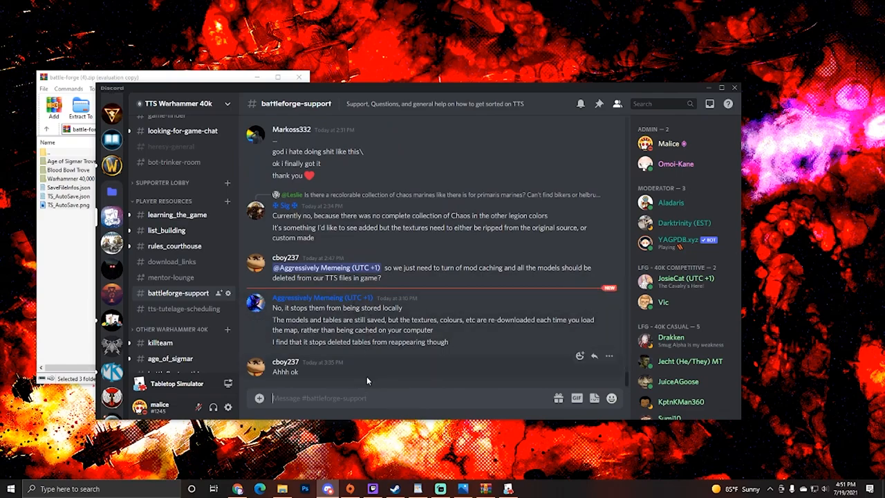
pyautogui.moveTo(386, 396)
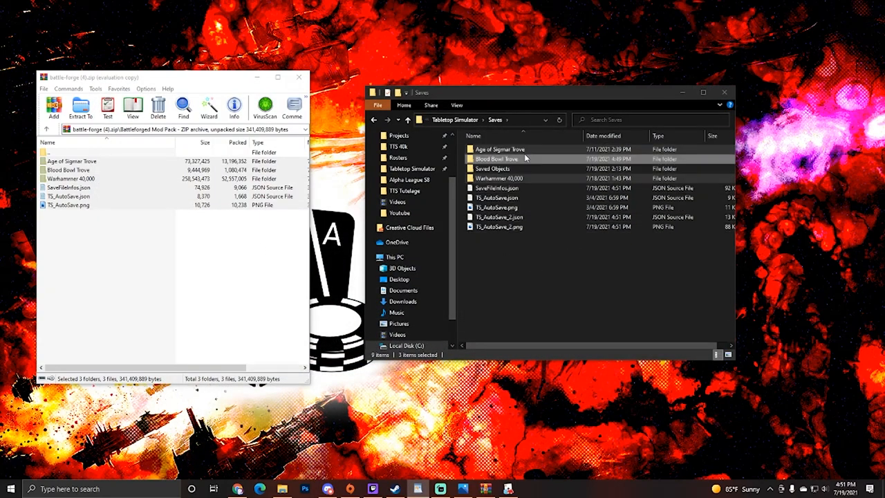
# Bring the Saves folder window forward to review the Age of Sigmar, Blood Bowl and 40,000 folders
pyautogui.click(501, 296)
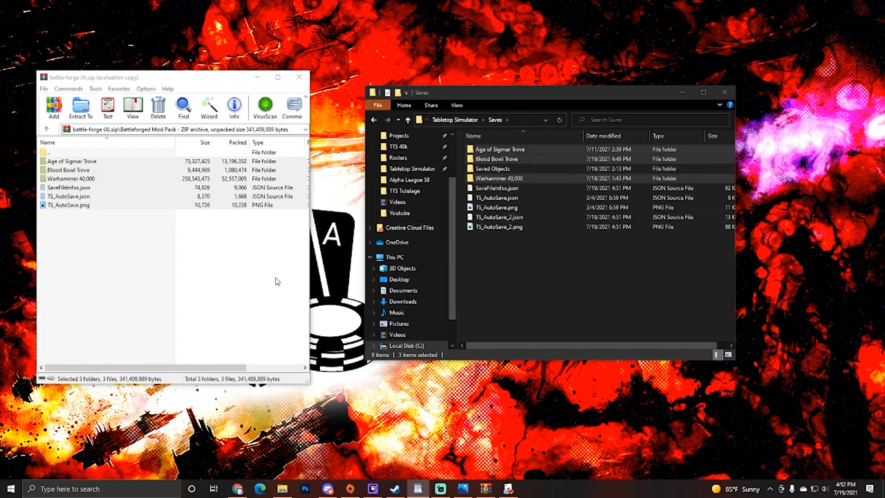
pyautogui.moveTo(206, 285)
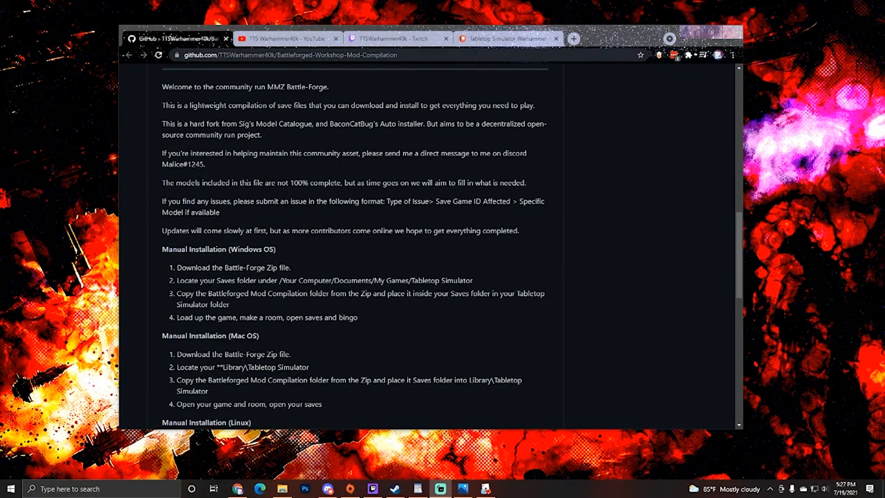
pyautogui.moveTo(289, 164)
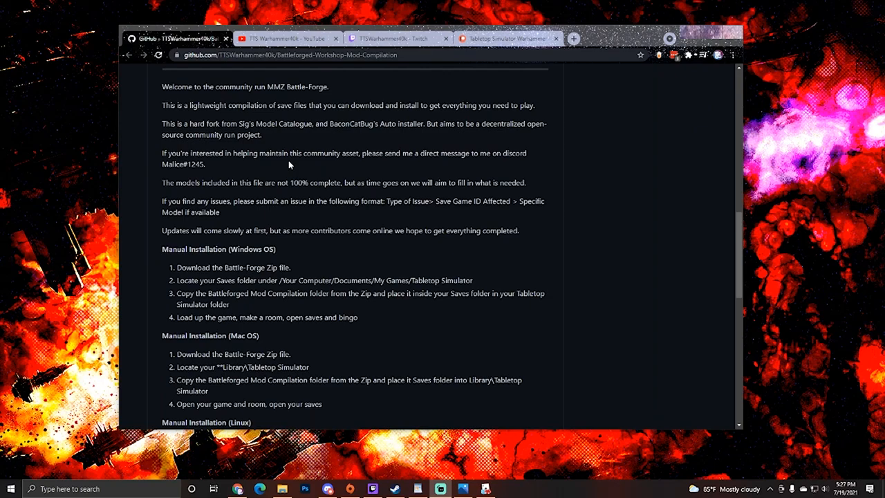
pyautogui.moveTo(321, 161)
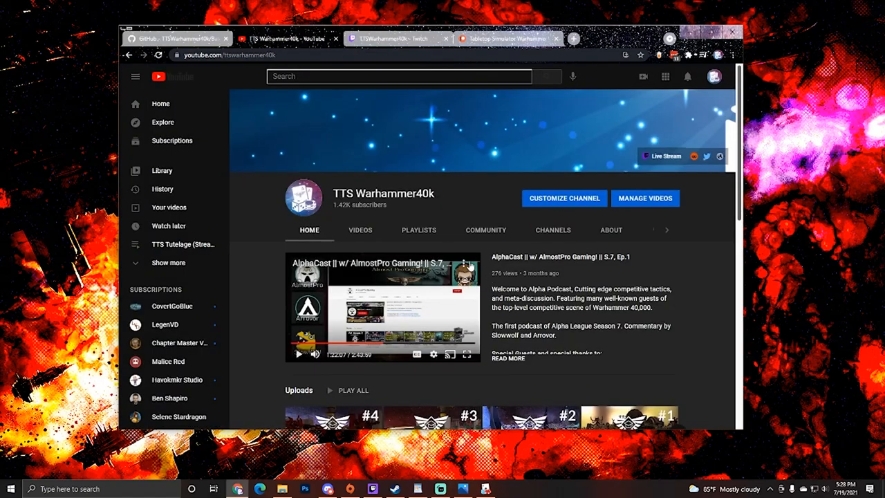
# Scroll the TTS Warhammer40k YouTube channel down to its created playlists and Popular uploads
pyautogui.scroll(-3)
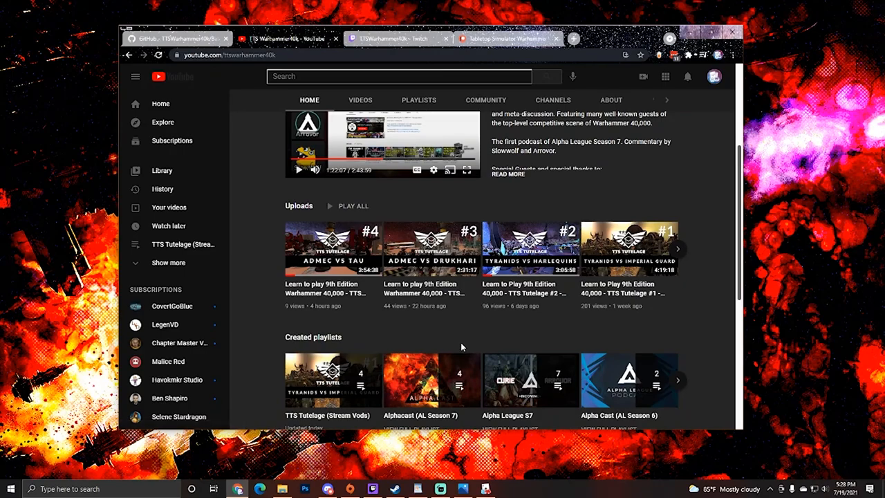
pyautogui.scroll(3)
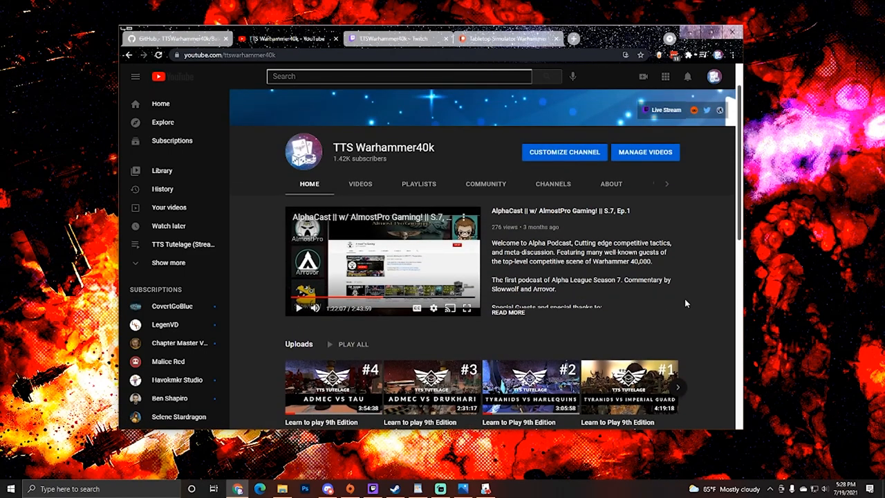
pyautogui.scroll(-3)
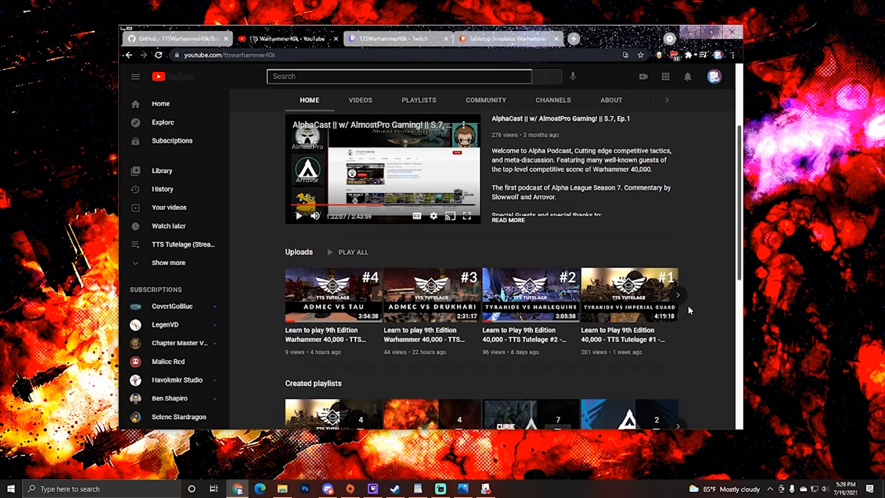
pyautogui.scroll(-3)
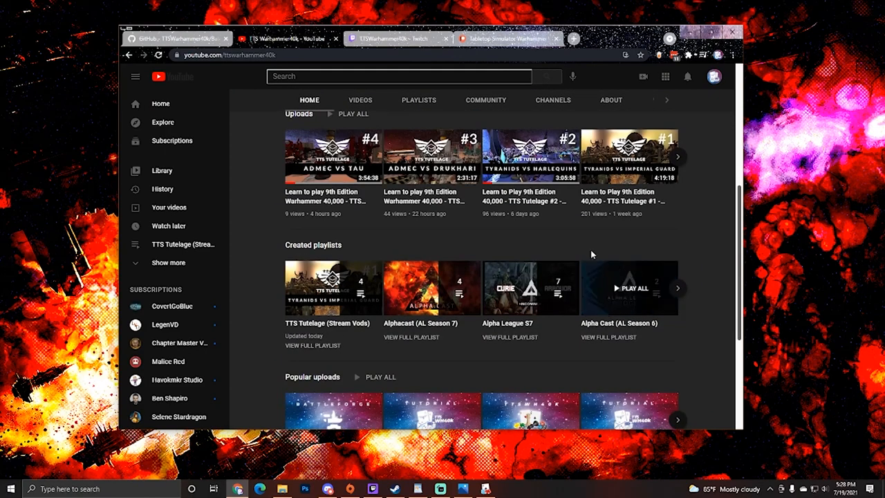
pyautogui.scroll(3)
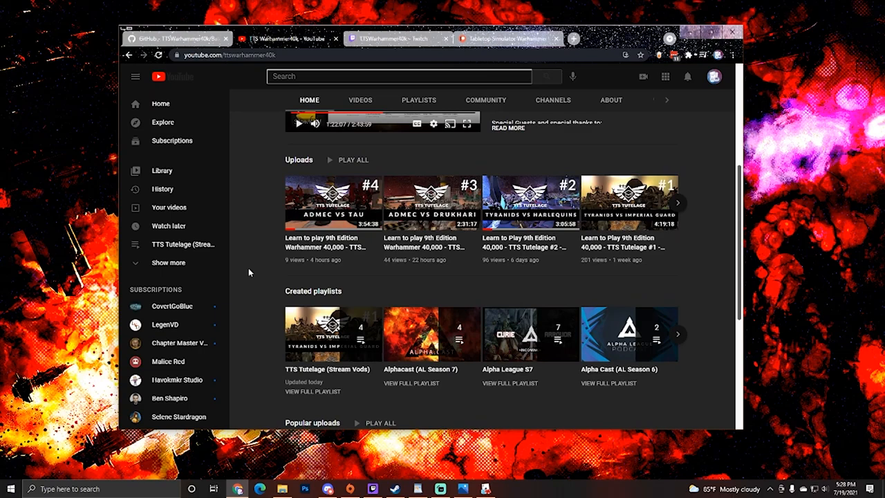
pyautogui.moveTo(385, 280)
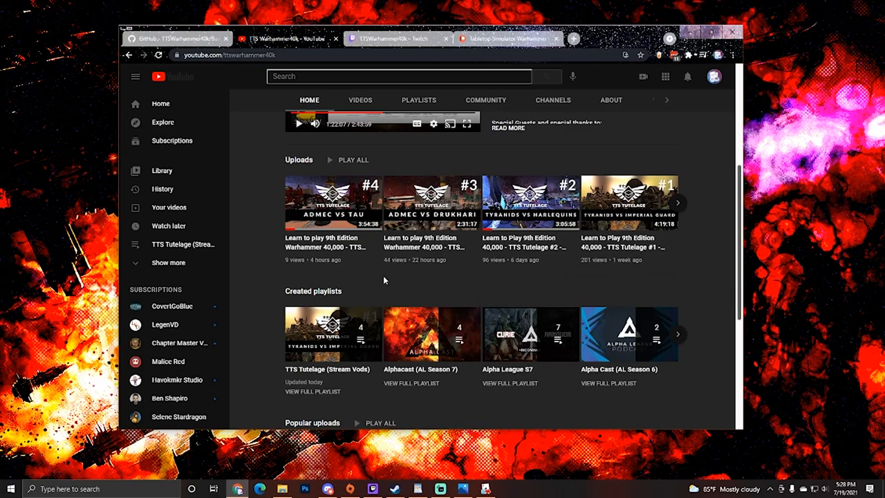
pyautogui.moveTo(438, 282)
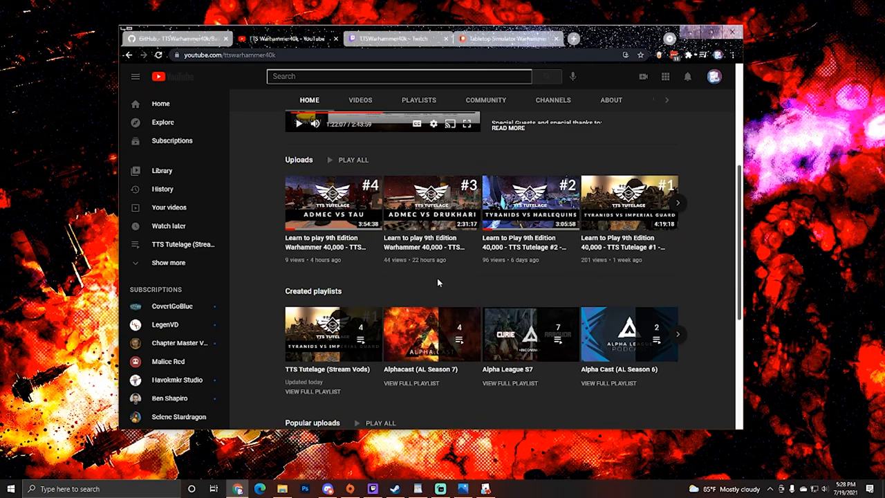
pyautogui.moveTo(265, 273)
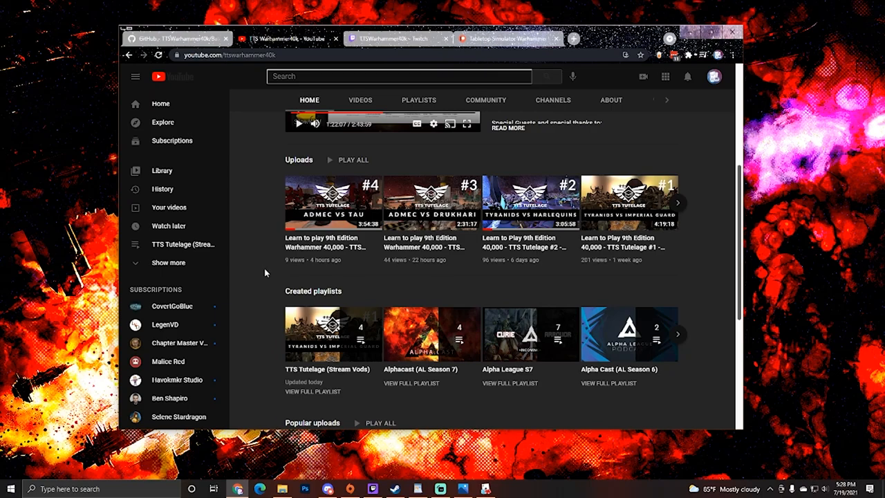
pyautogui.scroll(-3)
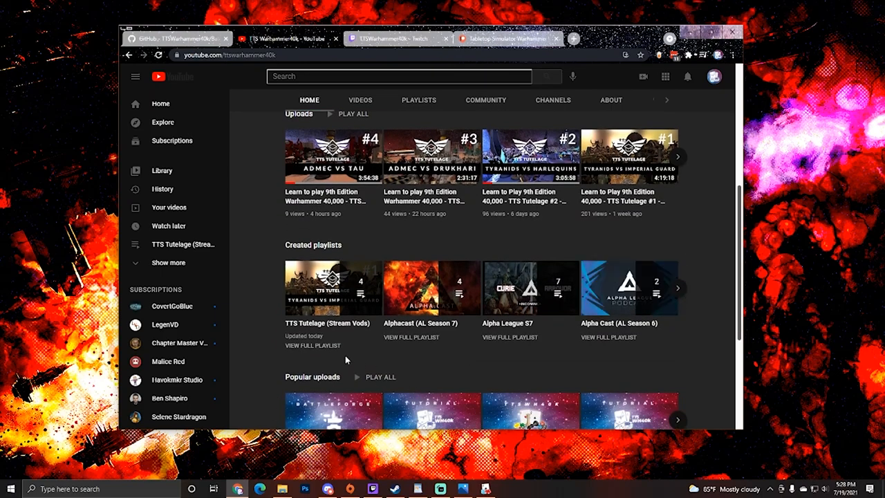
pyautogui.moveTo(456, 369)
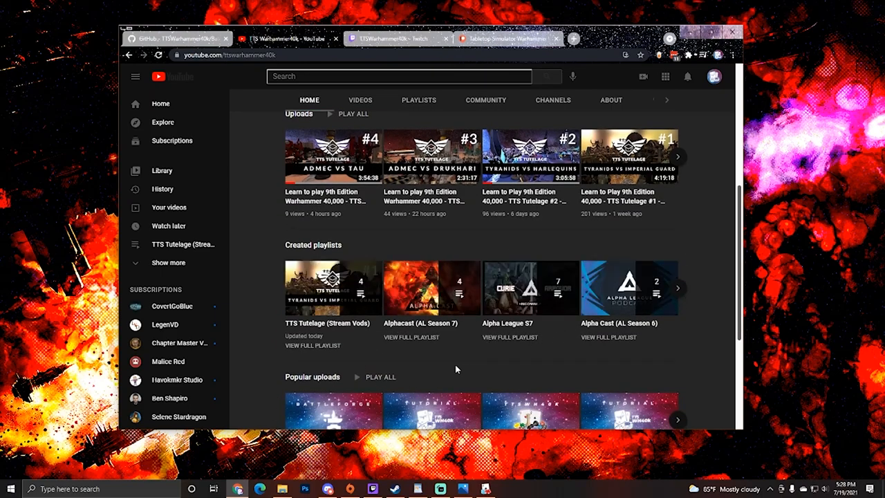
pyautogui.moveTo(417, 357)
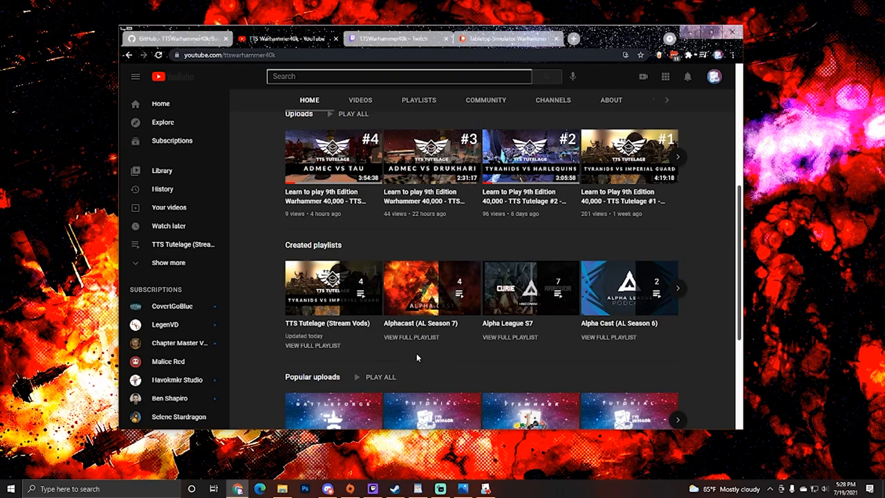
pyautogui.moveTo(624, 355)
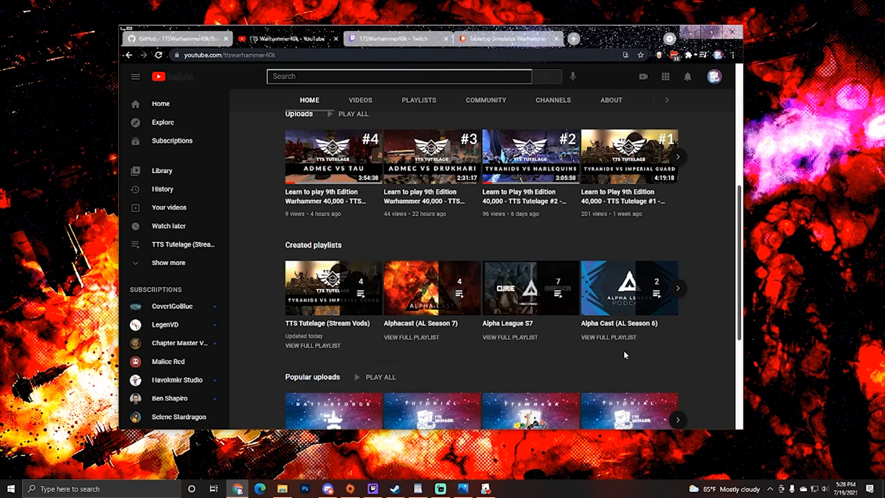
pyautogui.moveTo(609, 360)
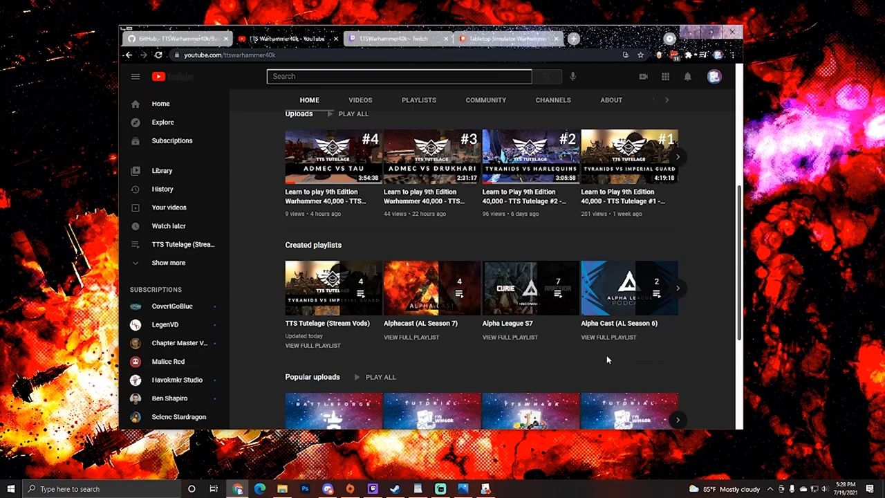
pyautogui.moveTo(586, 386)
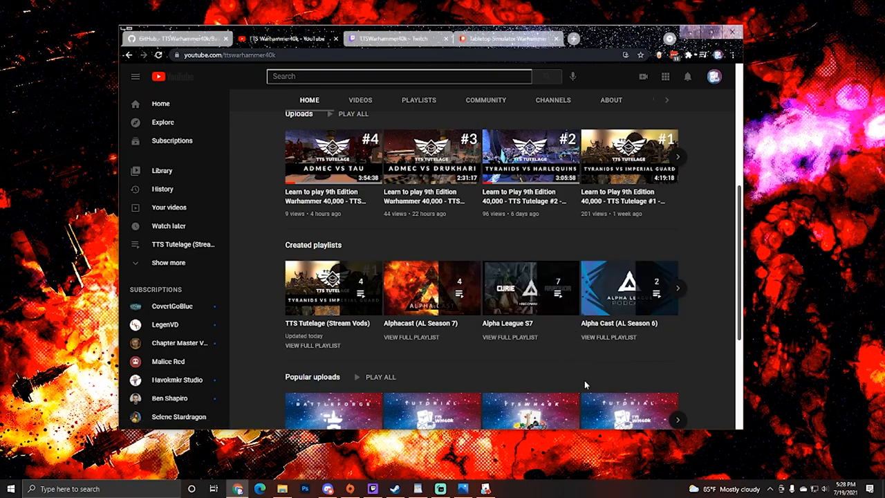
pyautogui.moveTo(513, 385)
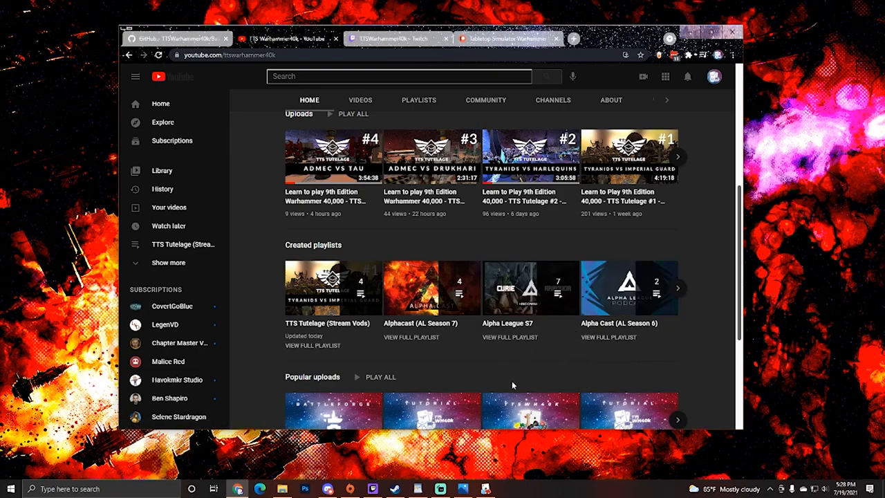
pyautogui.moveTo(446, 360)
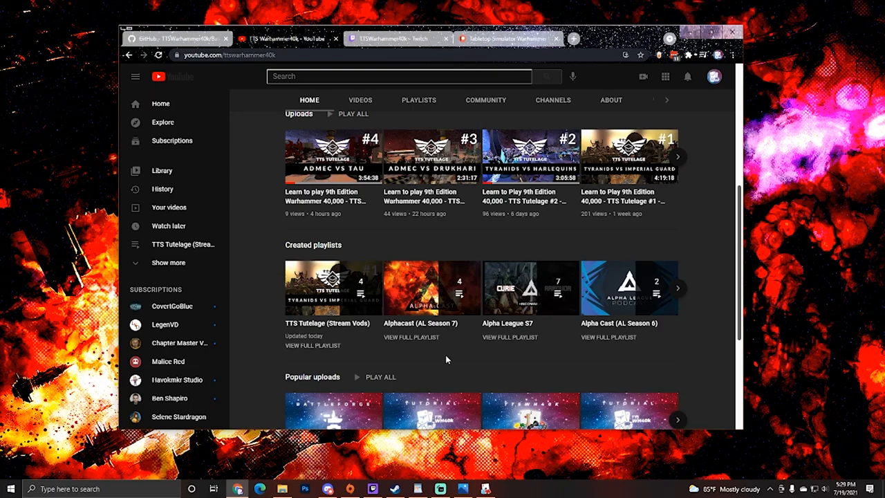
pyautogui.moveTo(449, 351)
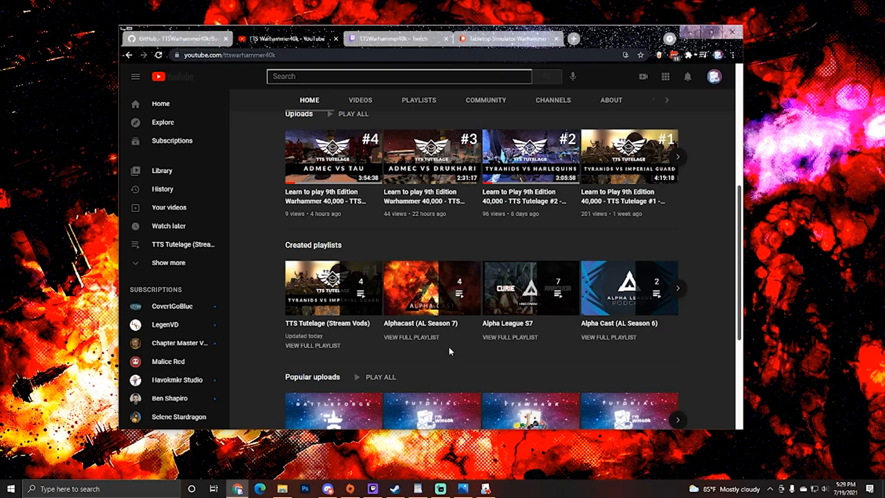
pyautogui.scroll(-3)
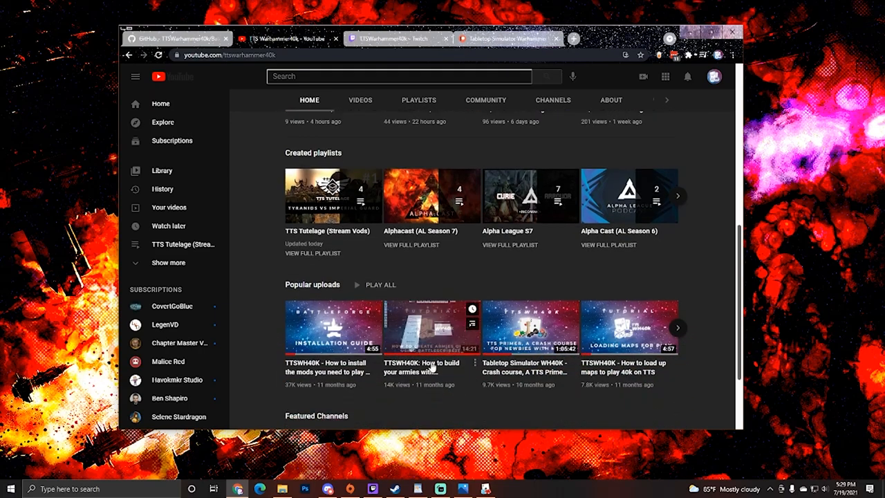
pyautogui.moveTo(375, 417)
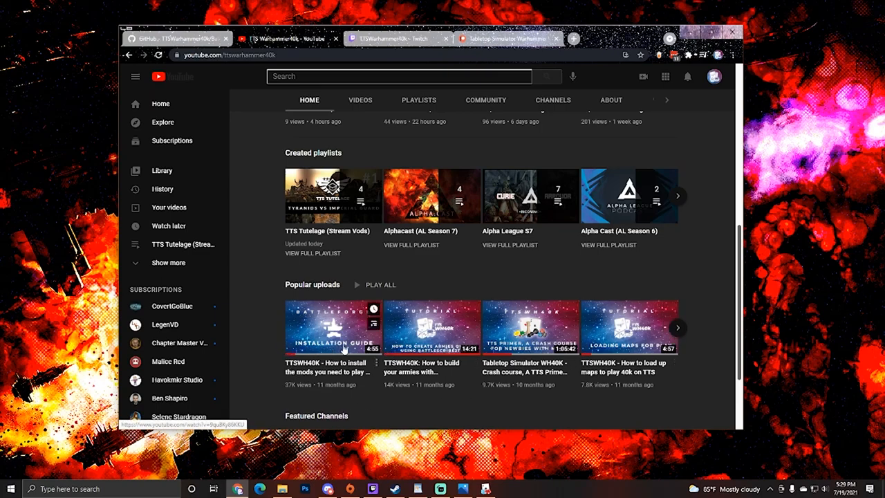
pyautogui.moveTo(560, 395)
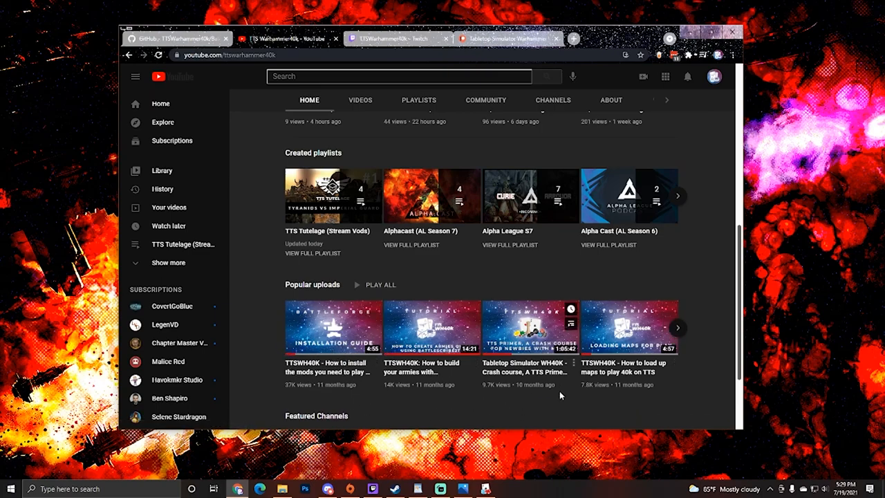
pyautogui.moveTo(602, 316)
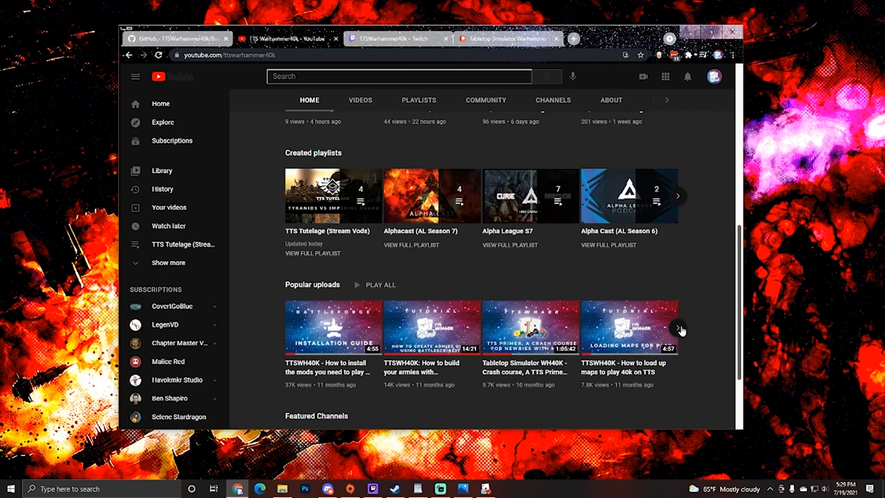
pyautogui.moveTo(175, 300)
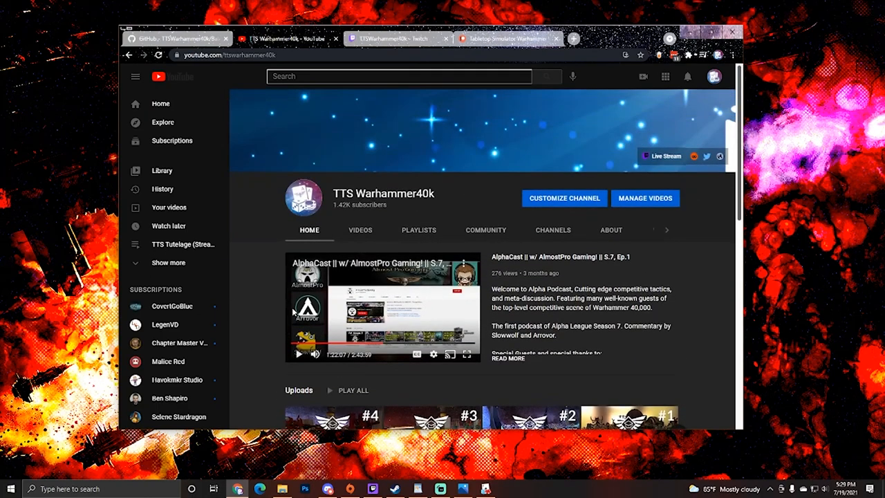
pyautogui.moveTo(274, 345)
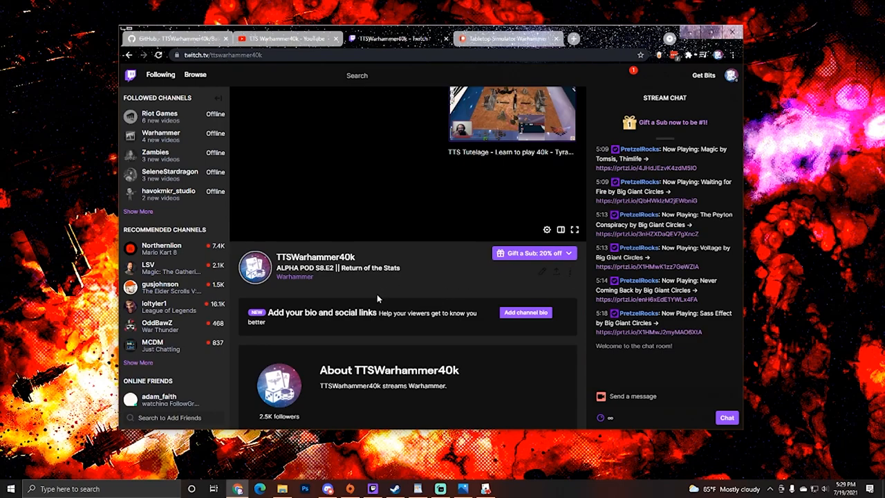
pyautogui.moveTo(390, 289)
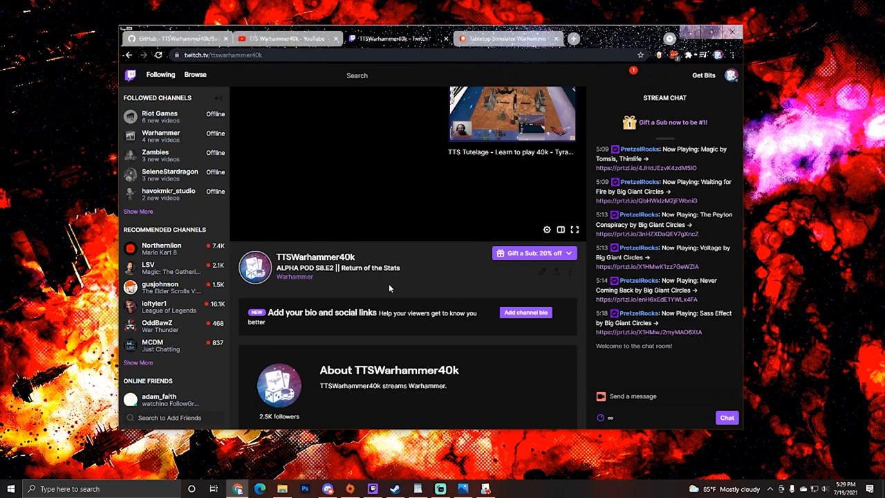
# Scroll the TTSWarhammer40k Twitch page through About, countdown and weekly schedule, then back up
pyautogui.scroll(-3)
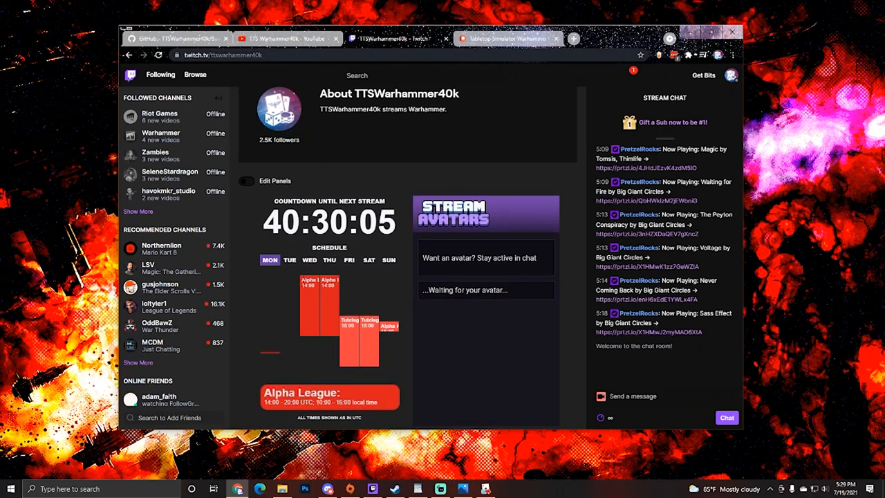
pyautogui.moveTo(378, 294)
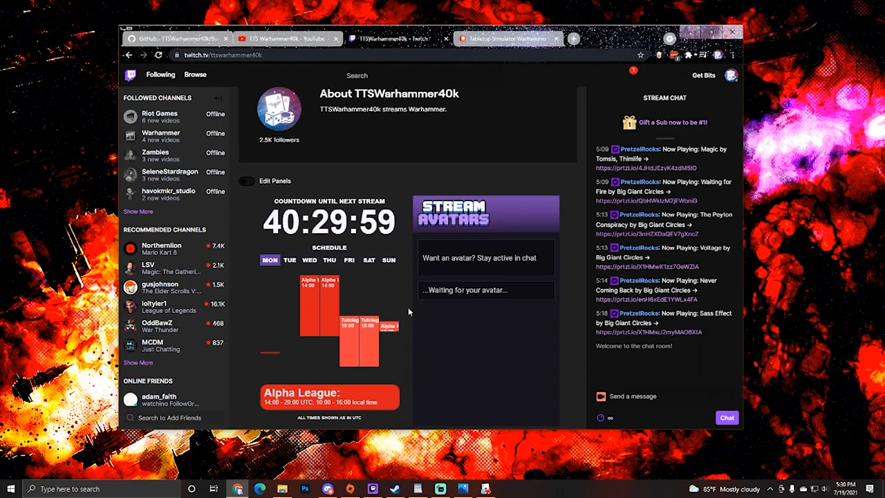
pyautogui.scroll(3)
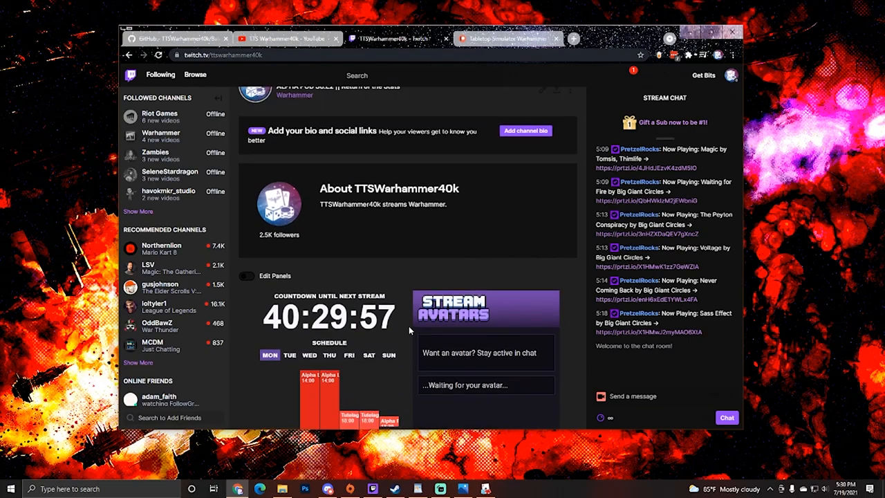
pyautogui.scroll(3)
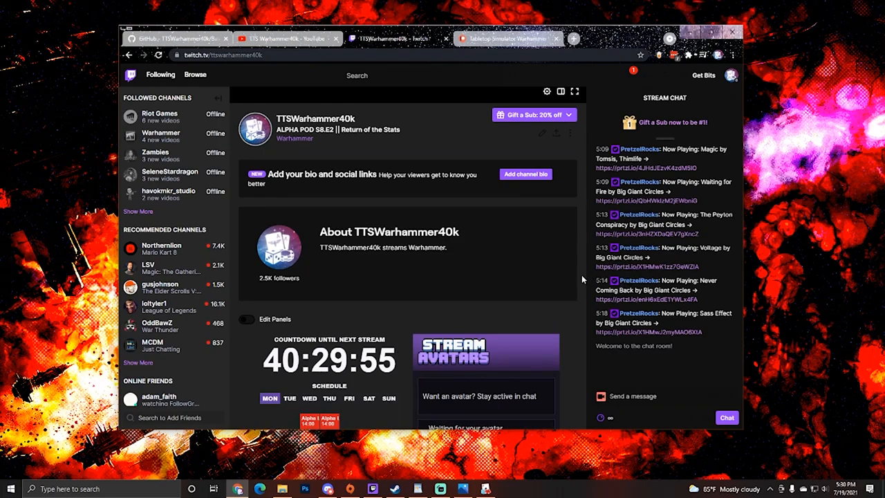
pyautogui.scroll(3)
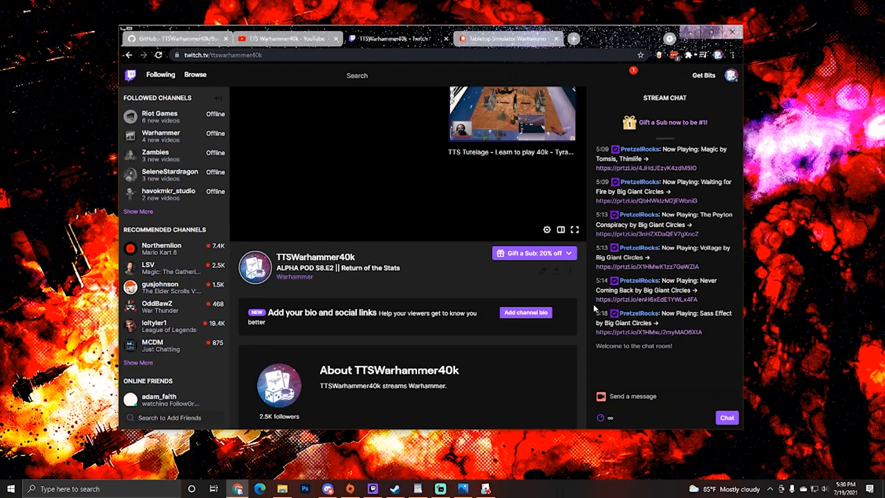
pyautogui.moveTo(496, 322)
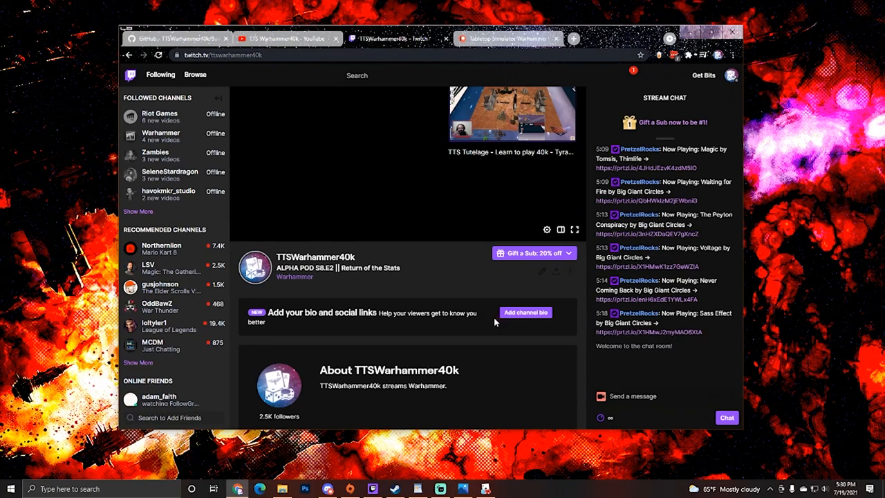
pyautogui.scroll(-3)
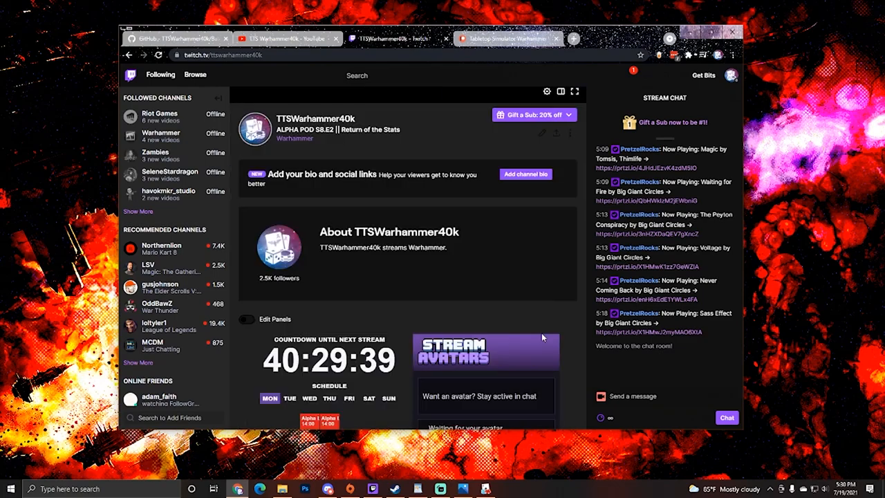
pyautogui.moveTo(612, 377)
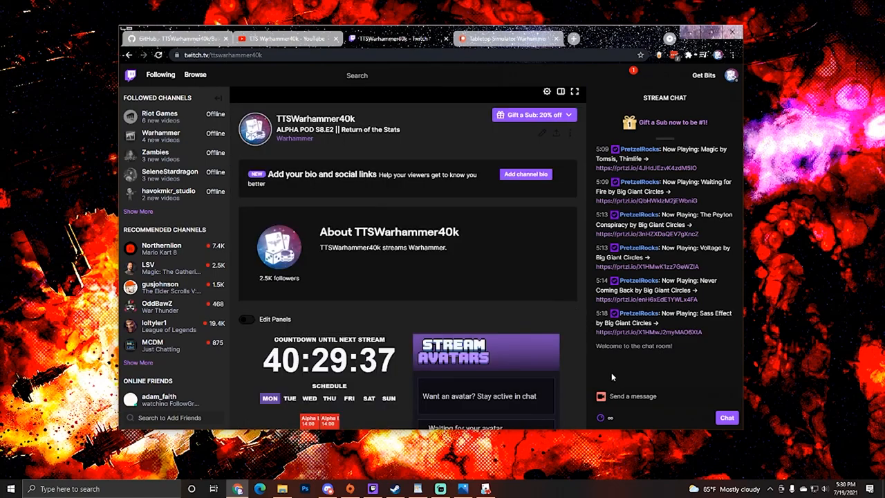
pyautogui.scroll(-3)
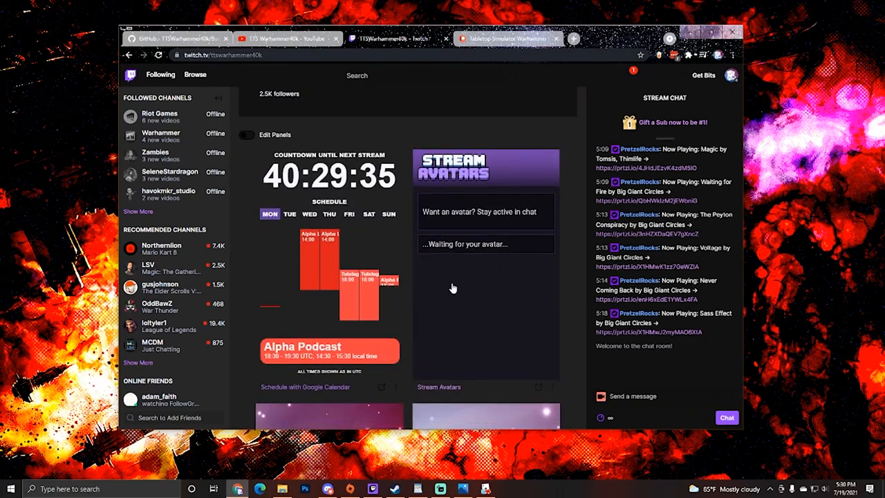
pyautogui.scroll(3)
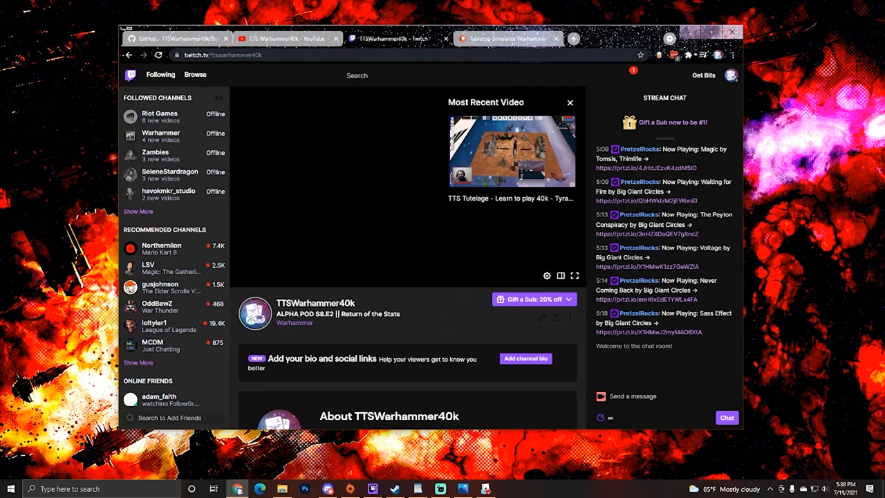
pyautogui.moveTo(446, 407)
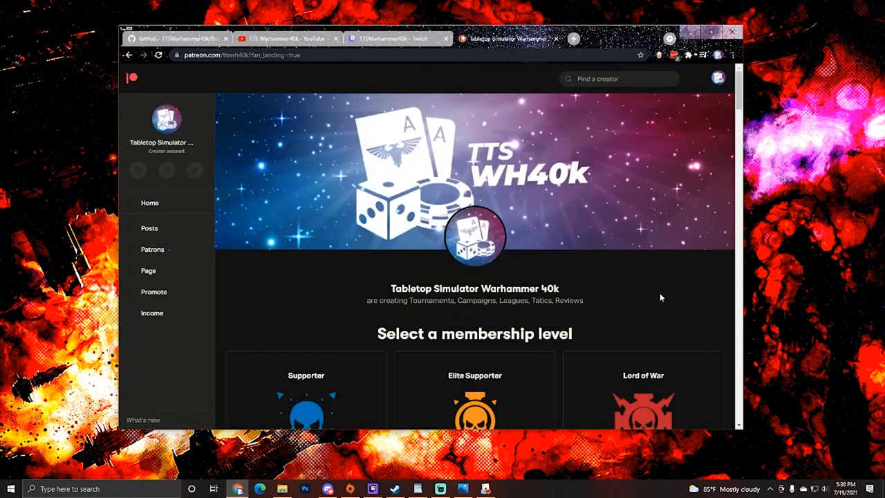
# Scroll Patreon down to the $1, $10 and $50 membership tiers, then back up
pyautogui.scroll(-3)
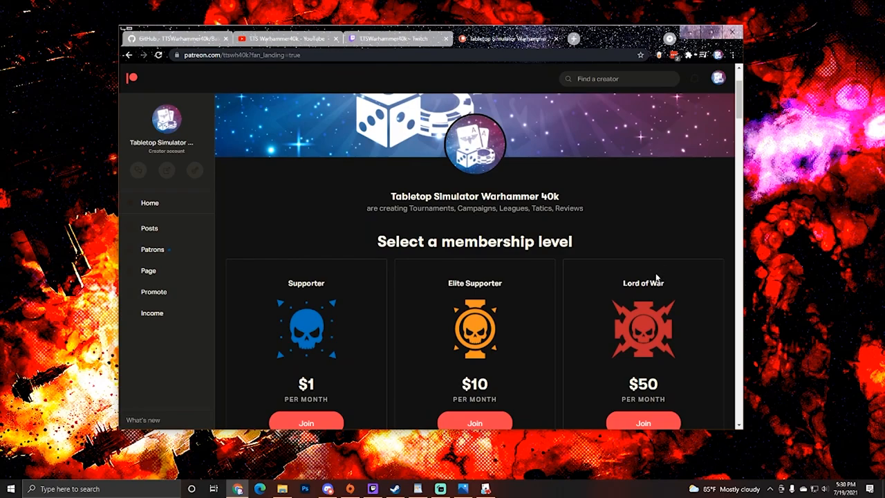
pyautogui.moveTo(622, 233)
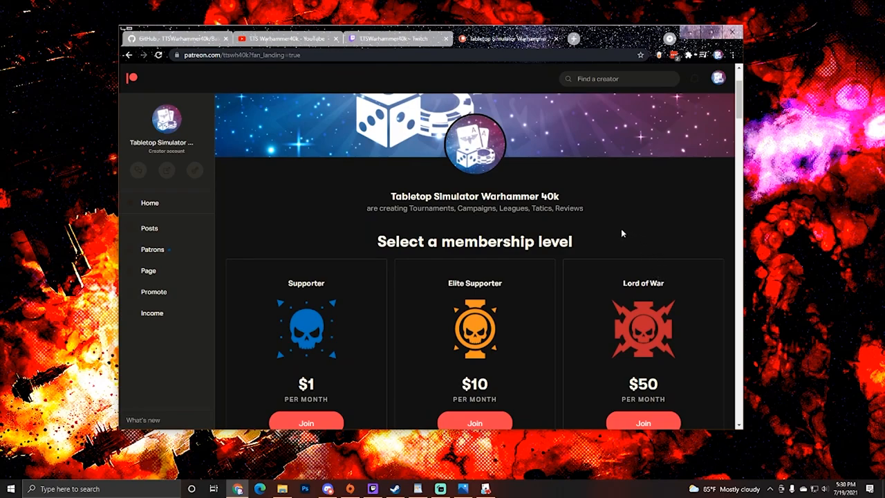
pyautogui.moveTo(617, 227)
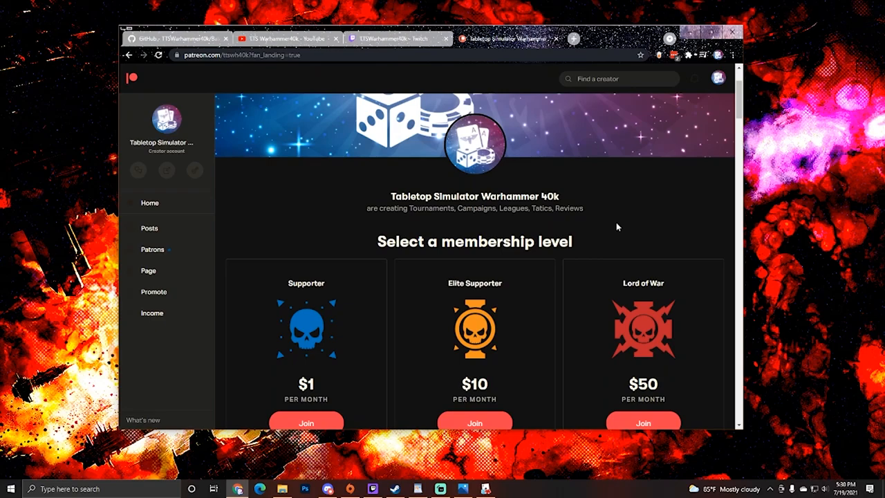
pyautogui.moveTo(588, 294)
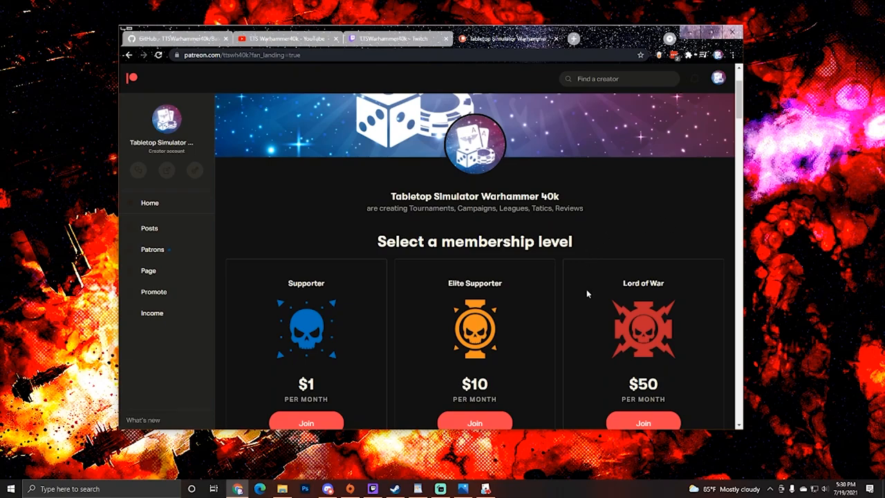
pyautogui.moveTo(573, 289)
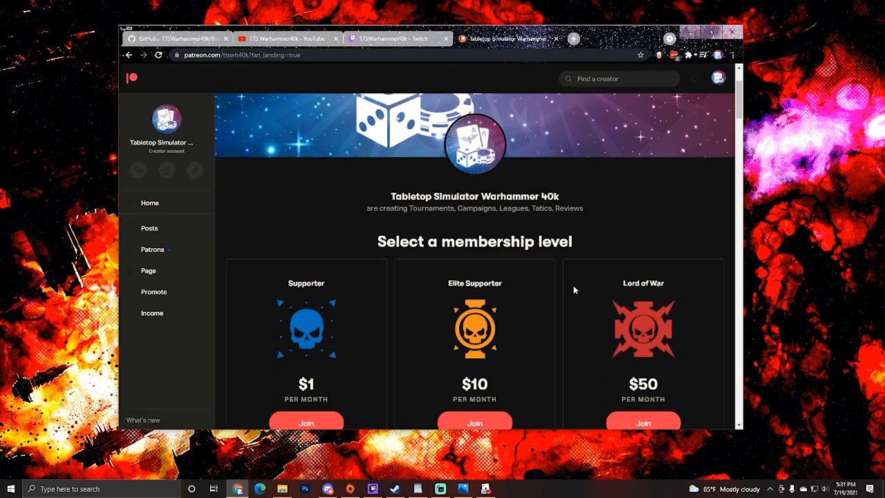
pyautogui.scroll(3)
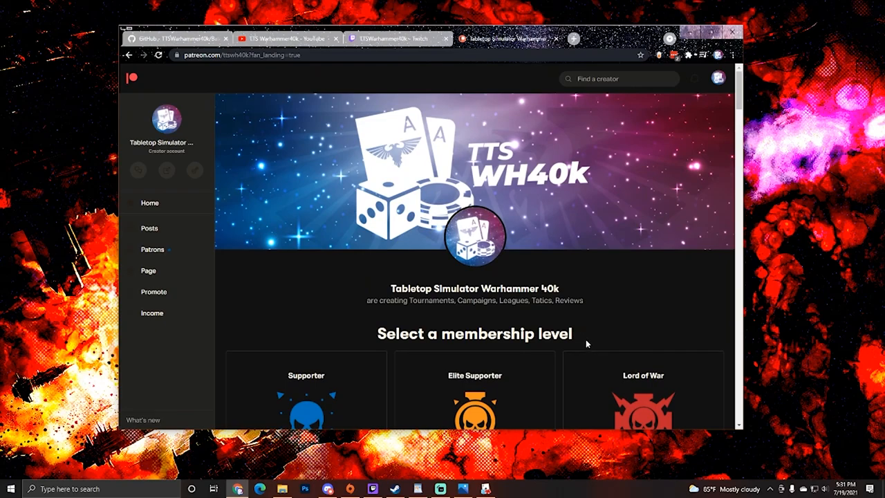